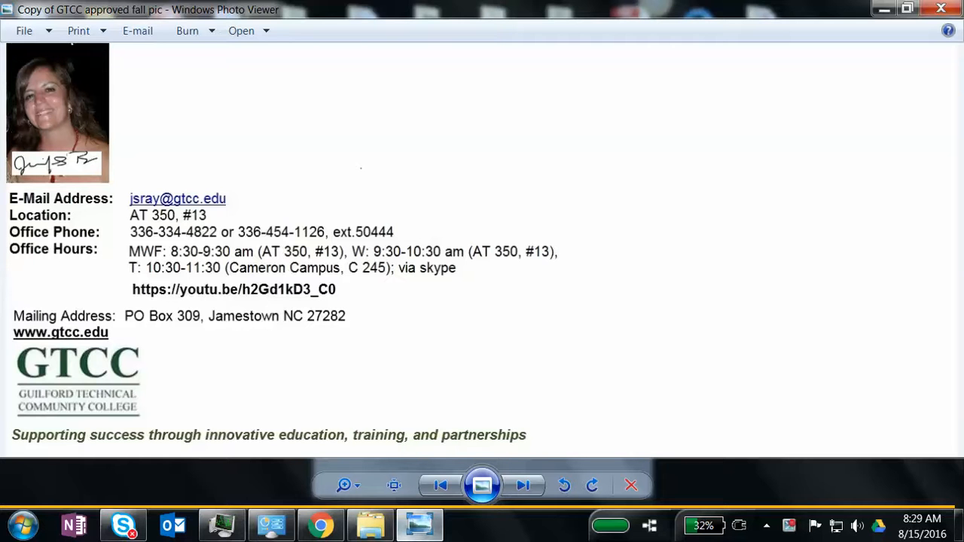
pyautogui.moveTo(96, 105)
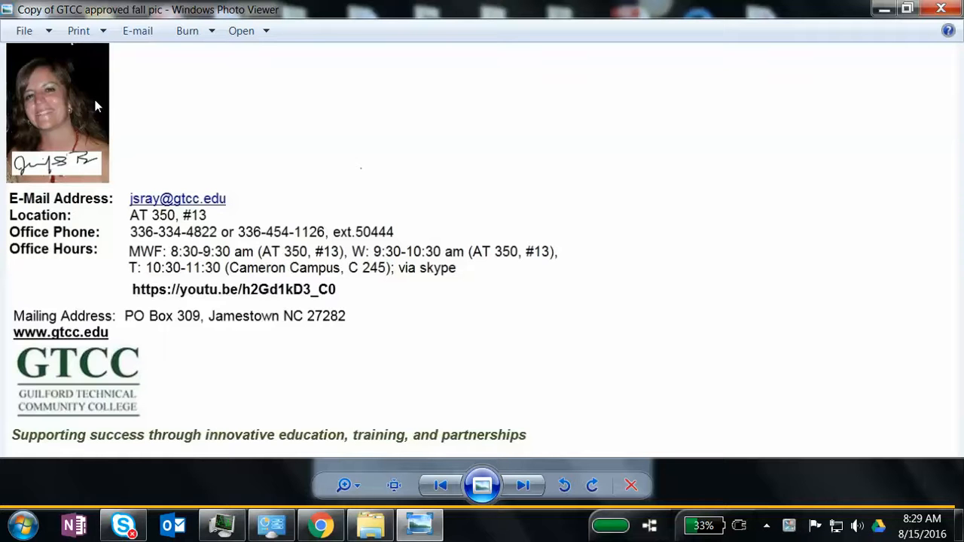
pyautogui.moveTo(220, 209)
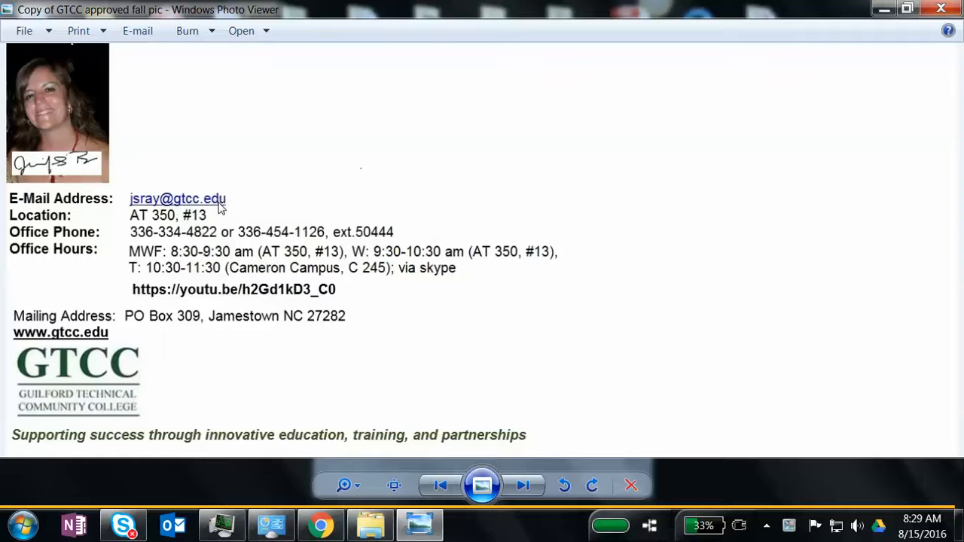
pyautogui.moveTo(214, 232)
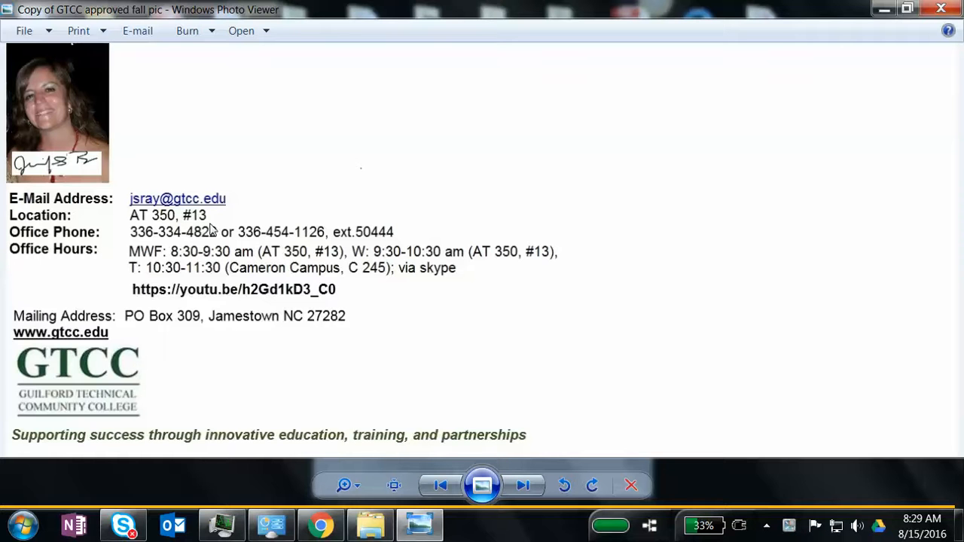
pyautogui.moveTo(193, 241)
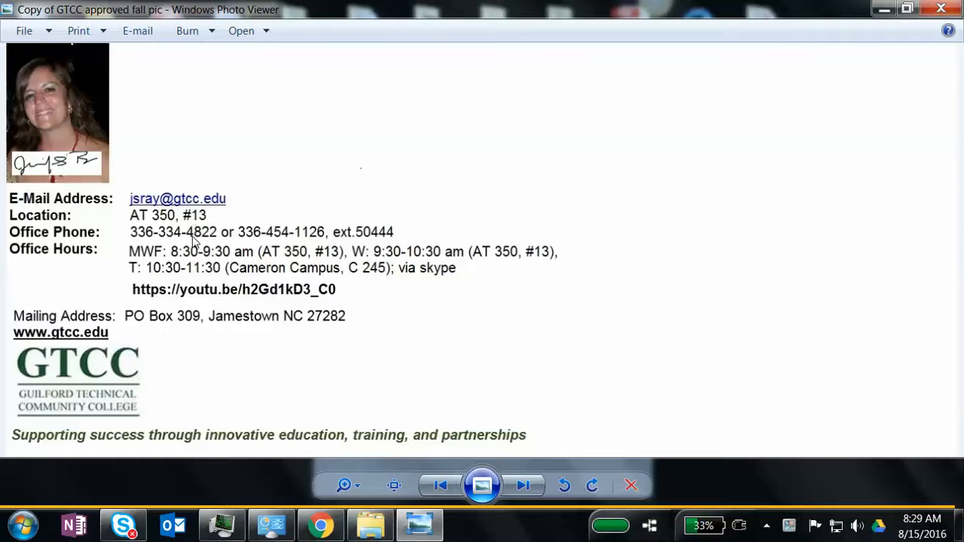
pyautogui.moveTo(385, 248)
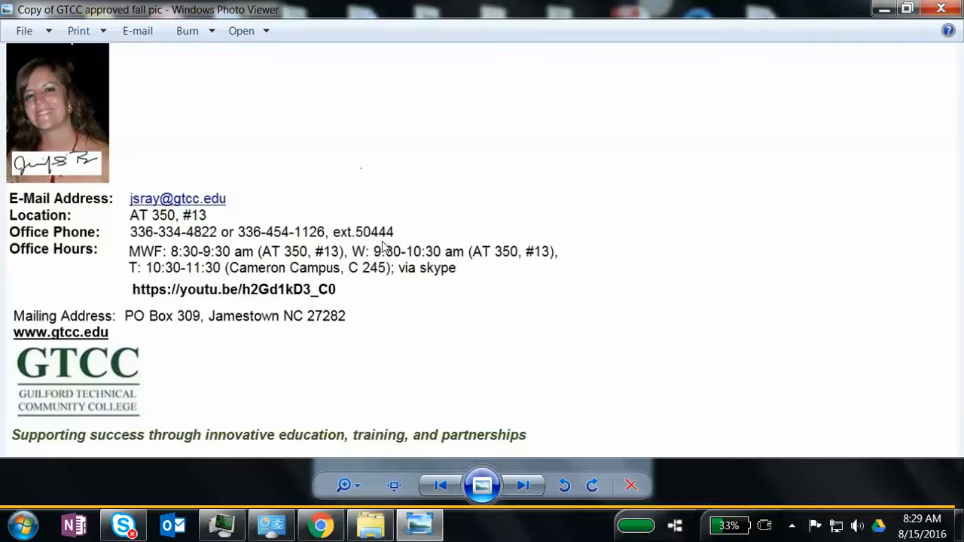
pyautogui.moveTo(268, 344)
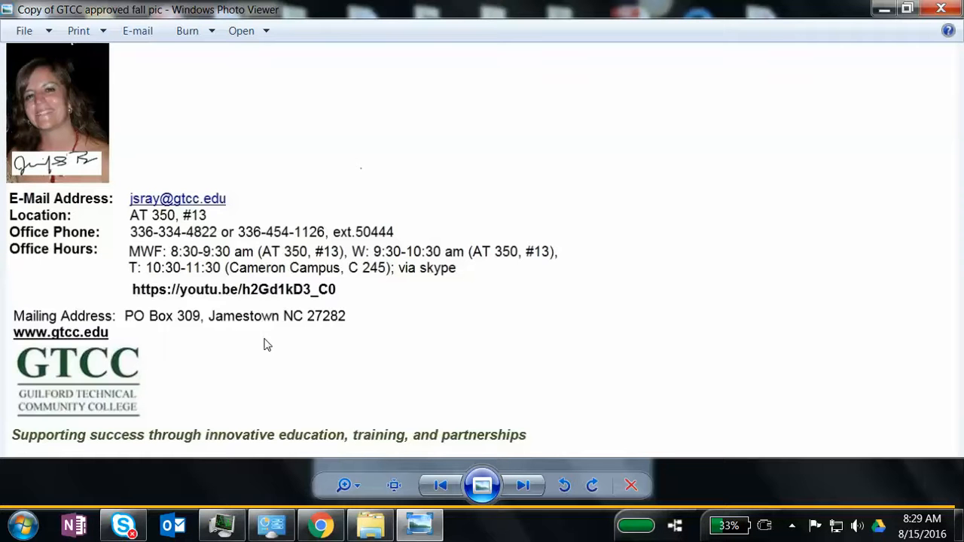
pyautogui.moveTo(134, 348)
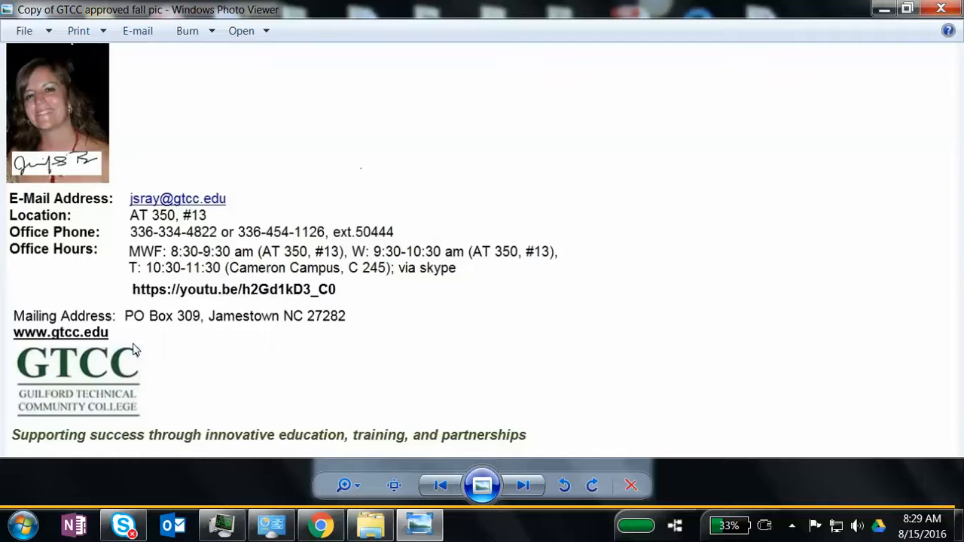
pyautogui.moveTo(140, 298)
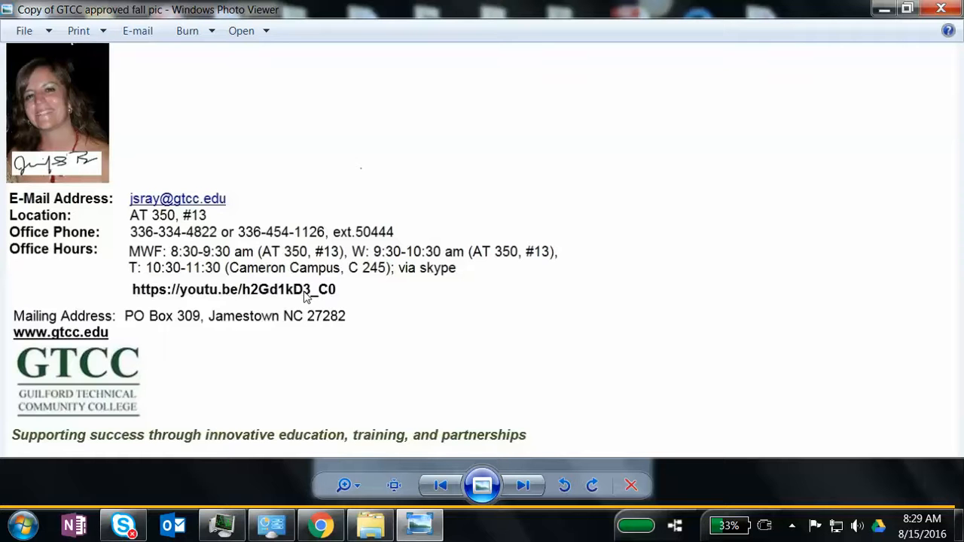
pyautogui.moveTo(144, 296)
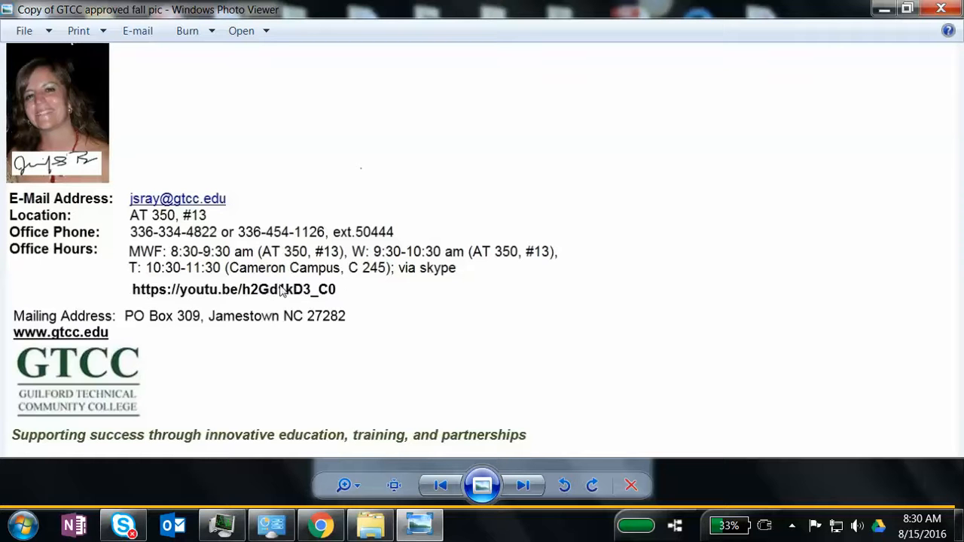
pyautogui.moveTo(232, 303)
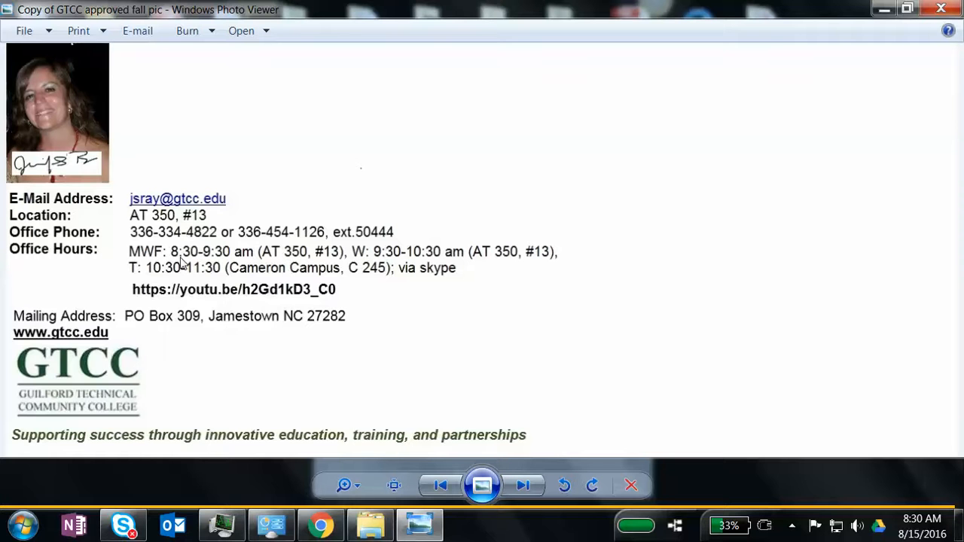
pyautogui.moveTo(214, 268)
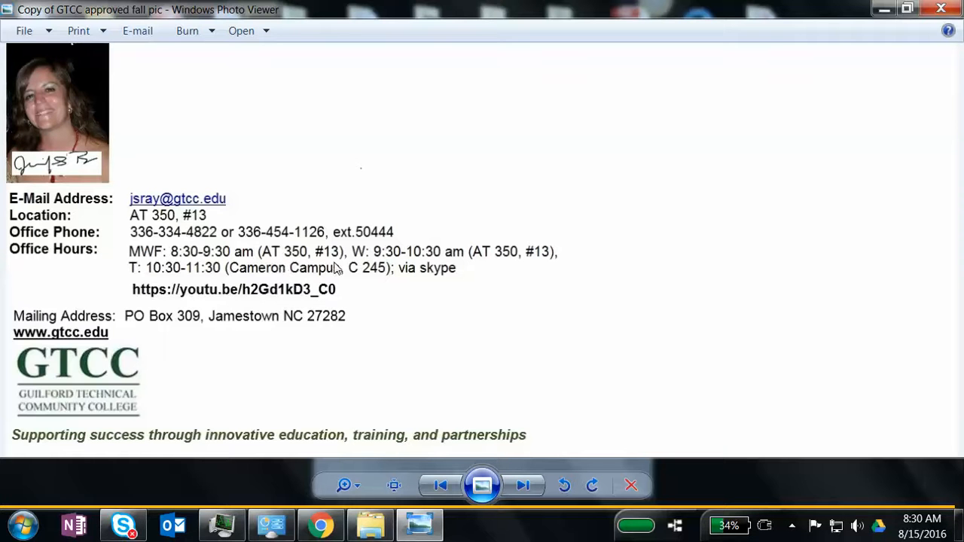
pyautogui.moveTo(366, 264)
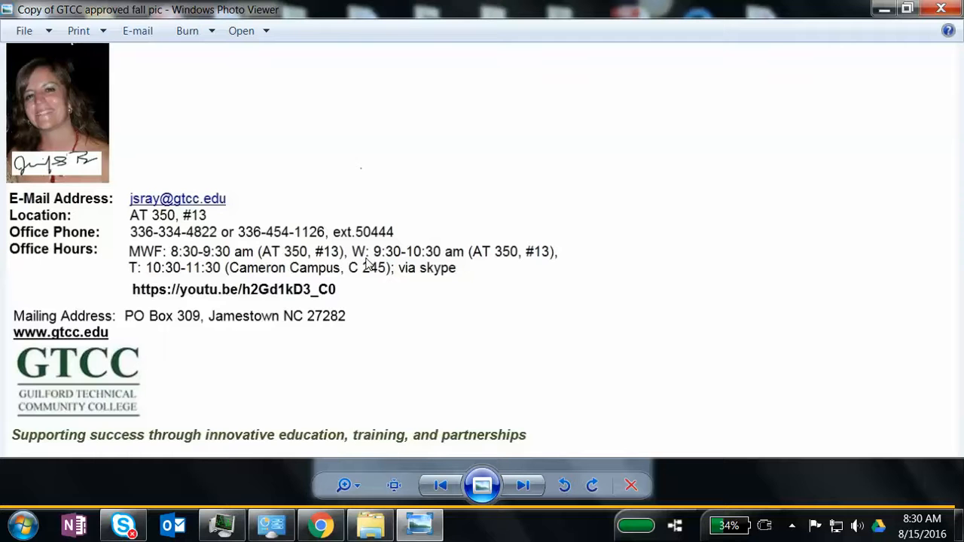
pyautogui.moveTo(453, 267)
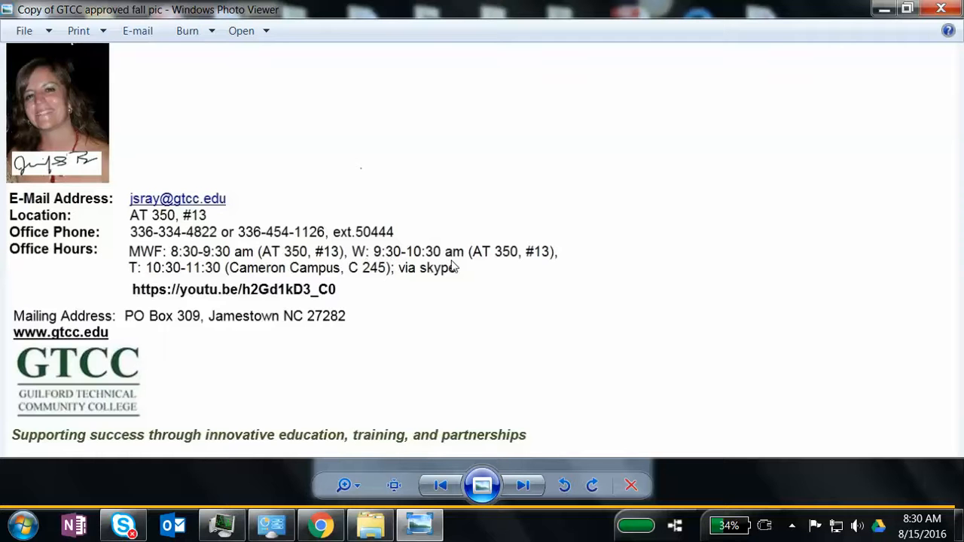
pyautogui.moveTo(535, 264)
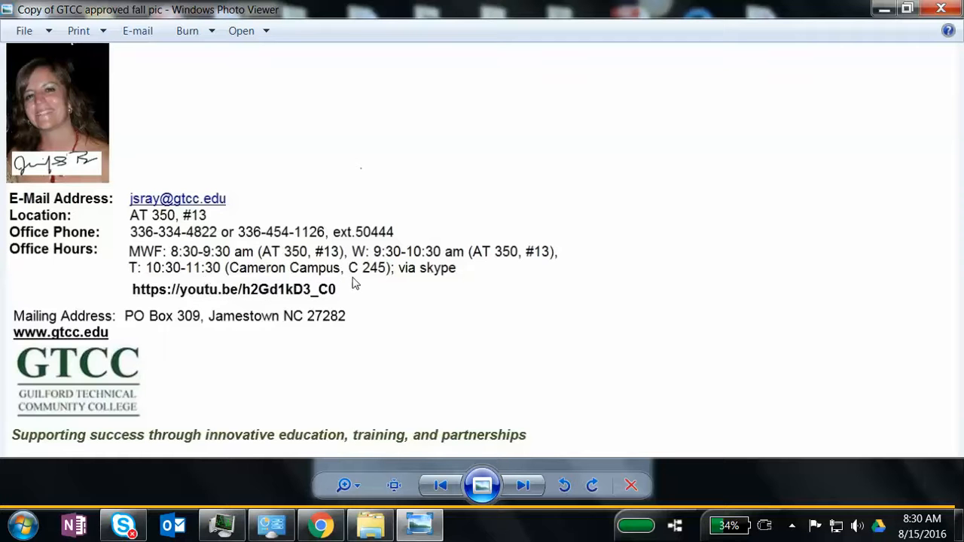
pyautogui.moveTo(292, 280)
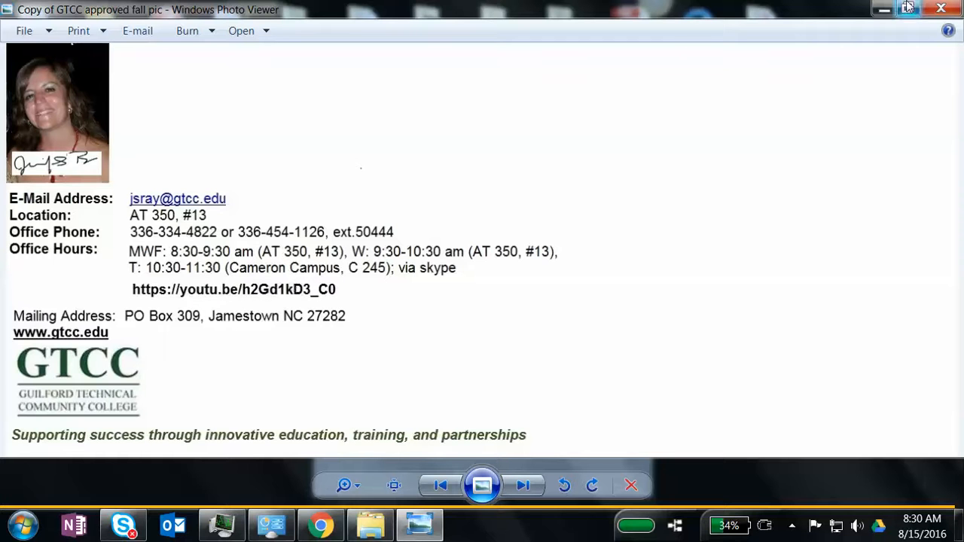
pyautogui.moveTo(883, 8)
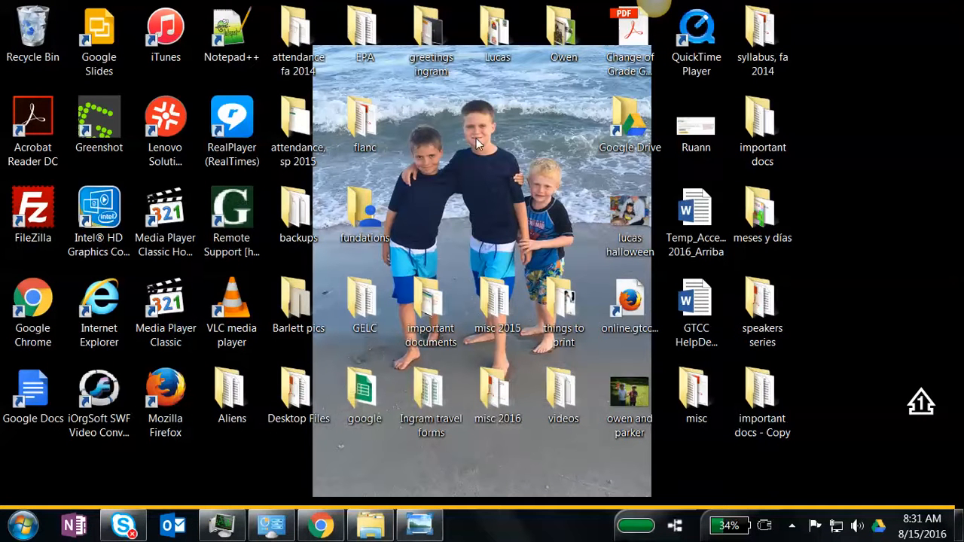
pyautogui.moveTo(442, 175)
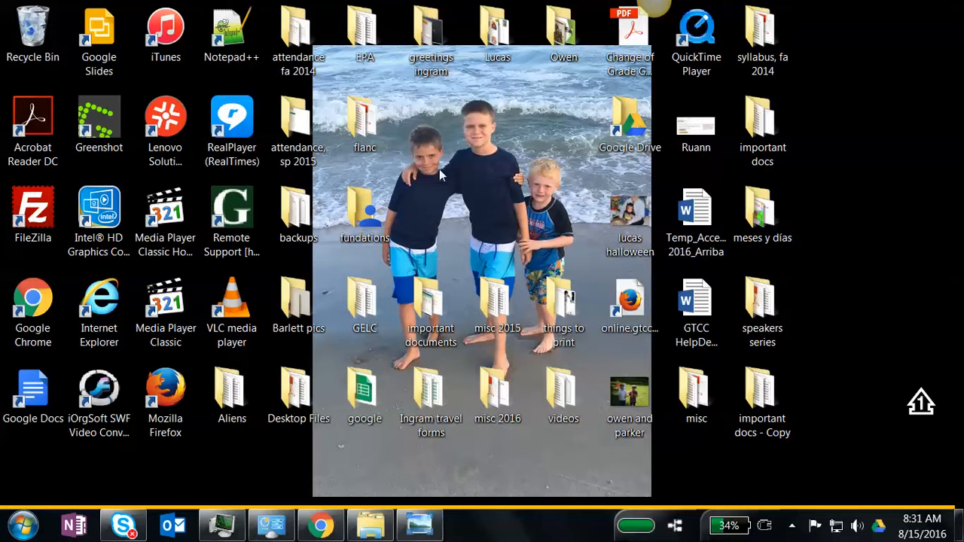
pyautogui.moveTo(416, 221)
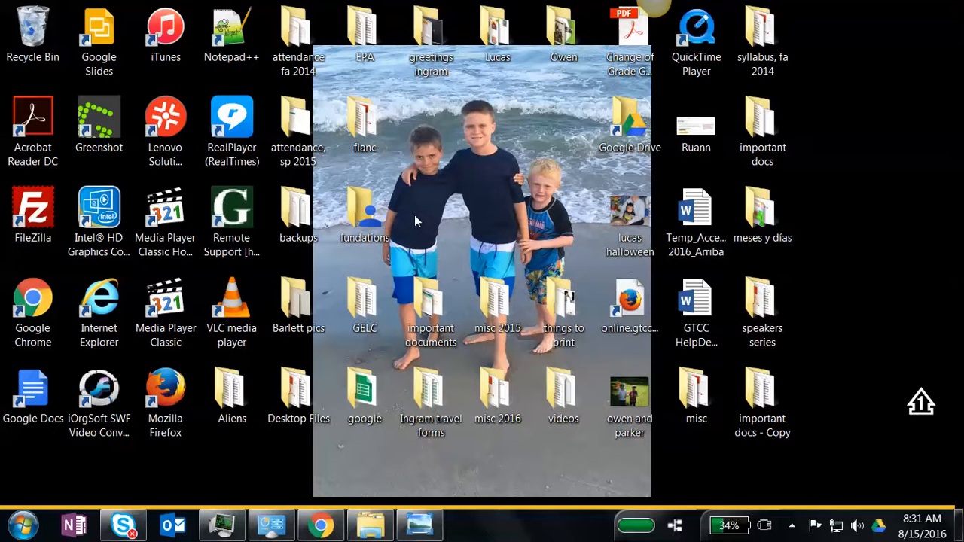
pyautogui.moveTo(554, 214)
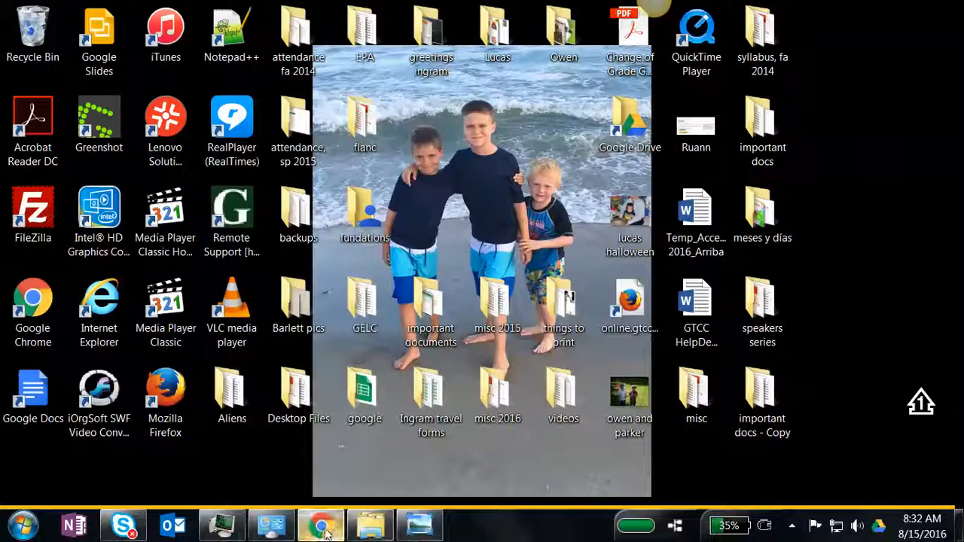
# Bring up Chrome and flip between the MyLanguageLabs and GTCC Moodle tabs, ending on the Moodle home listing the Fall 2016 SPA 111 courses.
pyautogui.click(315, 526)
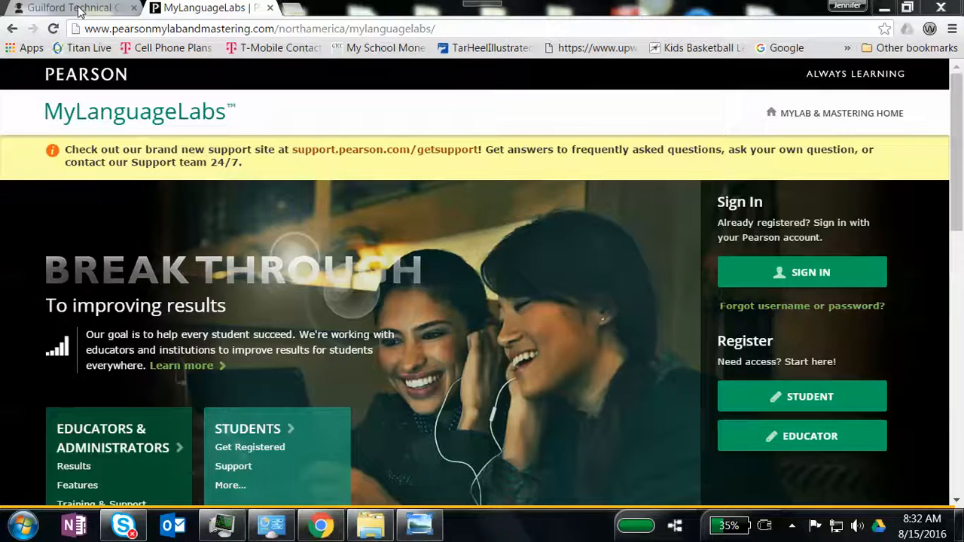
pyautogui.click(67, 10)
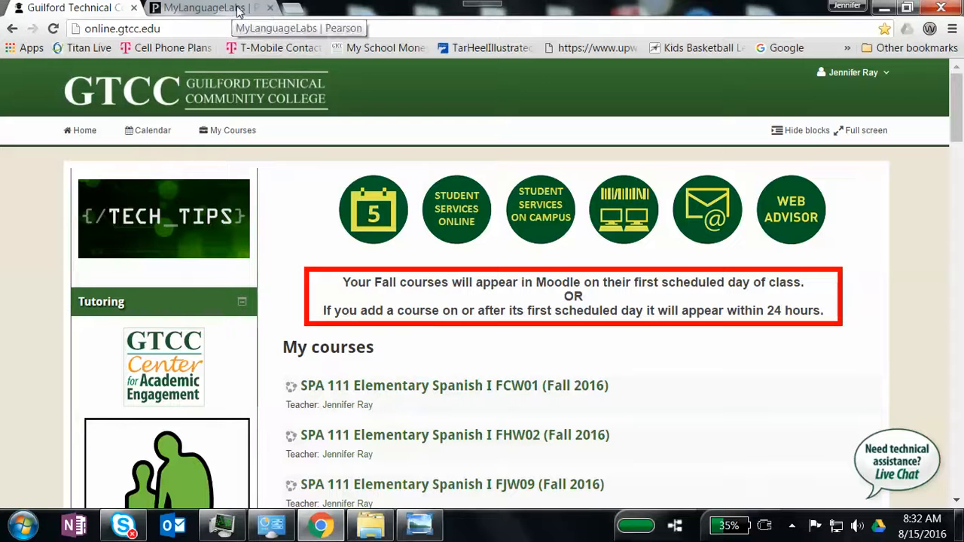
pyautogui.moveTo(401, 368)
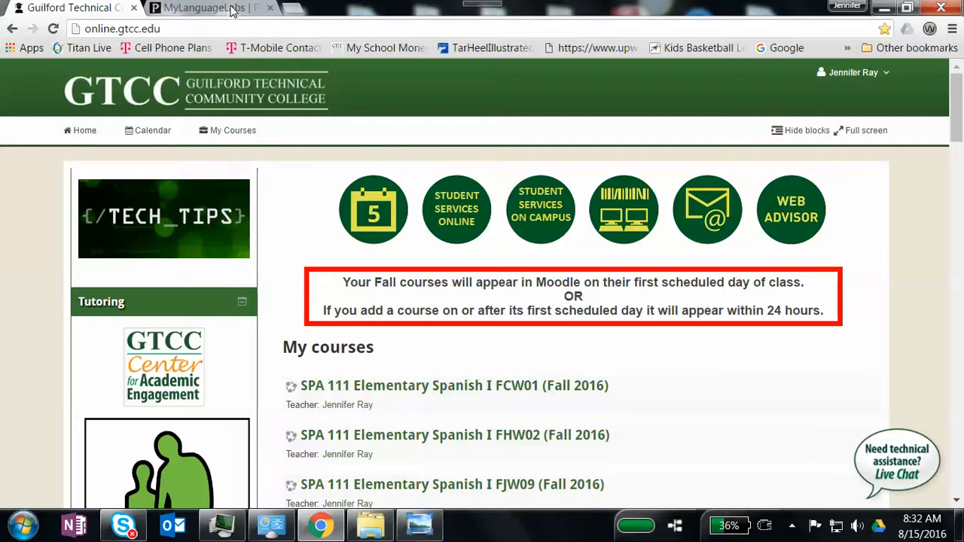
pyautogui.click(207, 9)
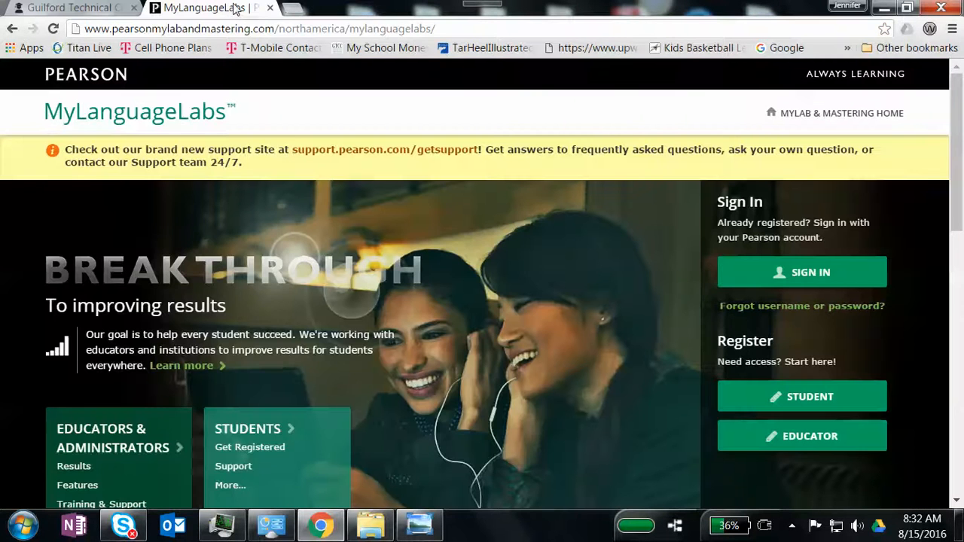
pyautogui.moveTo(280, 405)
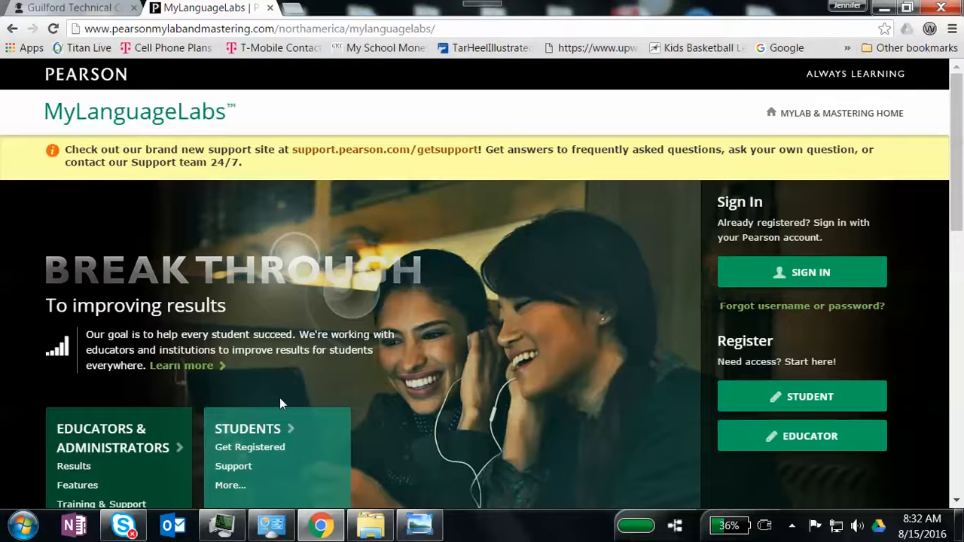
pyautogui.click(68, 9)
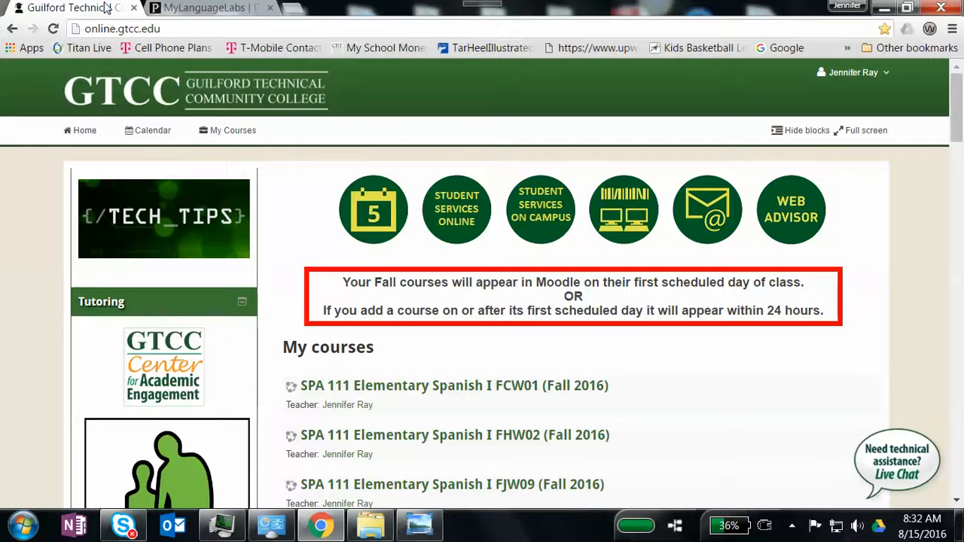
pyautogui.moveTo(194, 11)
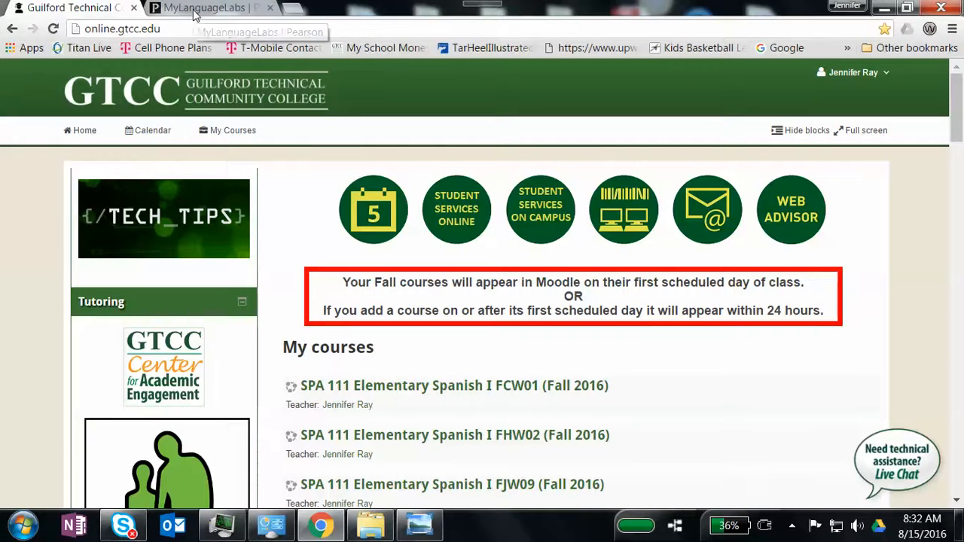
pyautogui.scroll(-3)
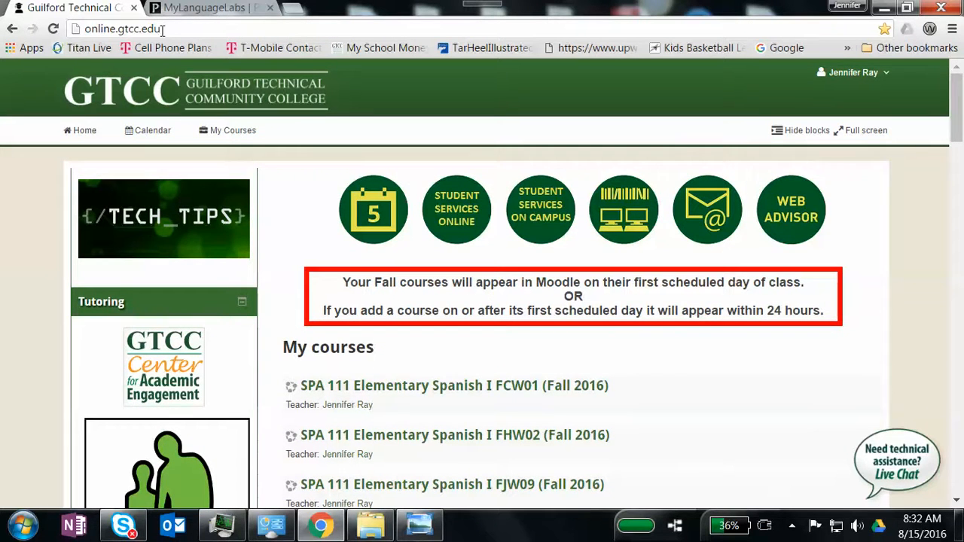
# In the Administration block, switch the SPA 211 course view to the Student role.
pyautogui.scroll(-3)
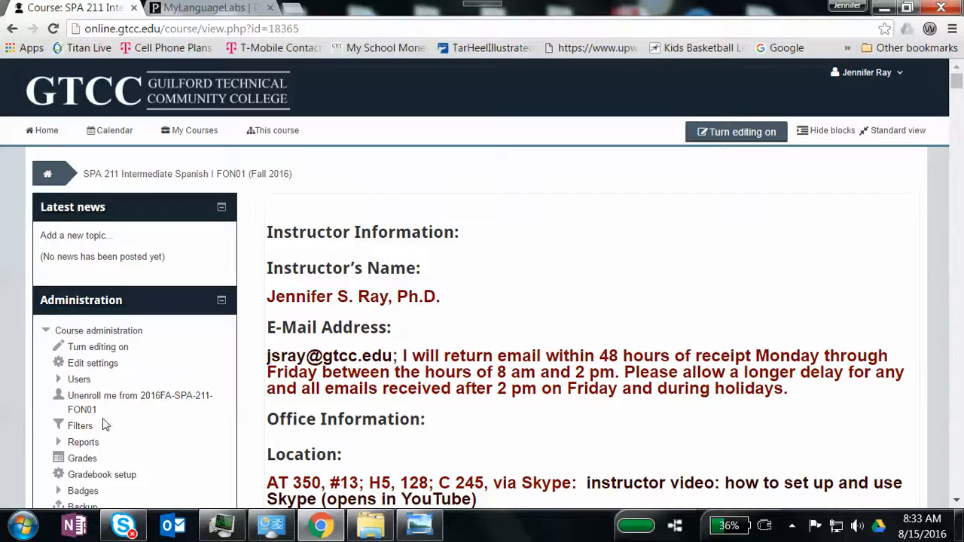
pyautogui.scroll(-3)
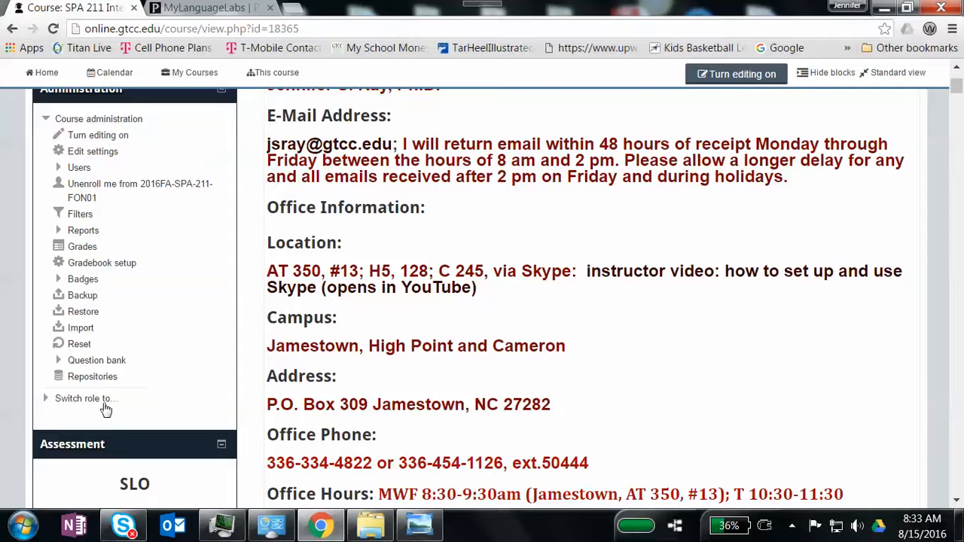
pyautogui.click(82, 399)
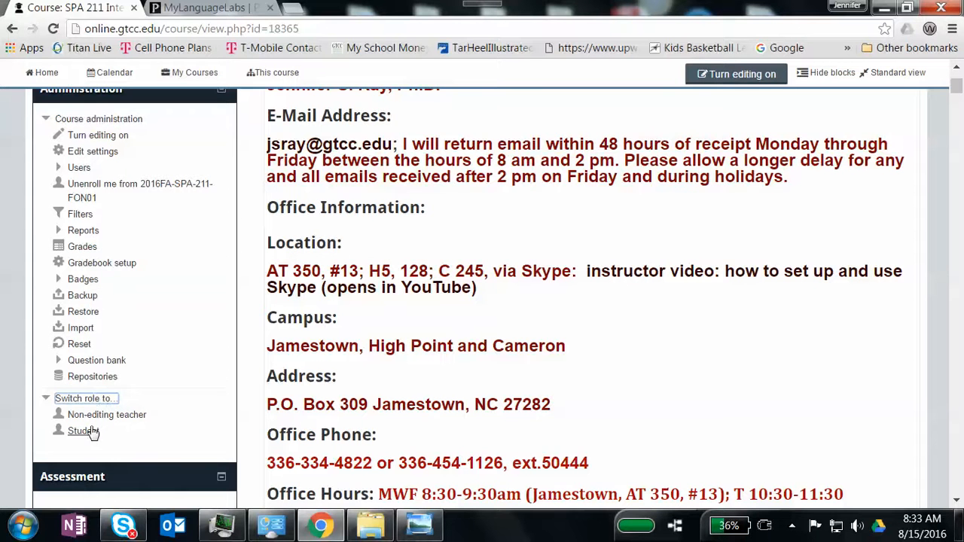
pyautogui.click(80, 430)
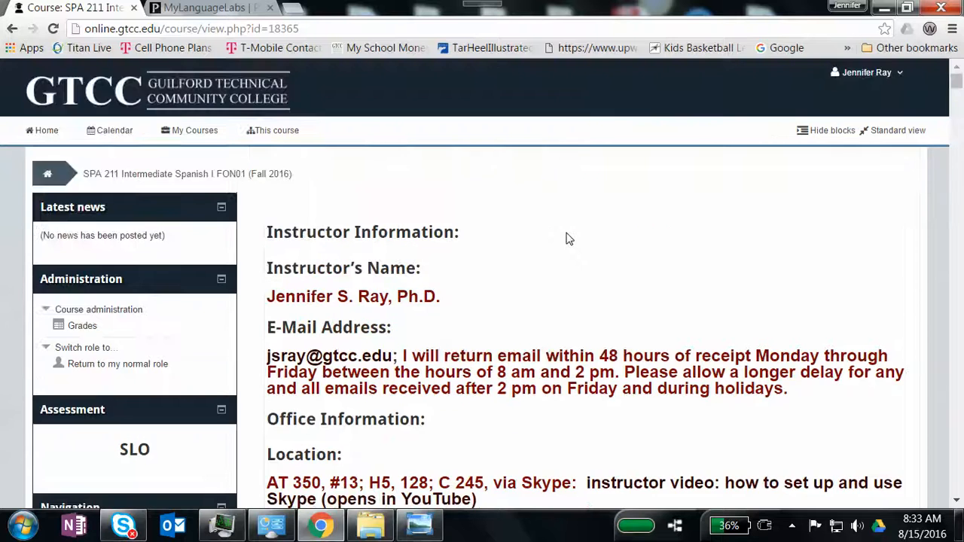
# Scroll through the course page's instructor and office information in student view.
pyautogui.scroll(-3)
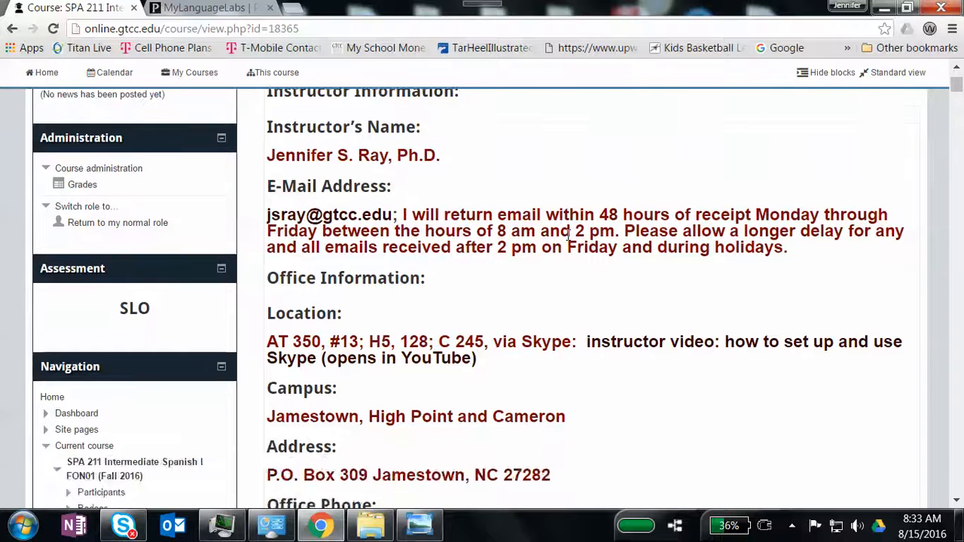
pyautogui.scroll(3)
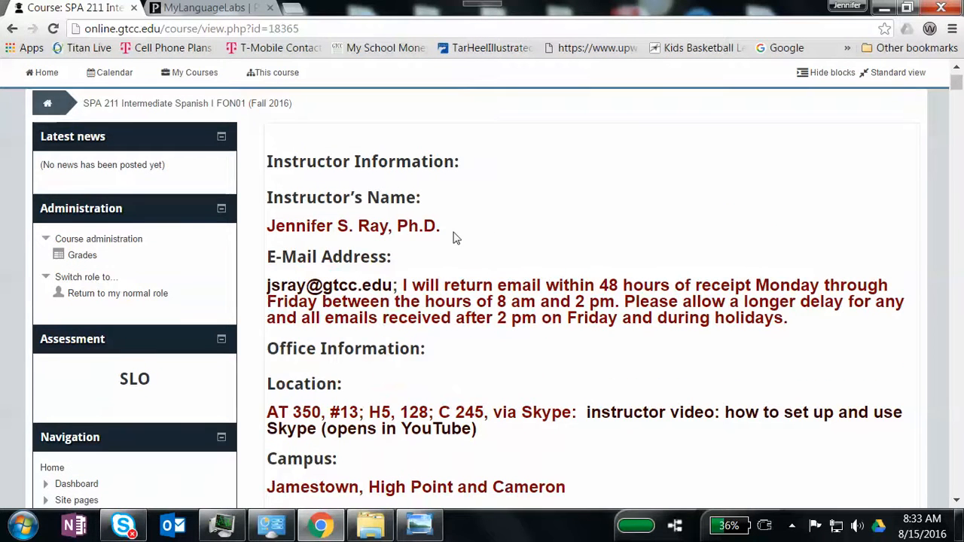
pyautogui.scroll(-3)
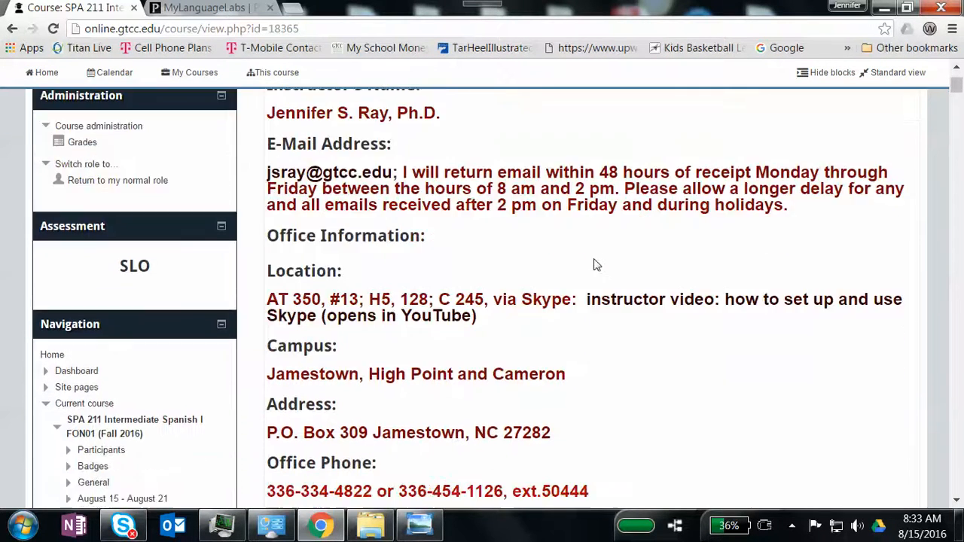
pyautogui.scroll(-3)
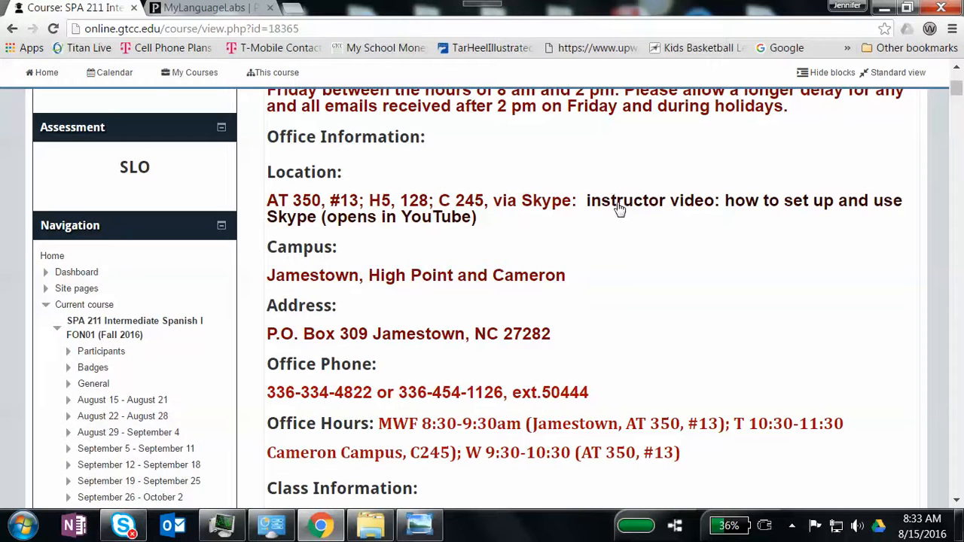
pyautogui.scroll(-3)
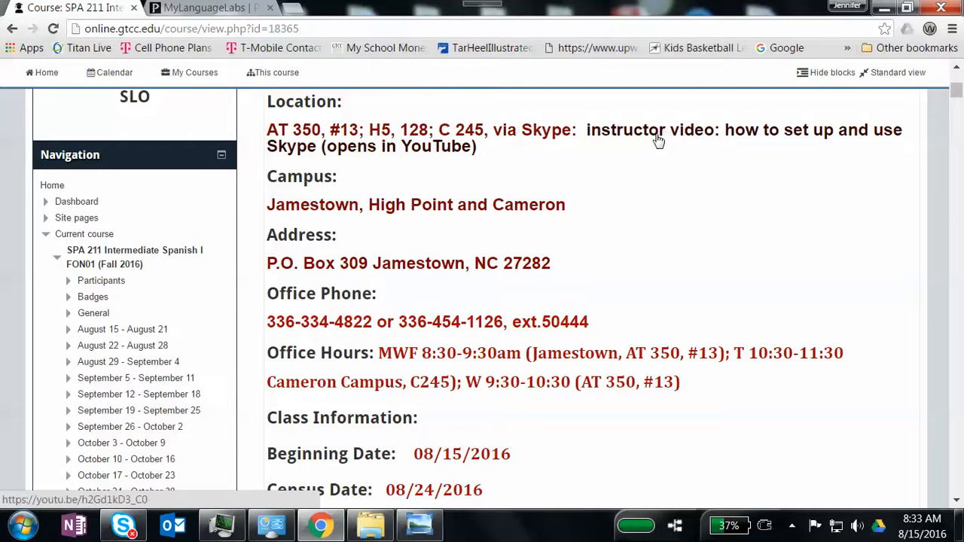
pyautogui.click(658, 130)
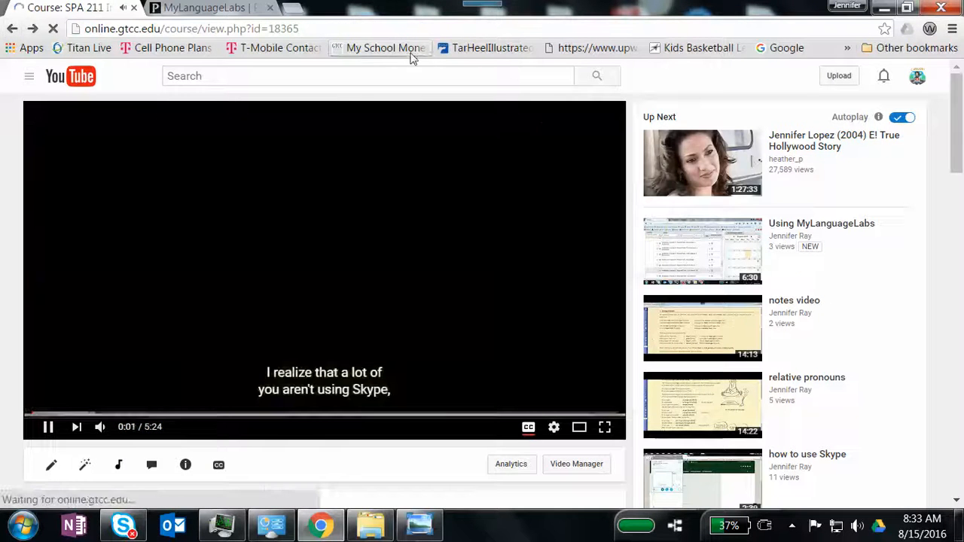
pyautogui.click(60, 8)
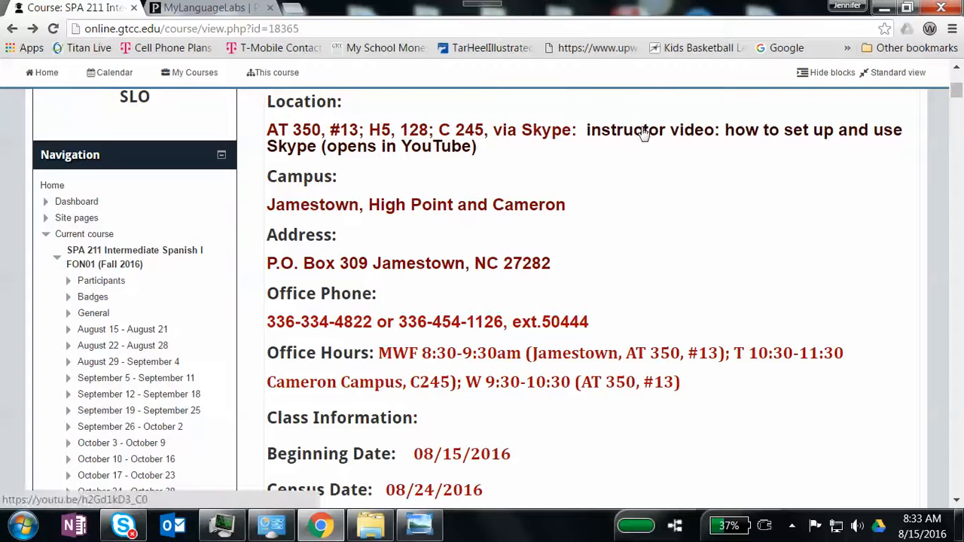
pyautogui.moveTo(652, 126)
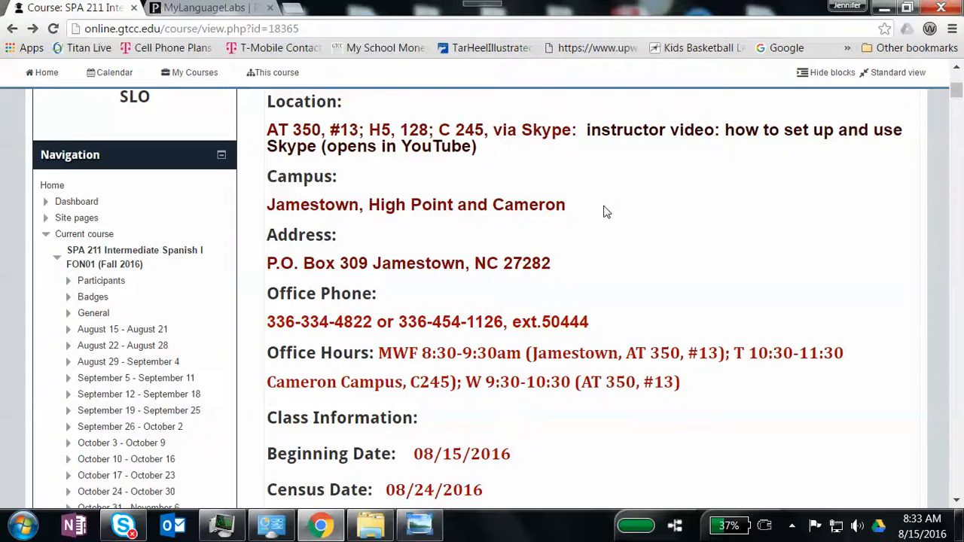
pyautogui.scroll(-3)
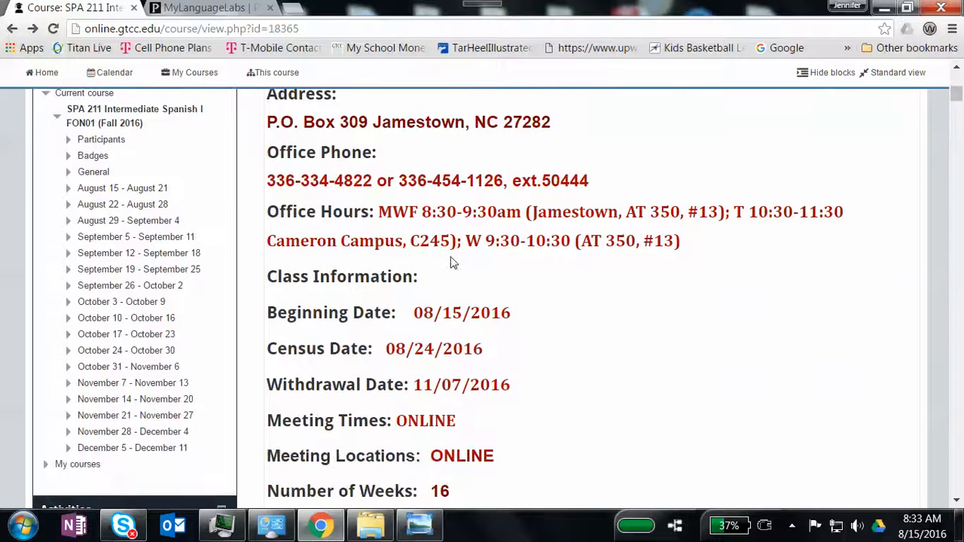
pyautogui.scroll(-3)
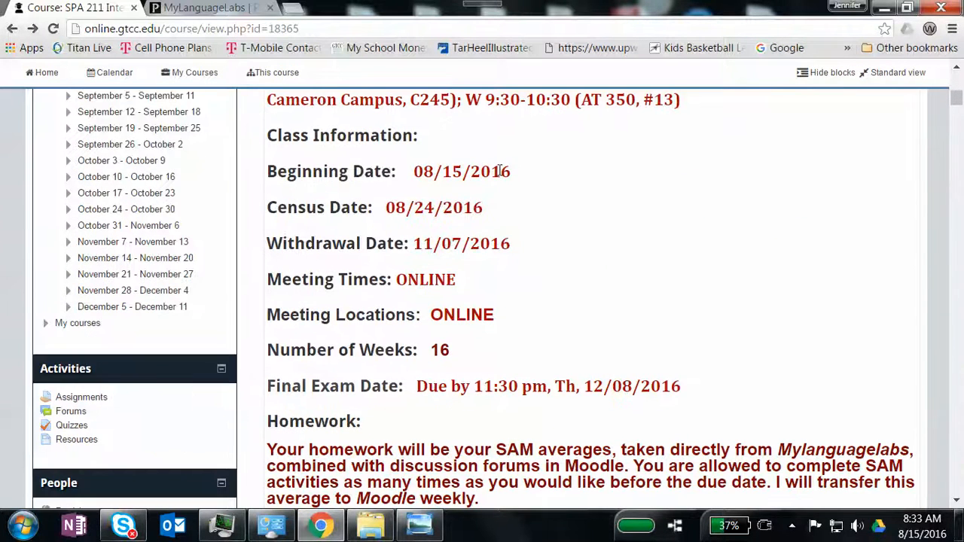
pyautogui.moveTo(446, 204)
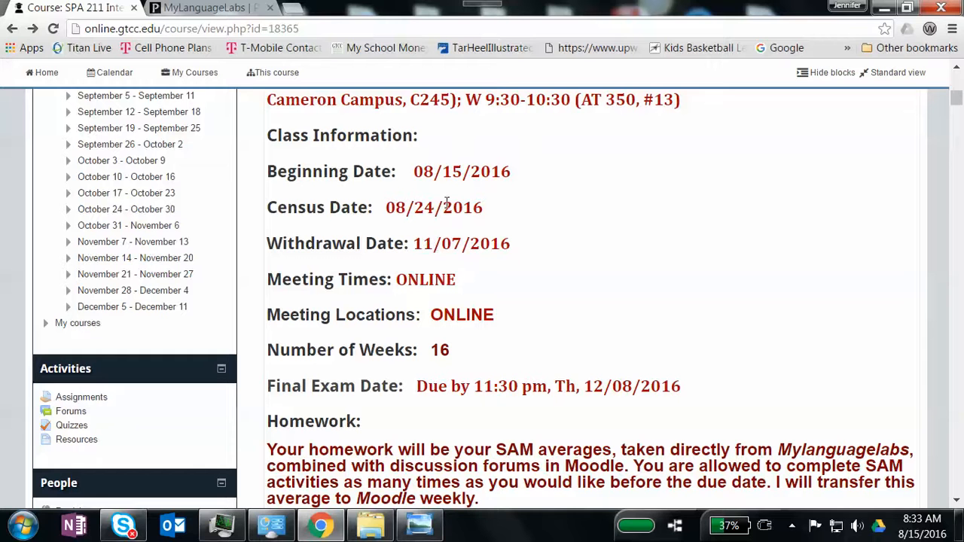
pyautogui.moveTo(460, 265)
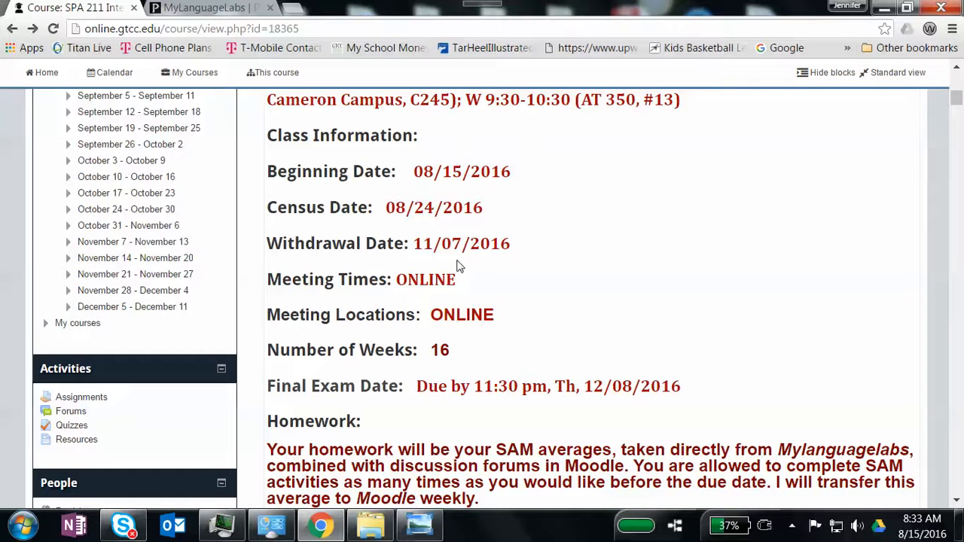
pyautogui.scroll(-3)
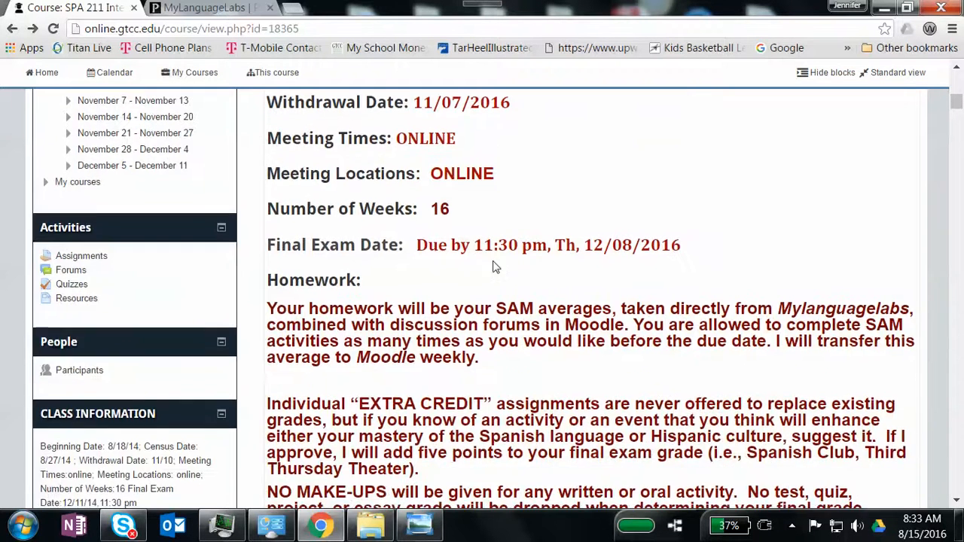
pyautogui.moveTo(566, 262)
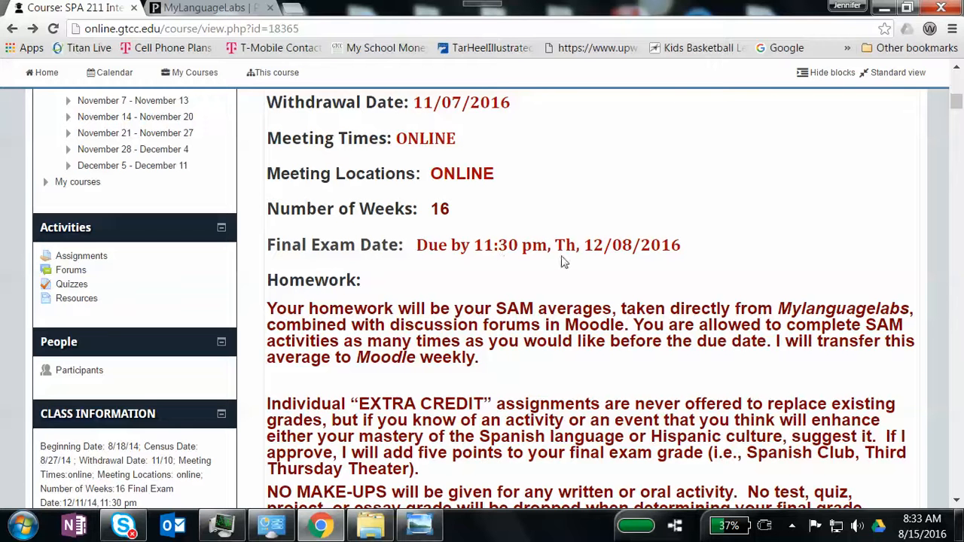
pyautogui.moveTo(505, 283)
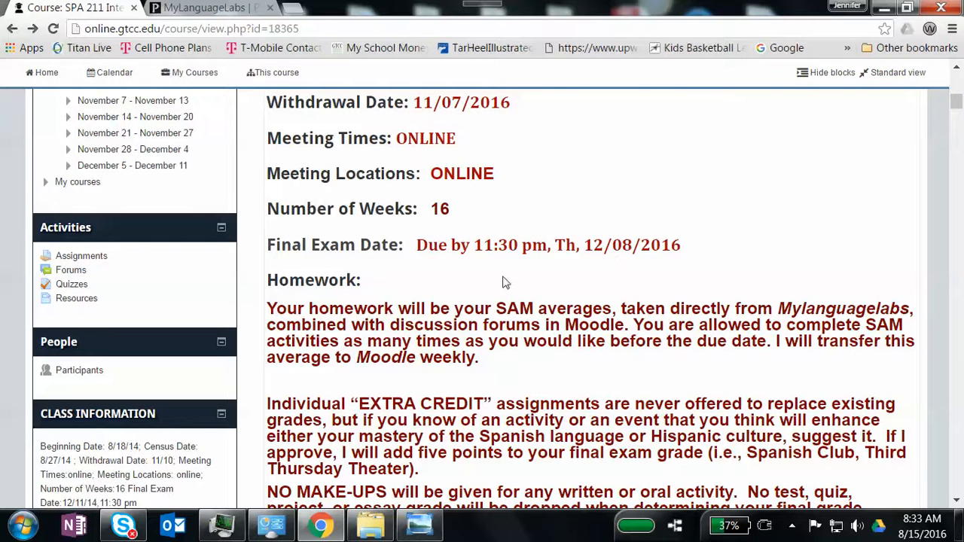
pyautogui.moveTo(518, 278)
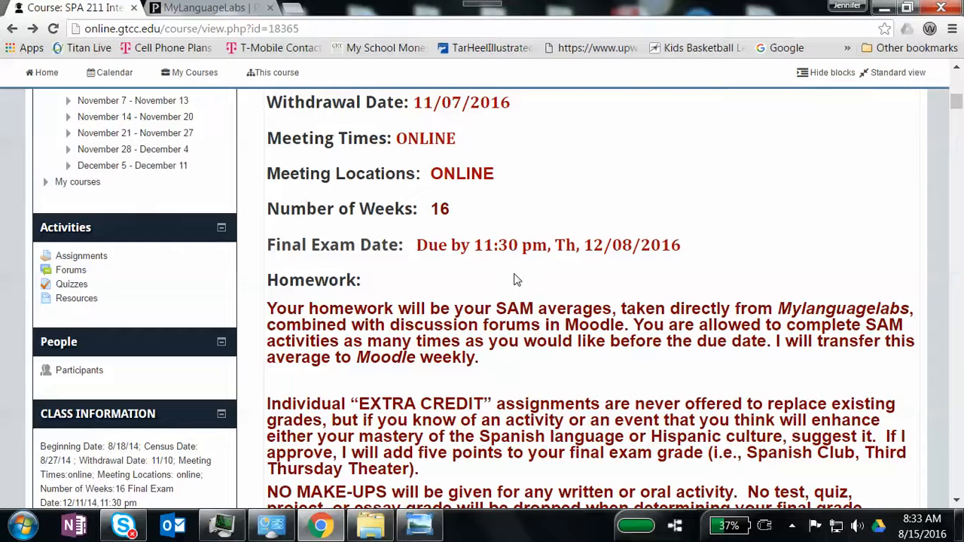
pyautogui.moveTo(370, 340)
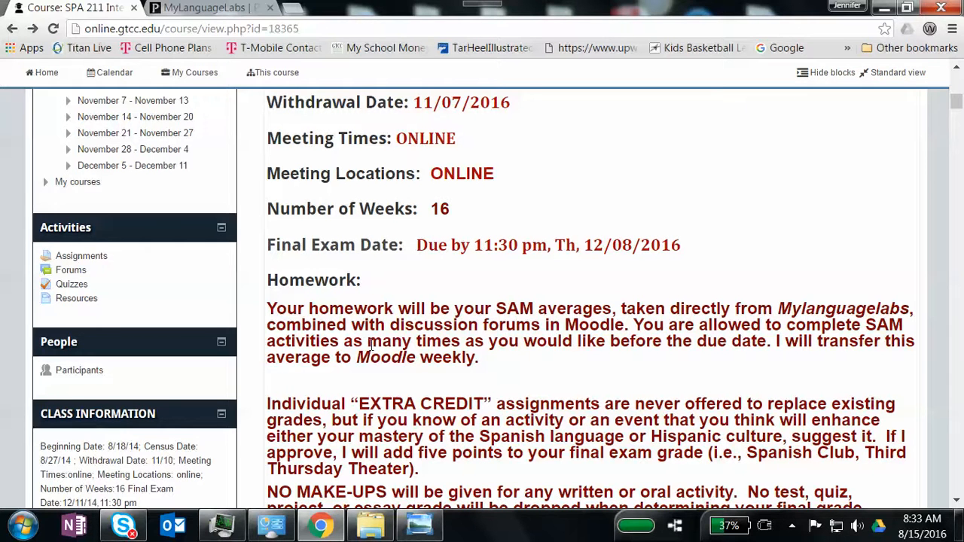
pyautogui.scroll(-3)
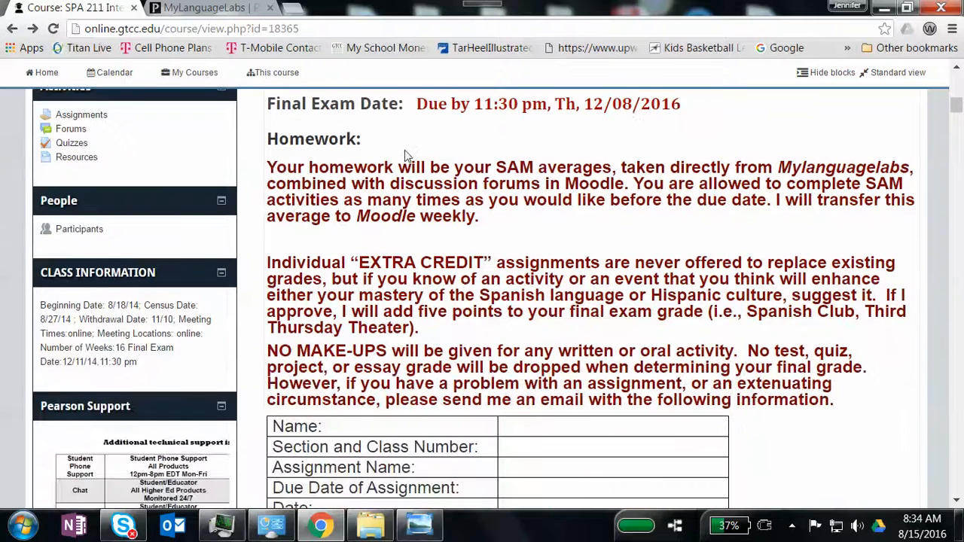
pyautogui.moveTo(393, 362)
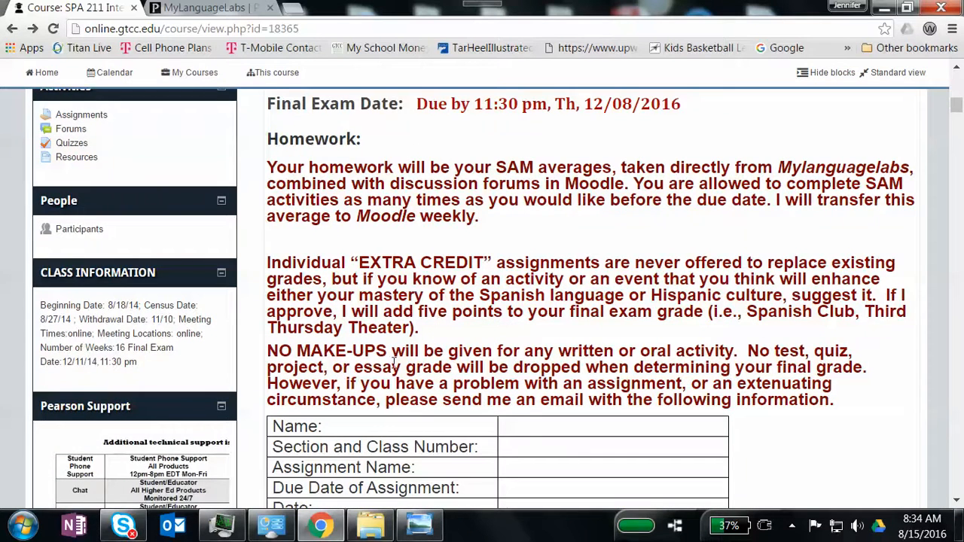
pyautogui.scroll(-3)
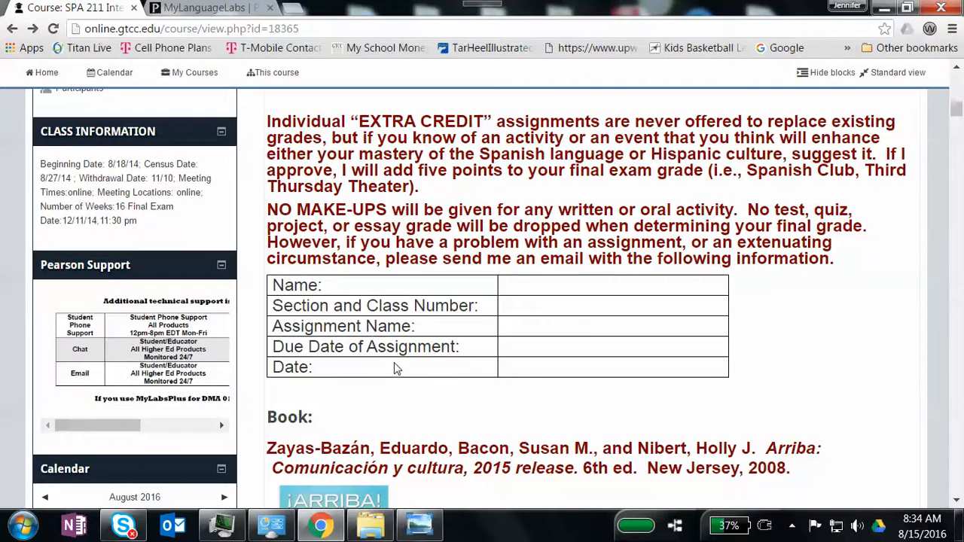
pyautogui.moveTo(405, 368)
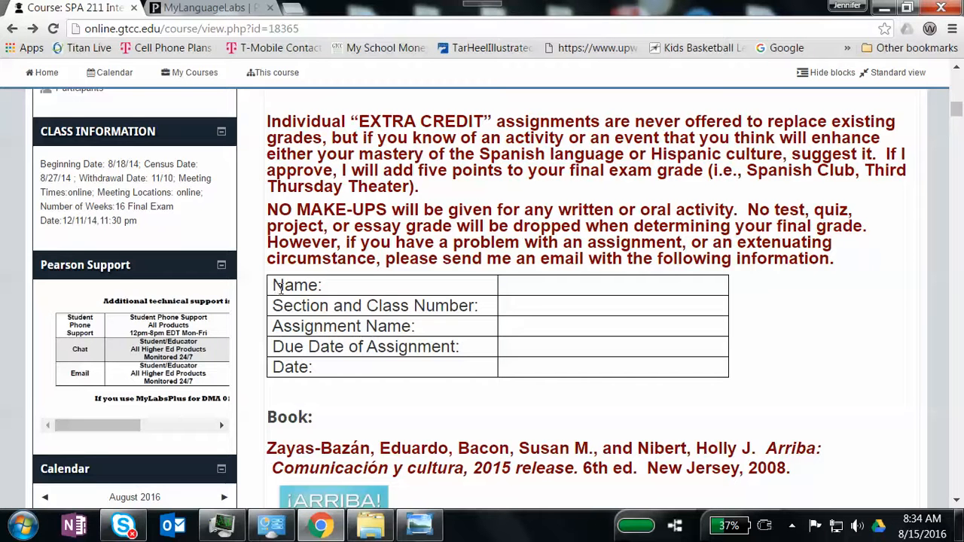
pyautogui.moveTo(273, 284); pyautogui.dragTo(518, 375)
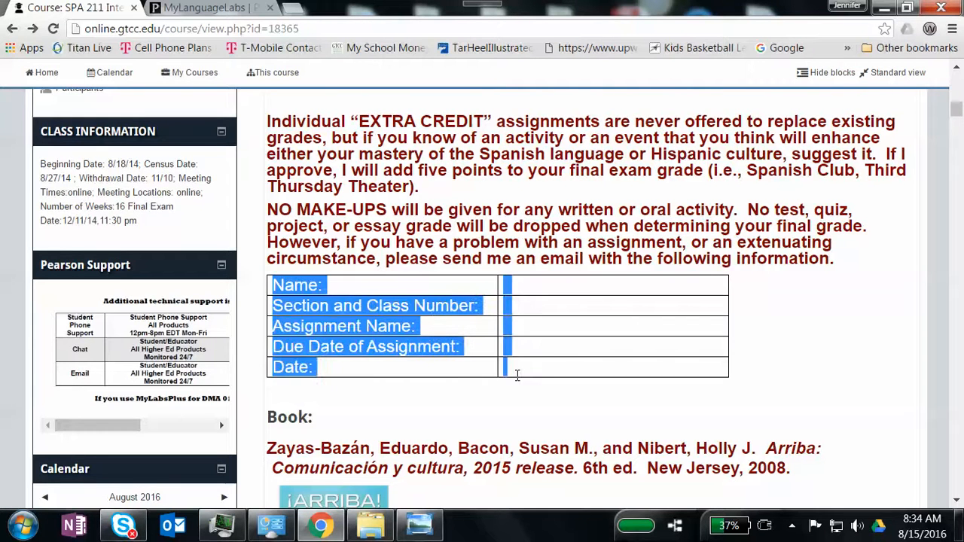
pyautogui.click(317, 367)
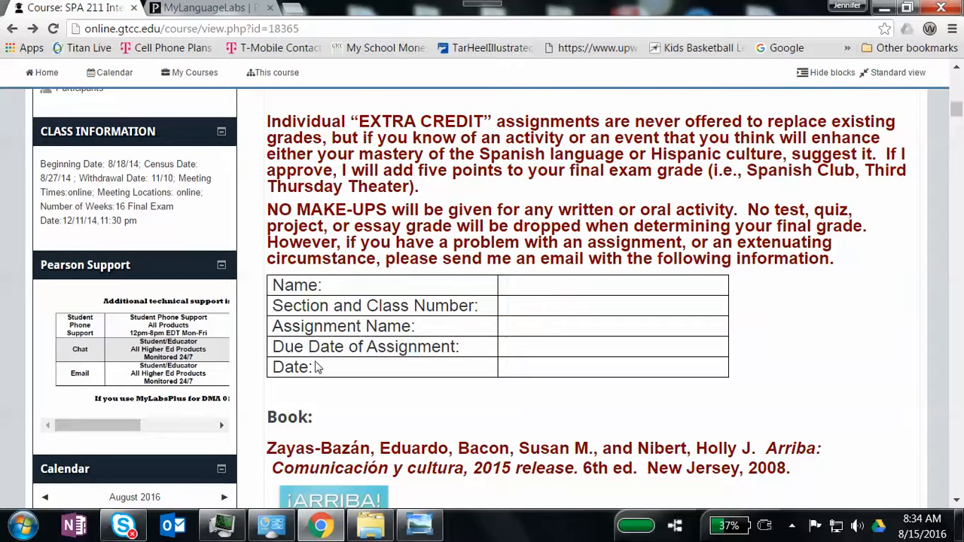
pyautogui.moveTo(337, 415)
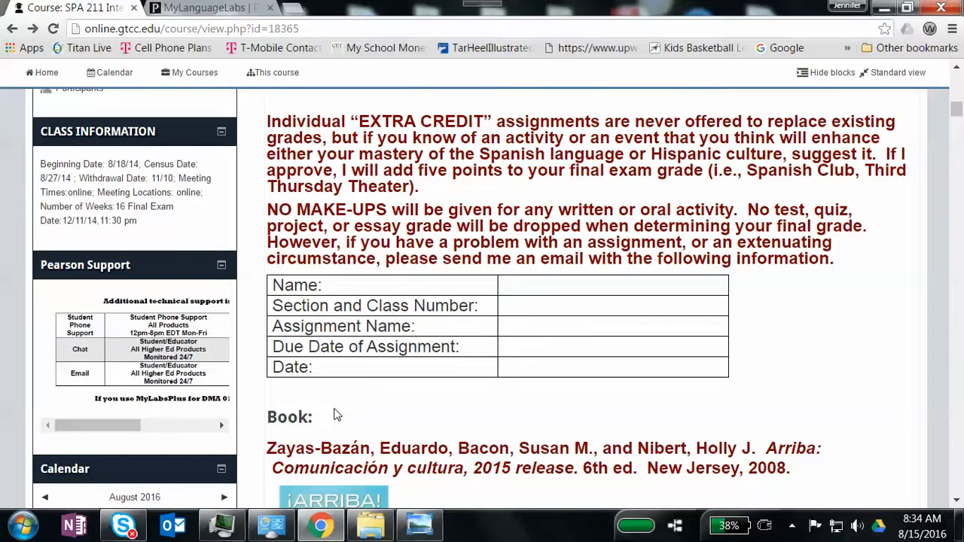
# Review the course page's MyLanguageLabs section, briefly visit the MyLanguageLabs site, and return to the course code and eText links.
pyautogui.scroll(-3)
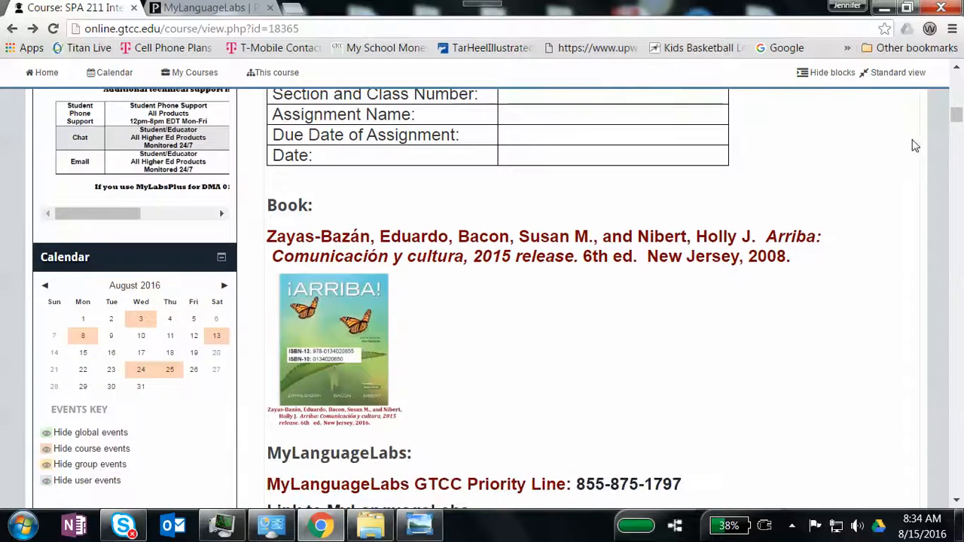
pyautogui.moveTo(333, 379)
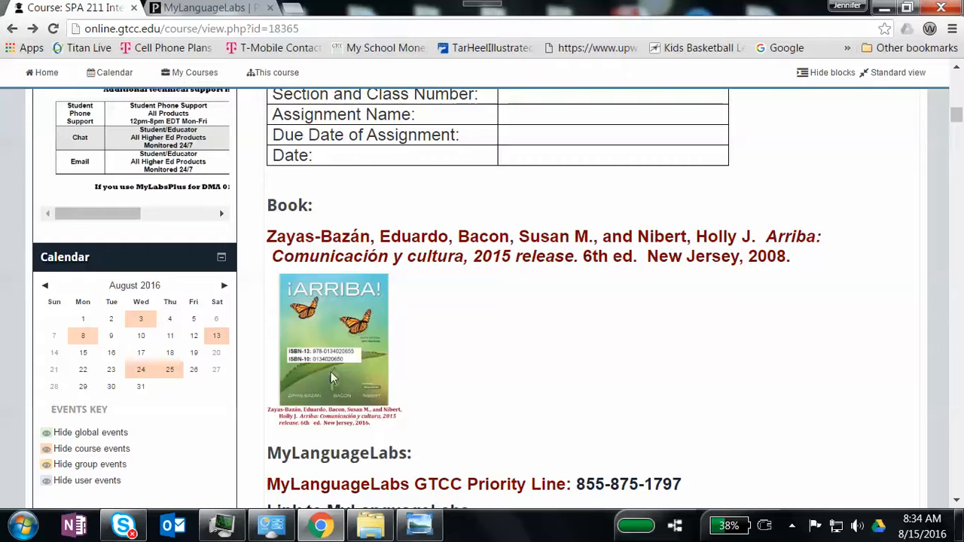
pyautogui.scroll(-3)
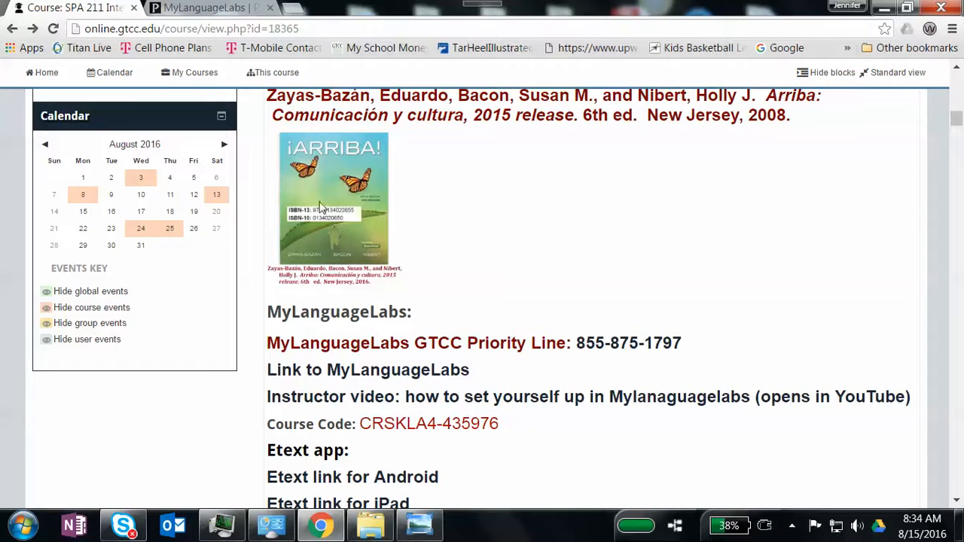
pyautogui.scroll(-3)
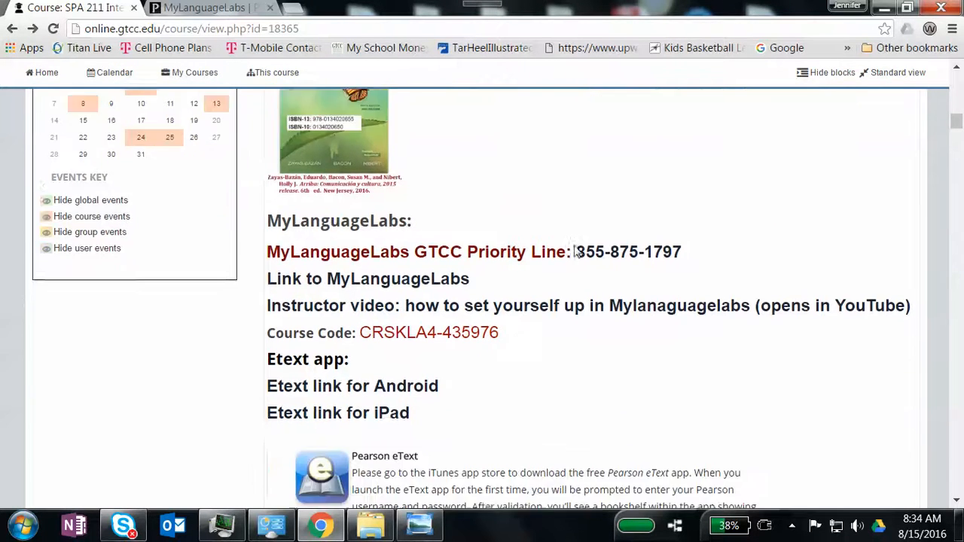
pyautogui.scroll(-3)
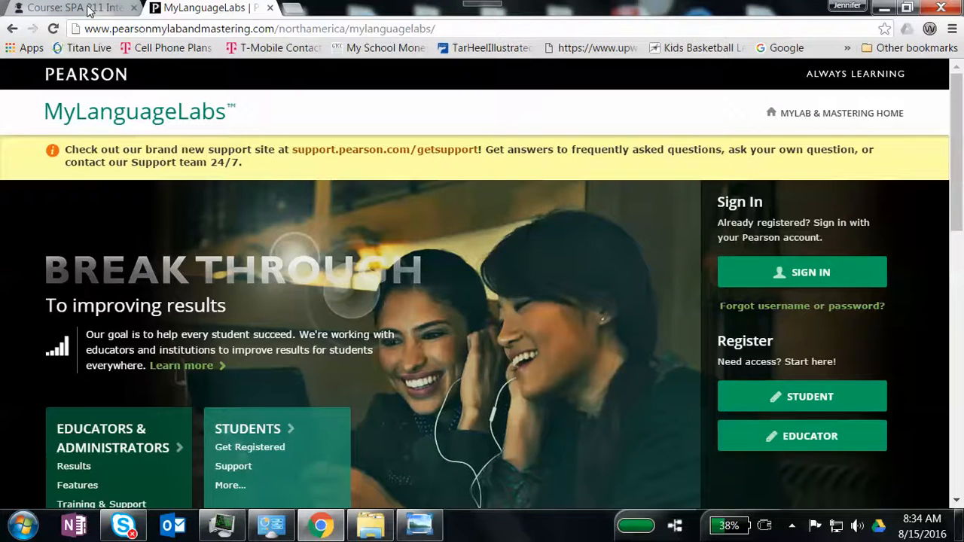
pyautogui.click(60, 10)
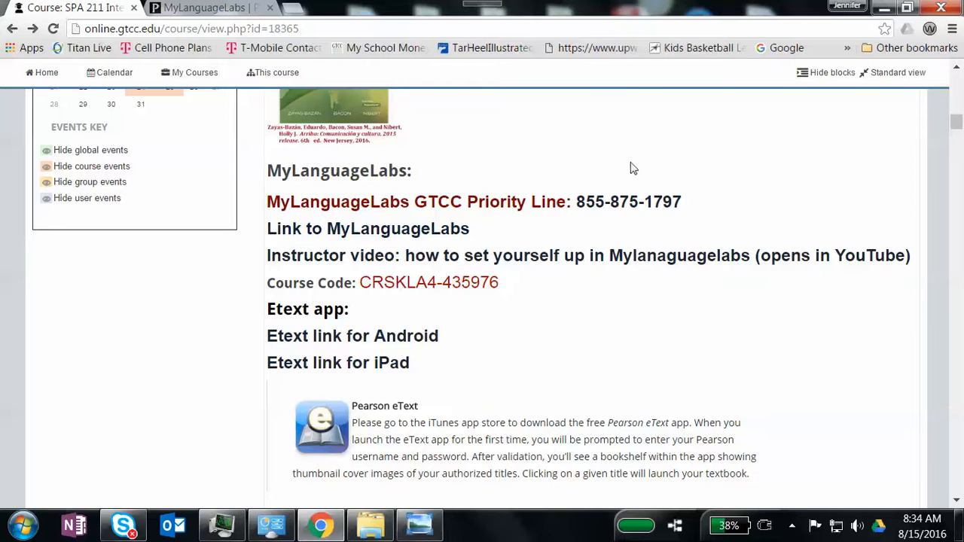
pyautogui.moveTo(628, 201)
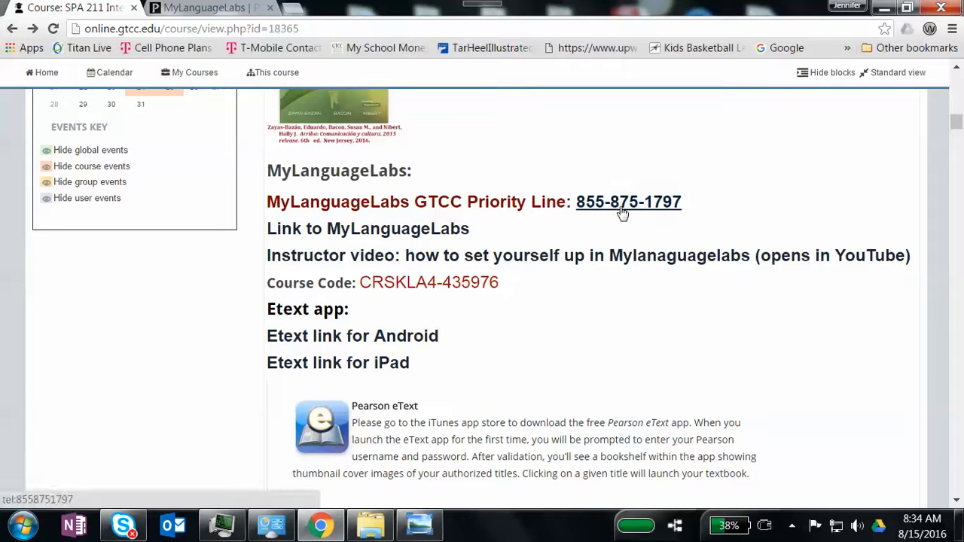
pyautogui.moveTo(489, 111)
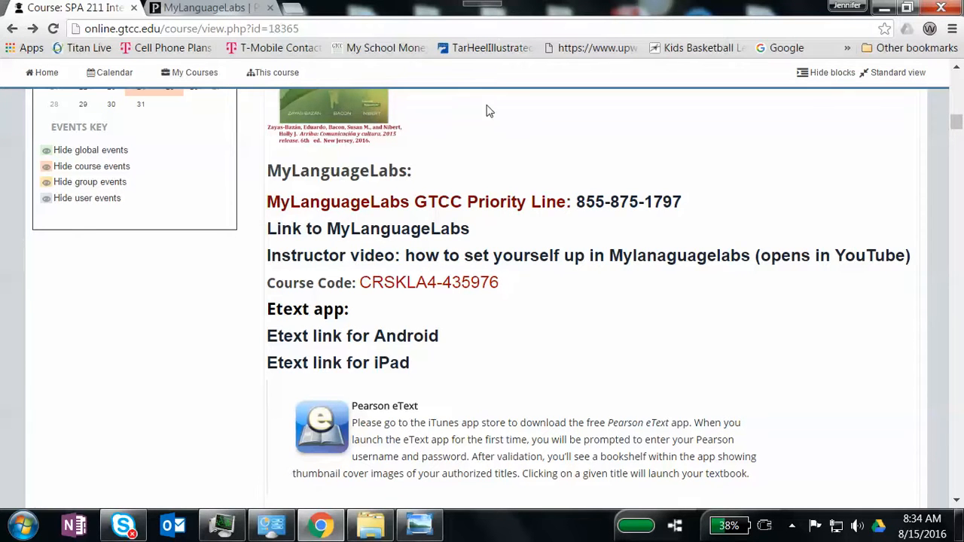
pyautogui.moveTo(630, 221)
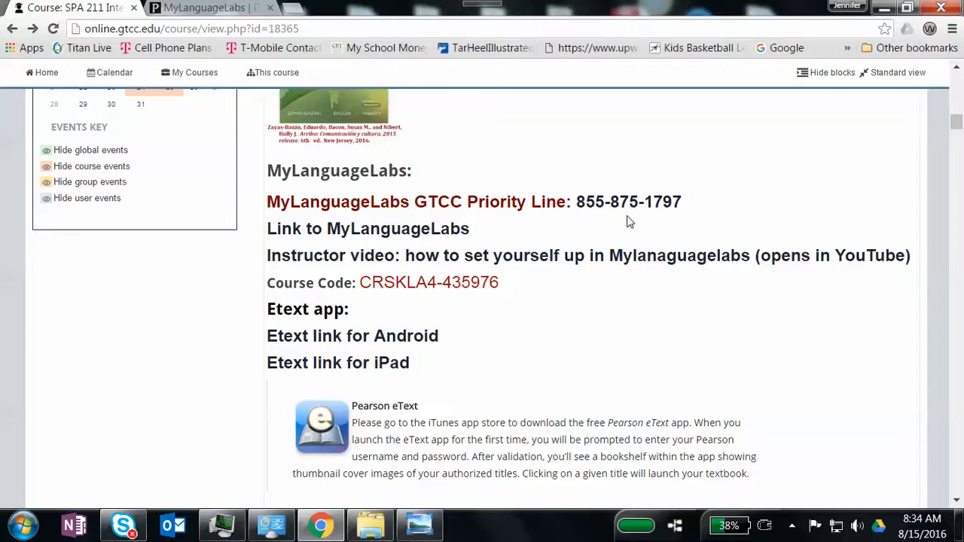
pyautogui.moveTo(389, 233)
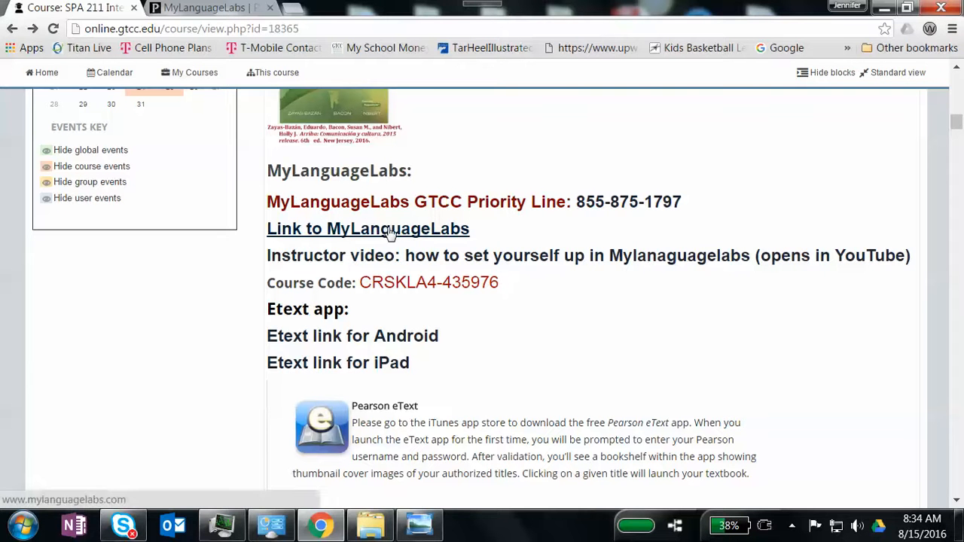
pyautogui.moveTo(392, 232)
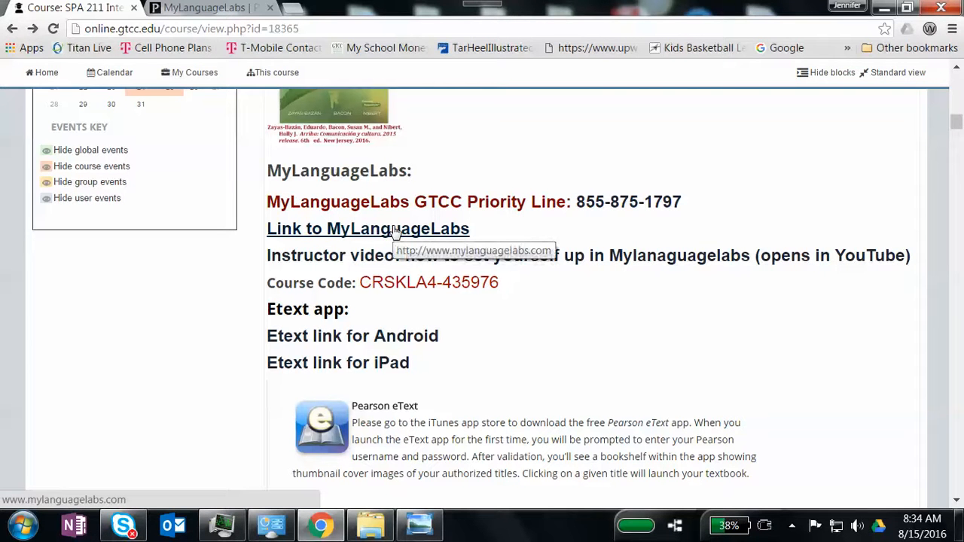
pyautogui.click(367, 228)
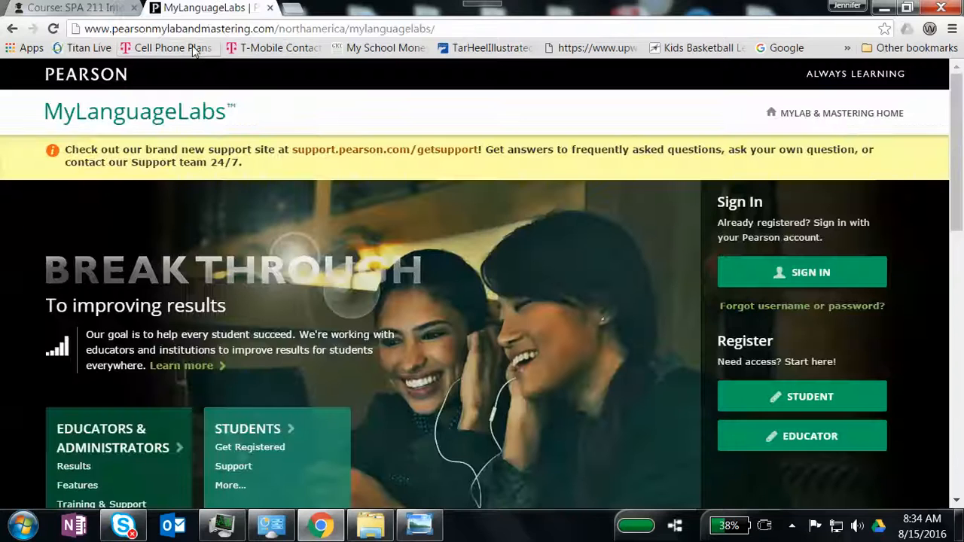
pyautogui.moveTo(339, 24)
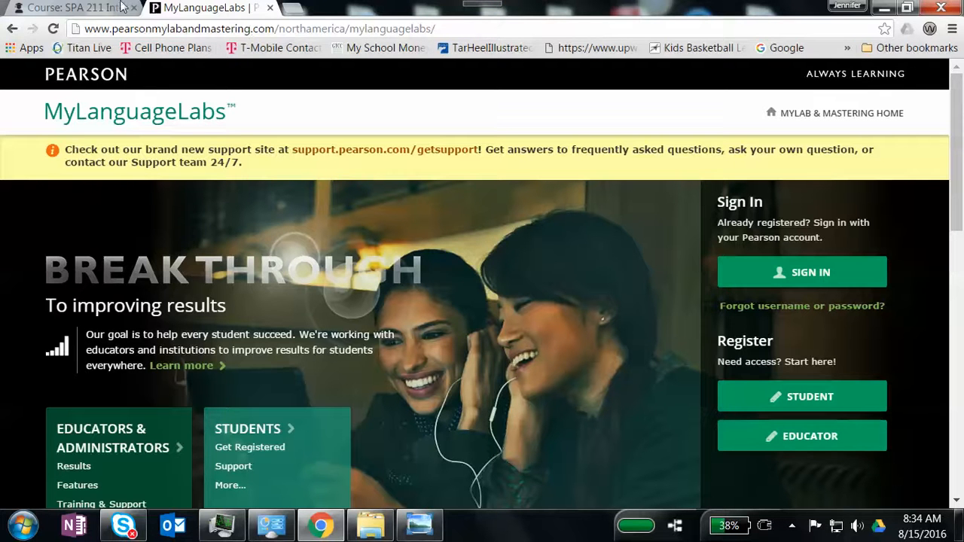
pyautogui.click(68, 7)
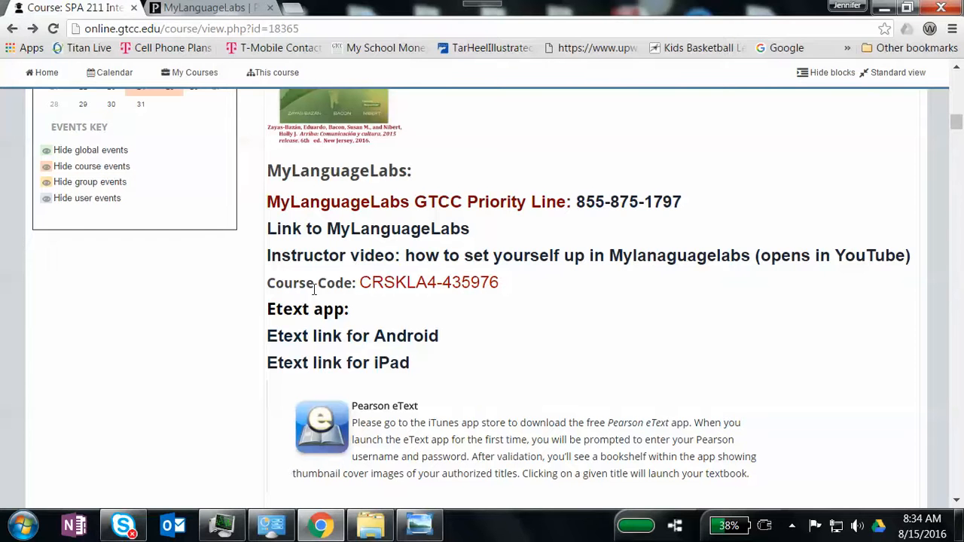
pyautogui.moveTo(349, 235)
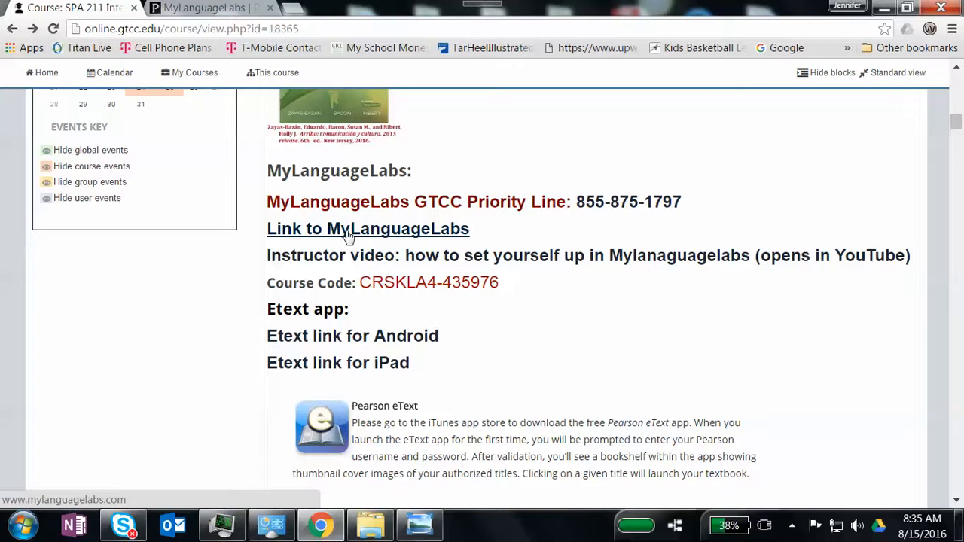
pyautogui.moveTo(373, 263)
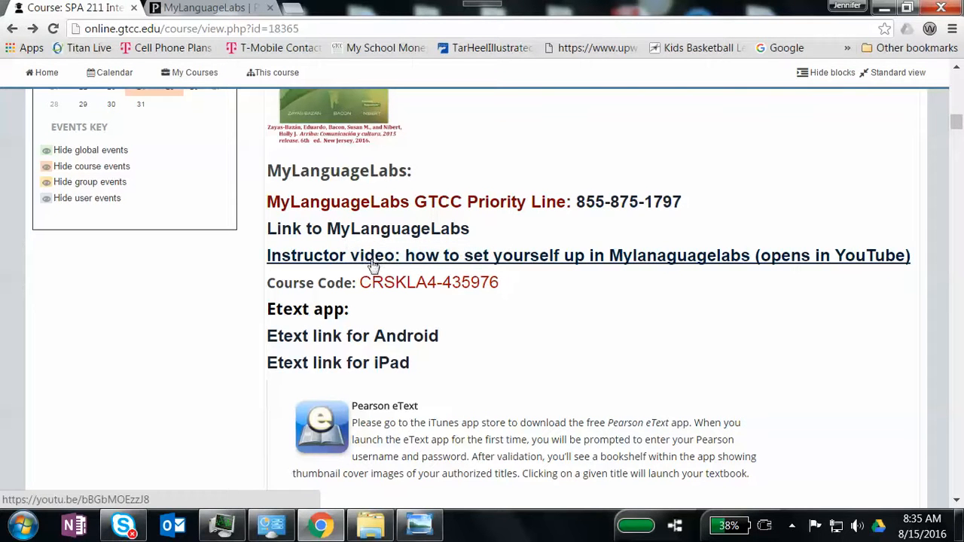
pyautogui.moveTo(631, 272)
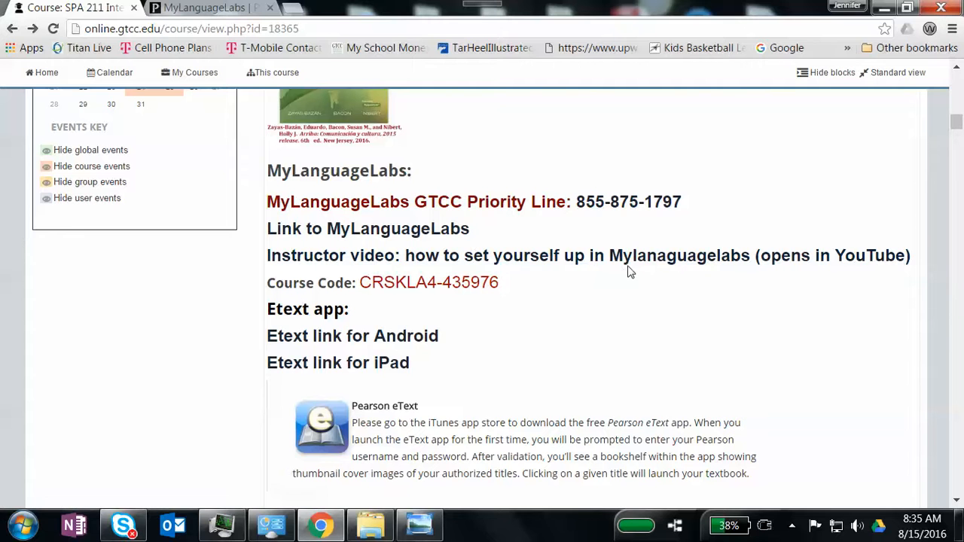
pyautogui.moveTo(632, 267)
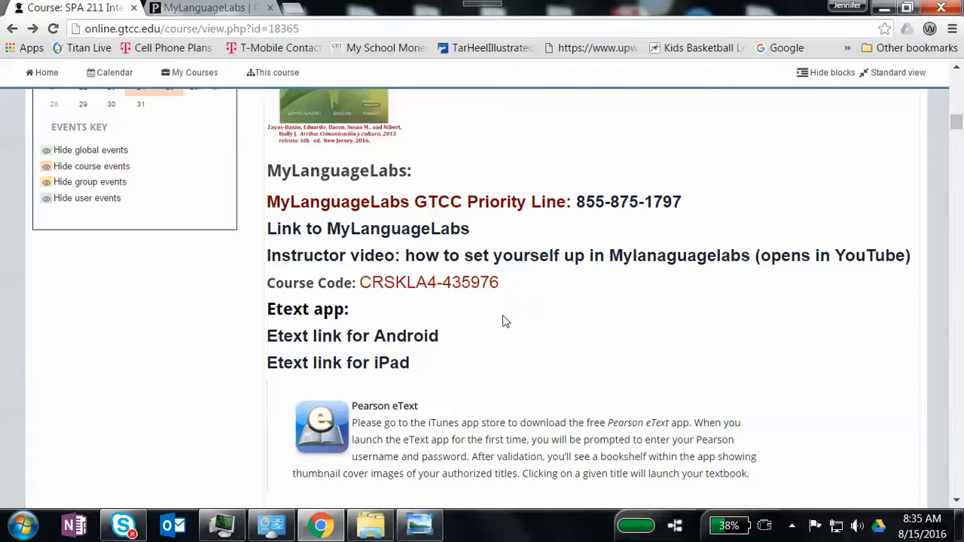
pyautogui.moveTo(352, 336)
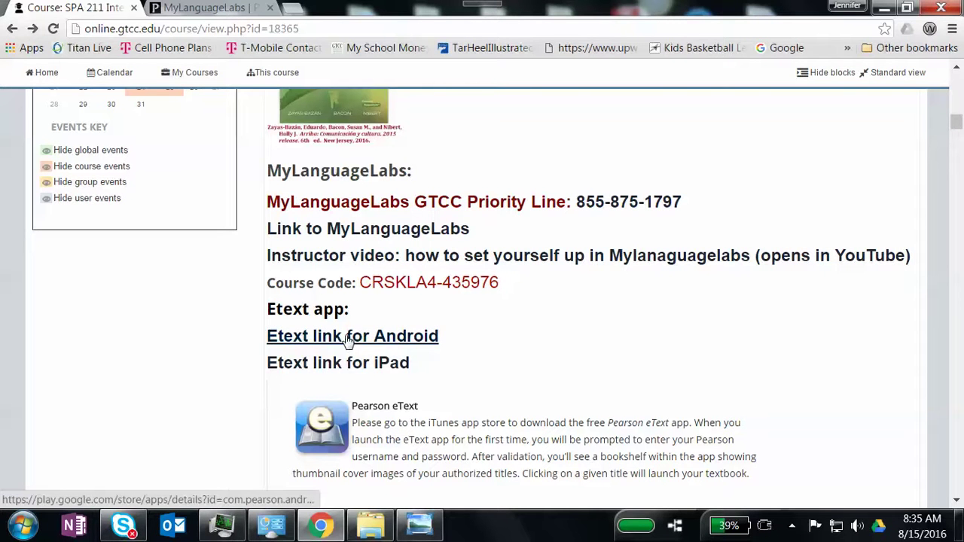
pyautogui.moveTo(358, 339)
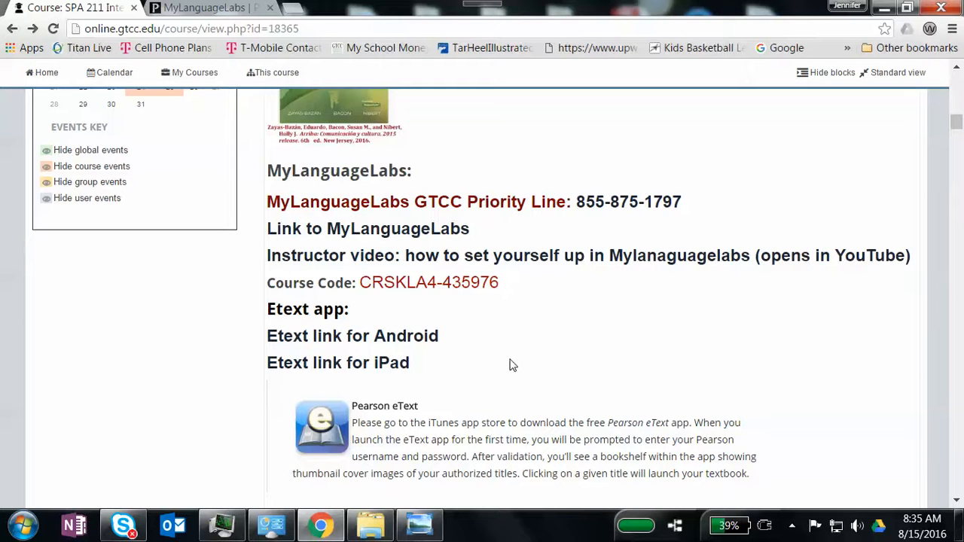
# Sign in to MyLanguageLabs with the saved Pearson credentials and reach the GTCC Spanish program listing.
pyautogui.click(368, 228)
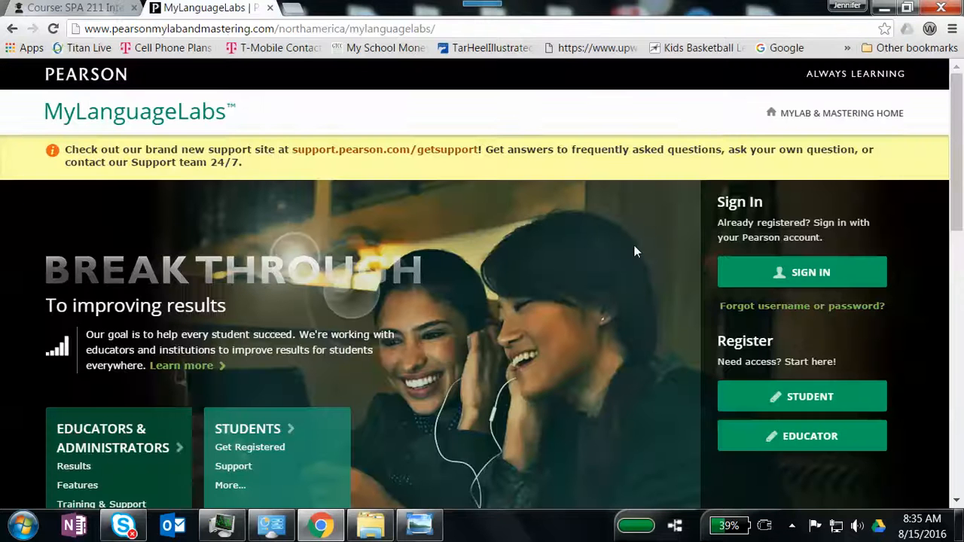
pyautogui.click(803, 272)
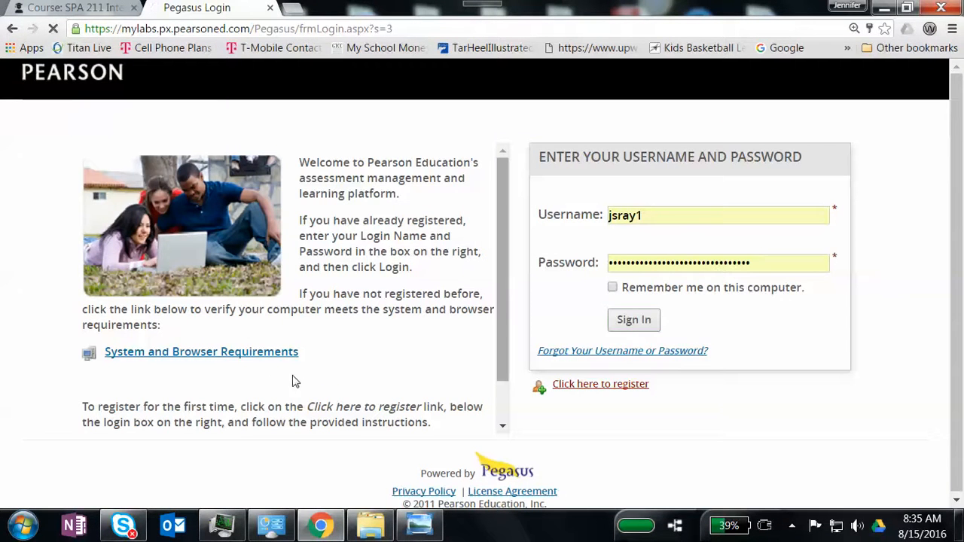
pyautogui.click(634, 319)
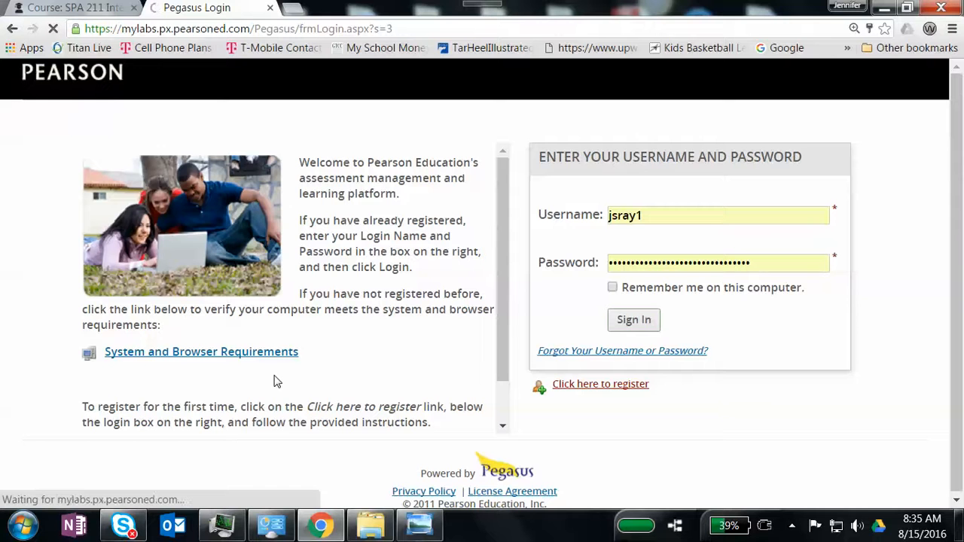
pyautogui.click(634, 319)
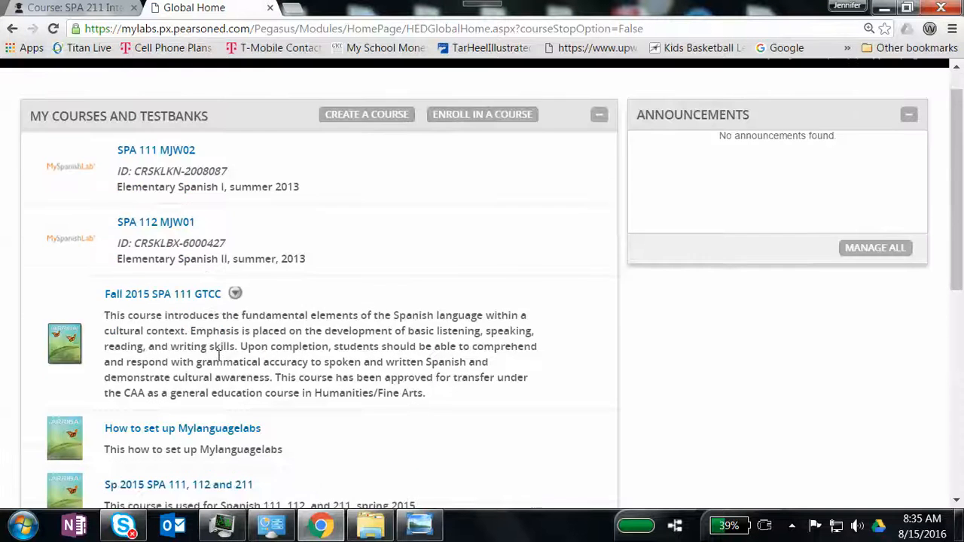
# Open the SPA 211 MySpanishLab Today's View dashboard and its eText.
pyautogui.scroll(-3)
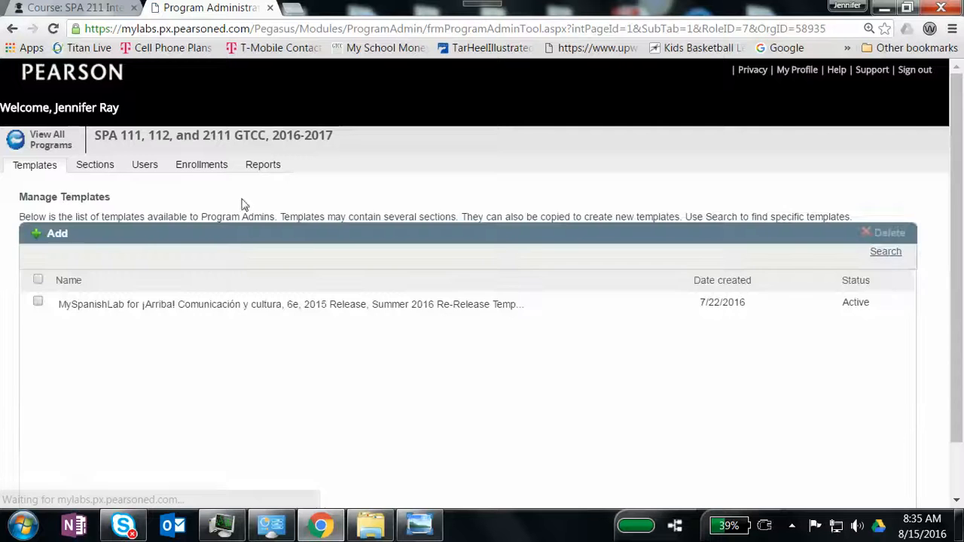
pyautogui.click(94, 164)
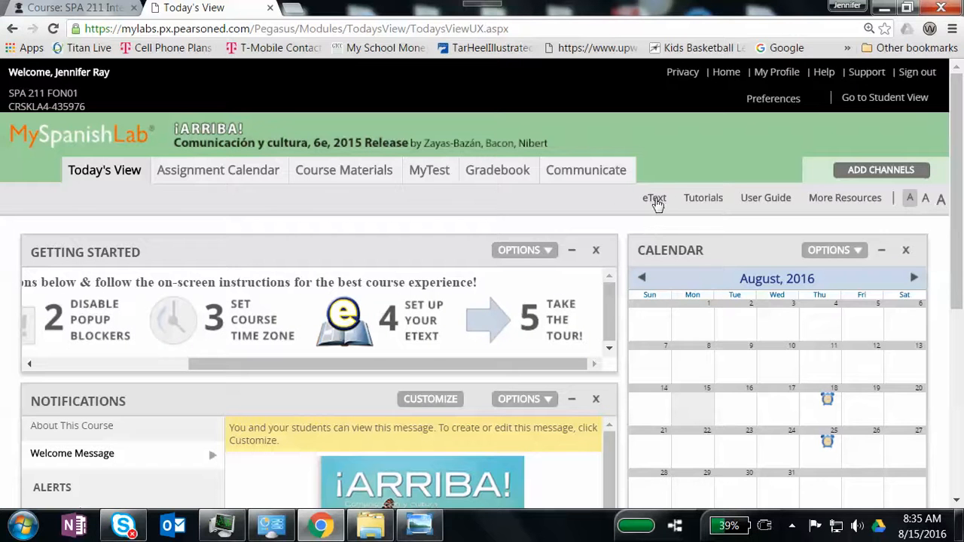
pyautogui.moveTo(655, 199)
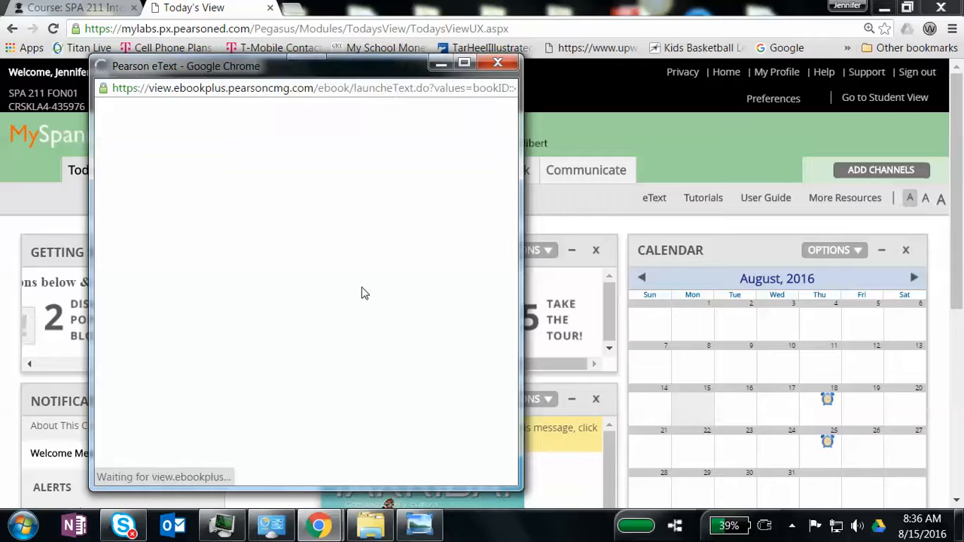
pyautogui.click(472, 61)
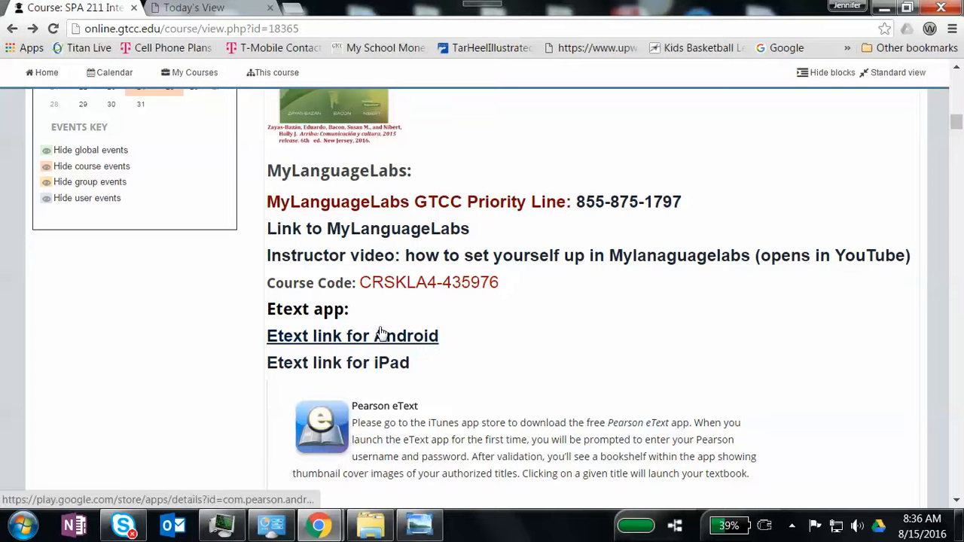
pyautogui.scroll(-3)
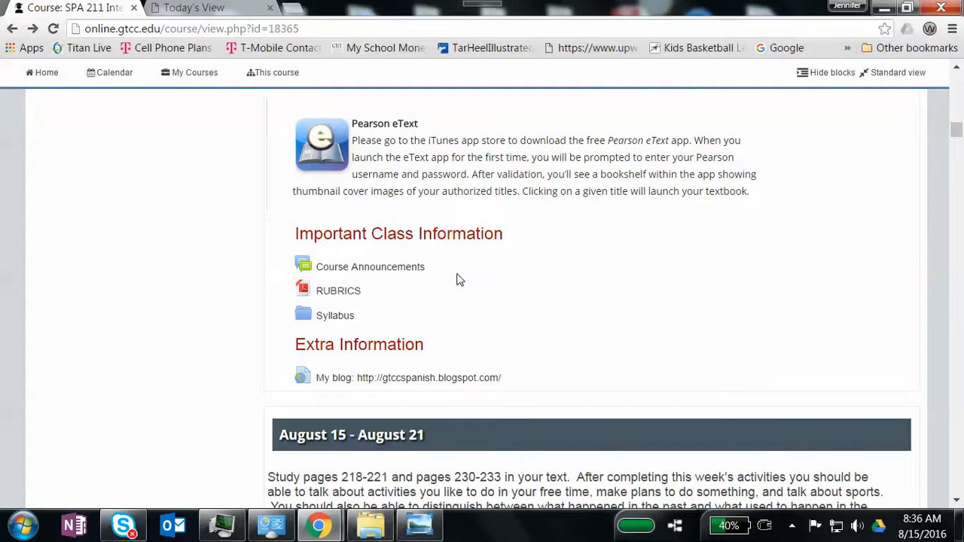
pyautogui.moveTo(392, 268)
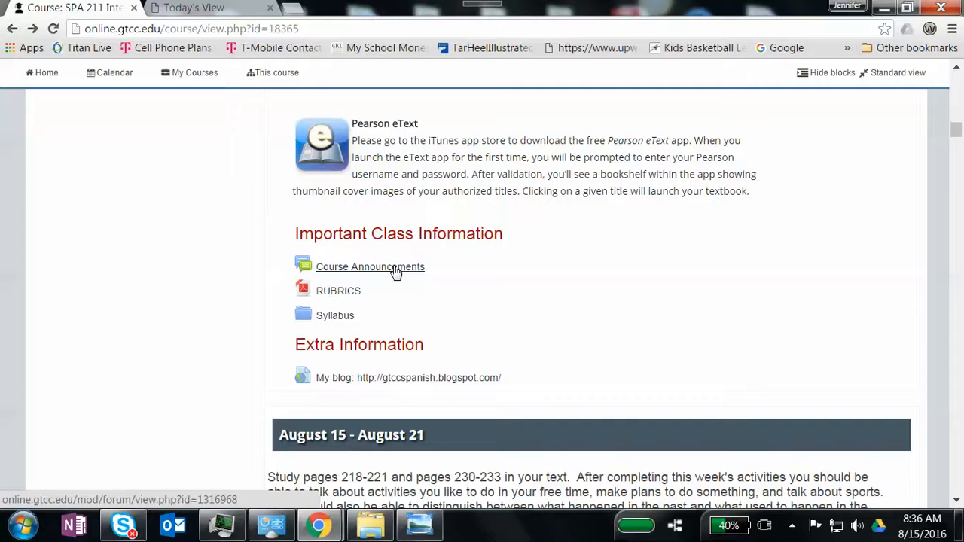
pyautogui.moveTo(363, 283)
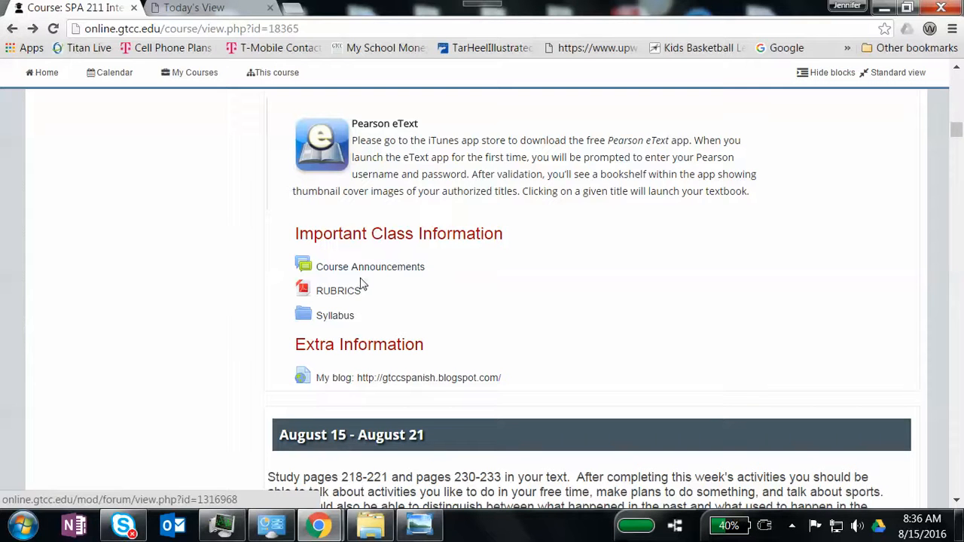
pyautogui.moveTo(352, 291)
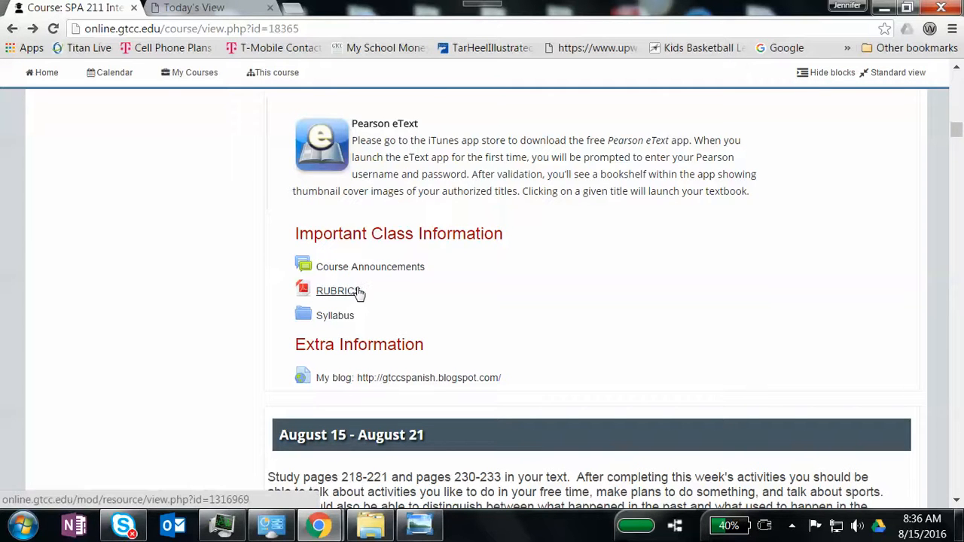
pyautogui.moveTo(346, 297)
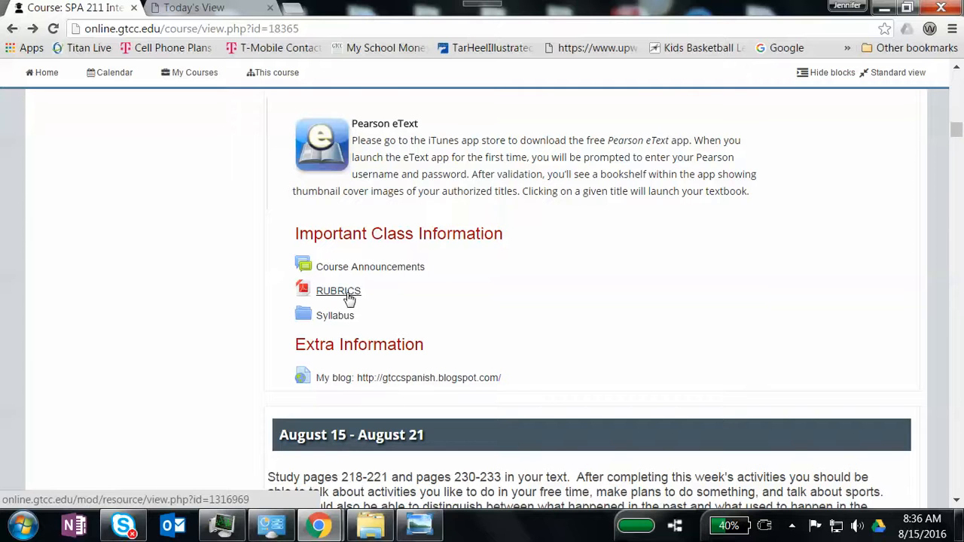
pyautogui.moveTo(340, 384)
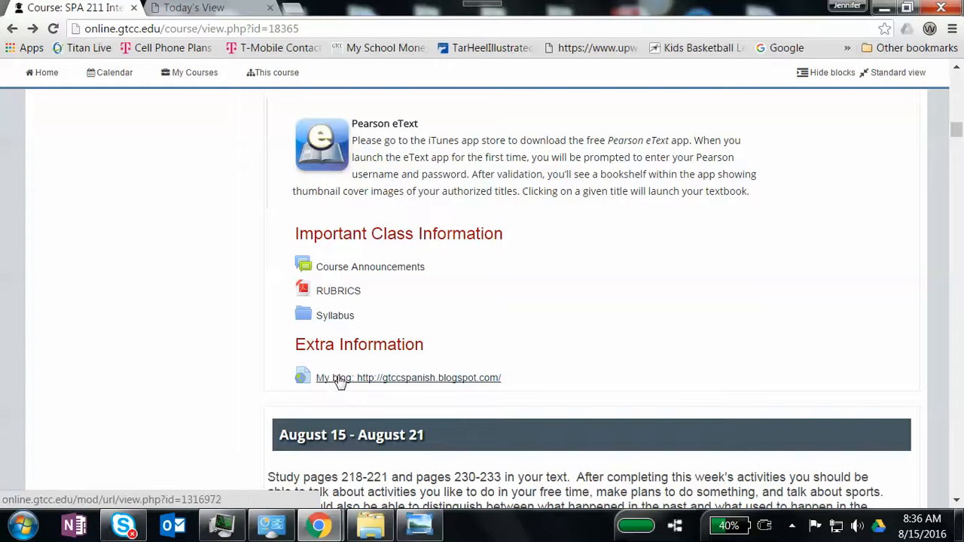
pyautogui.moveTo(480, 386)
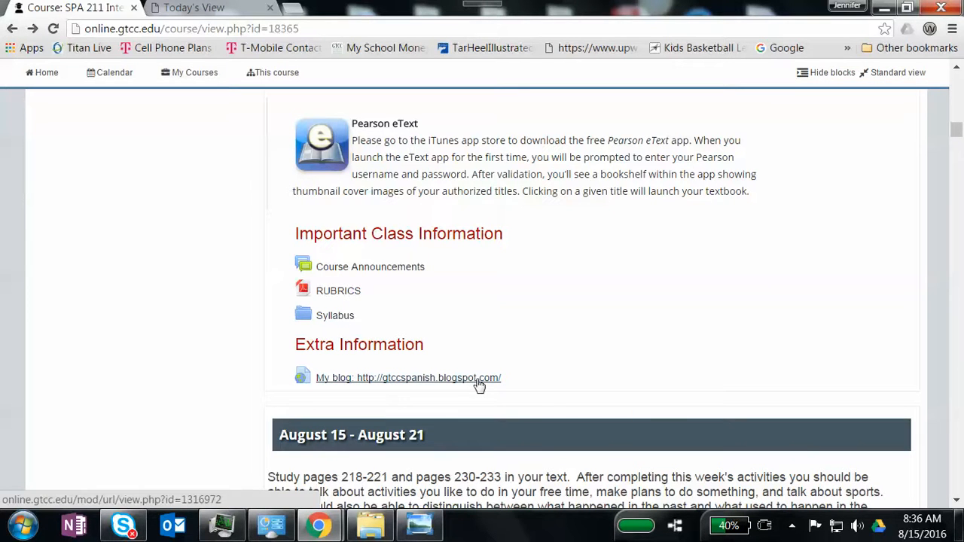
pyautogui.moveTo(560, 373)
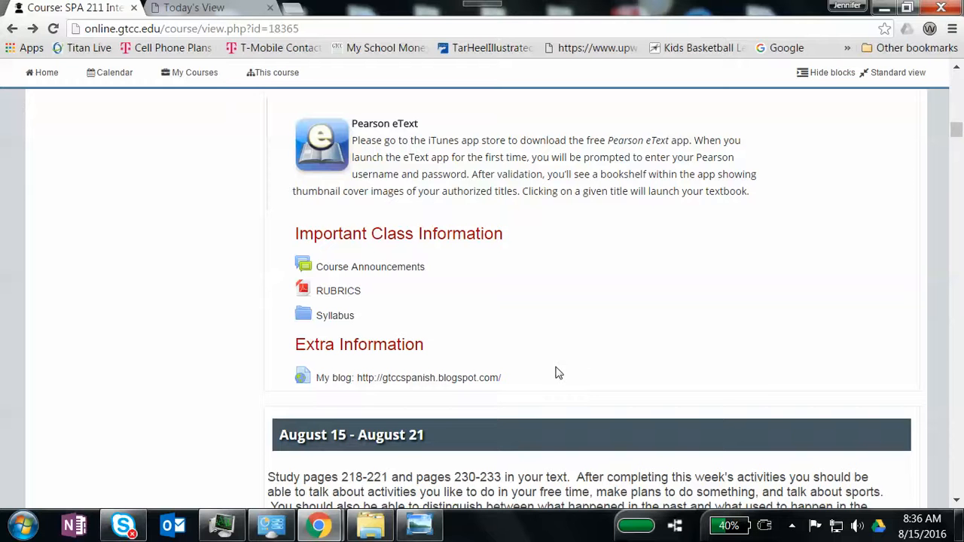
pyautogui.scroll(-3)
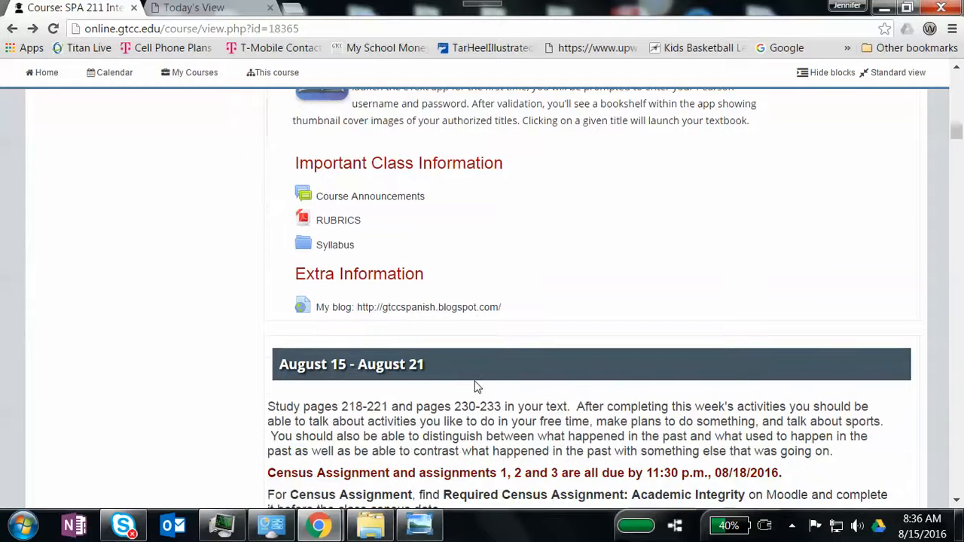
pyautogui.scroll(-3)
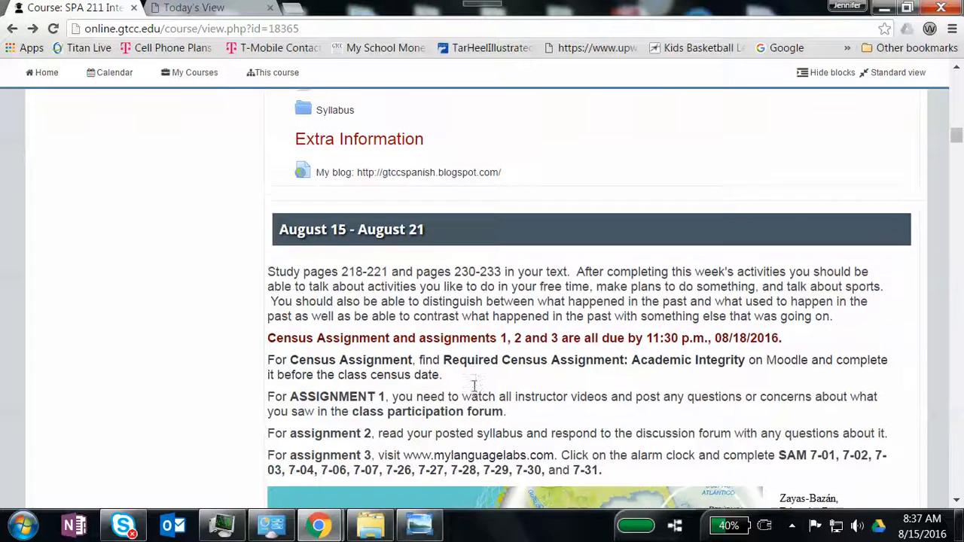
pyautogui.scroll(3)
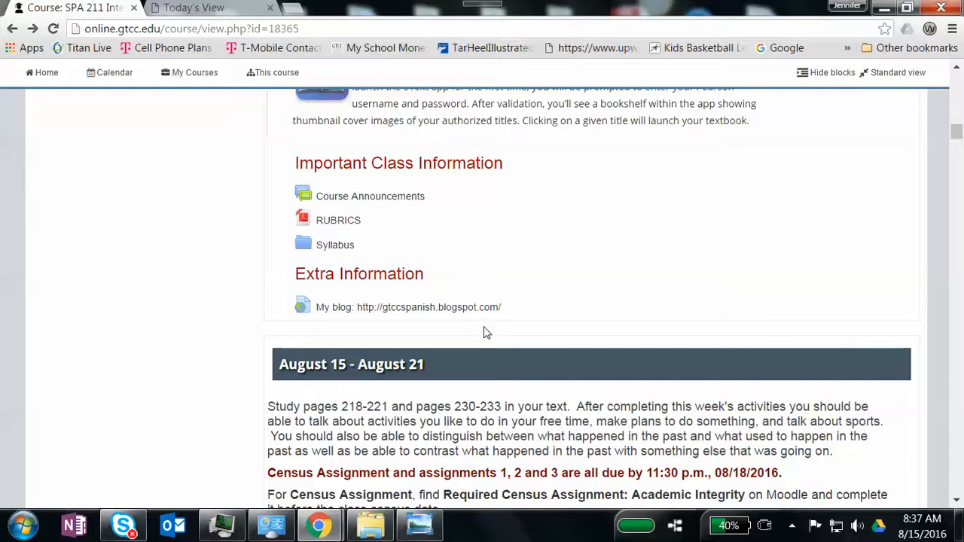
pyautogui.scroll(-3)
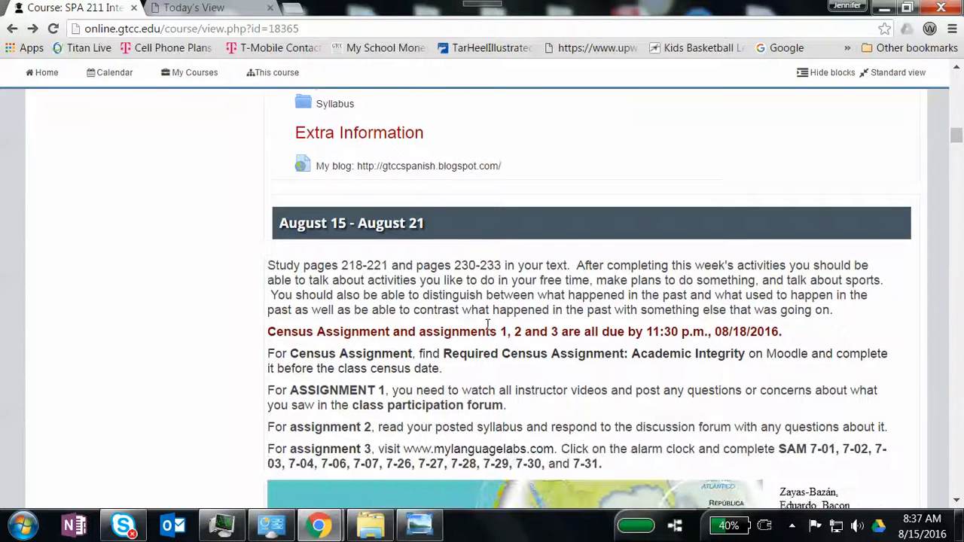
pyautogui.scroll(-3)
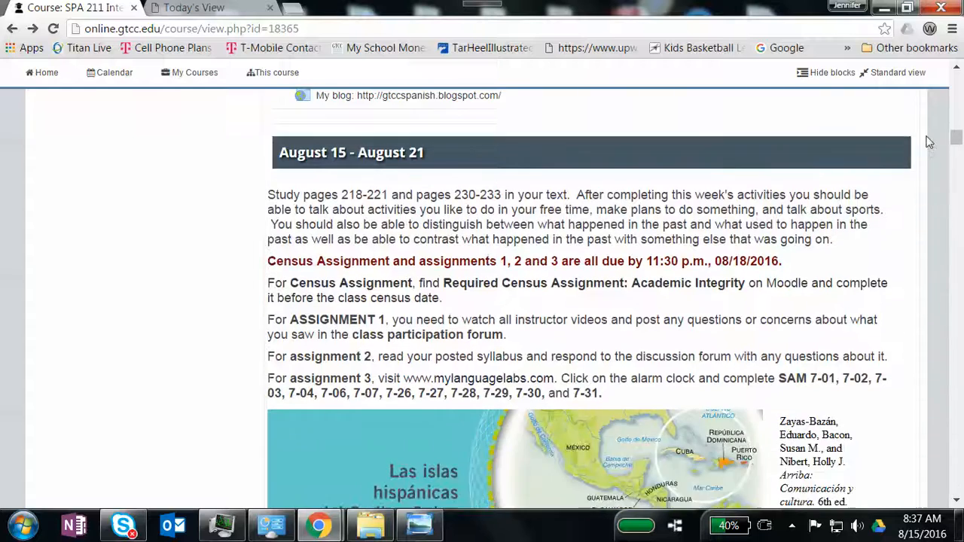
pyautogui.scroll(-3)
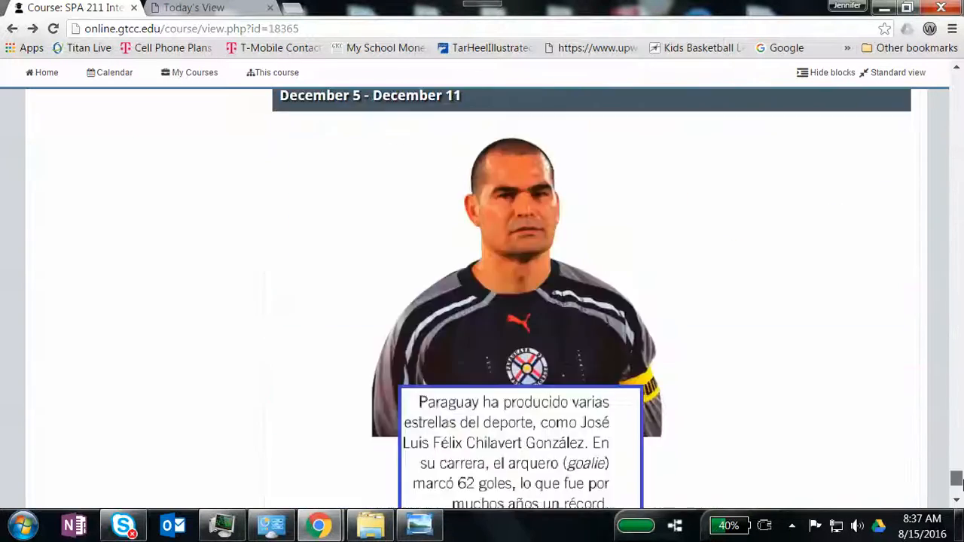
pyautogui.scroll(-3)
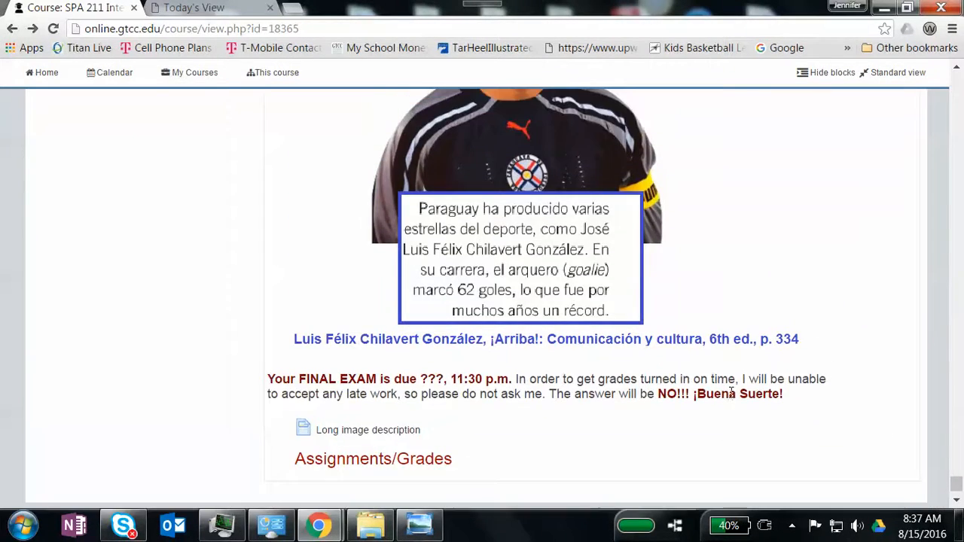
pyautogui.scroll(3)
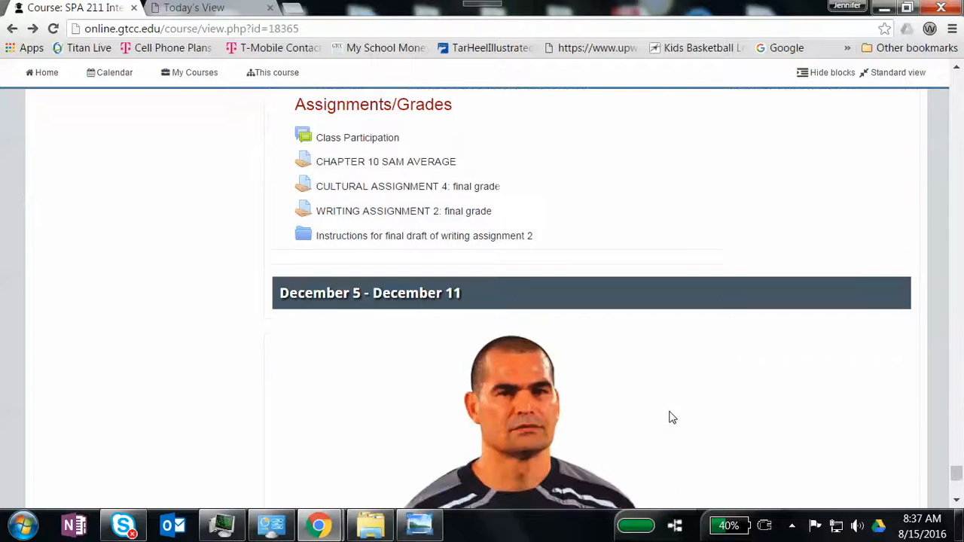
pyautogui.scroll(3)
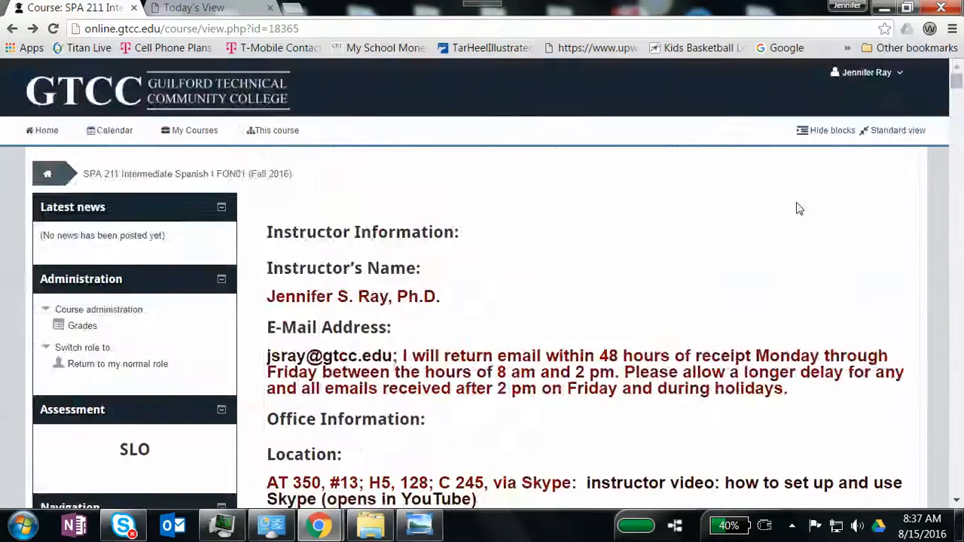
pyautogui.scroll(-3)
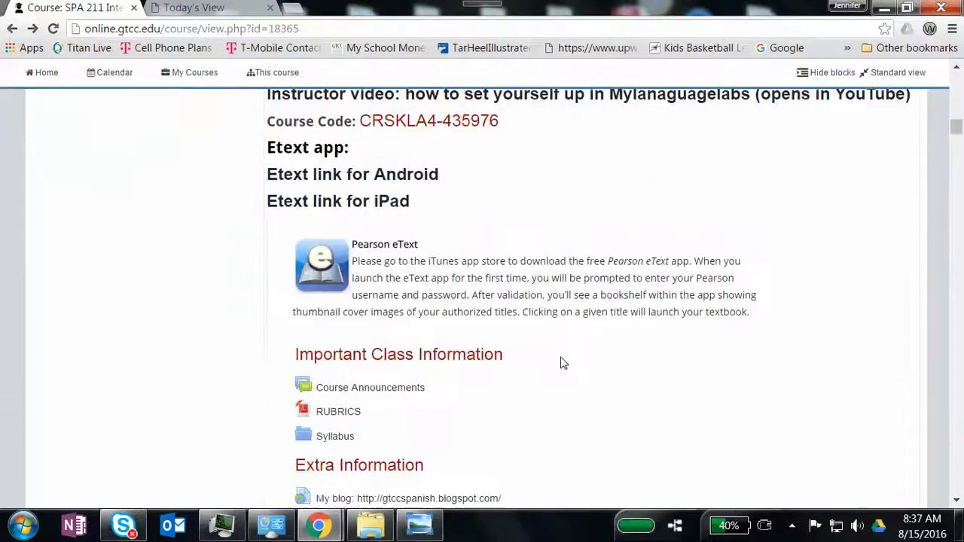
pyautogui.scroll(-3)
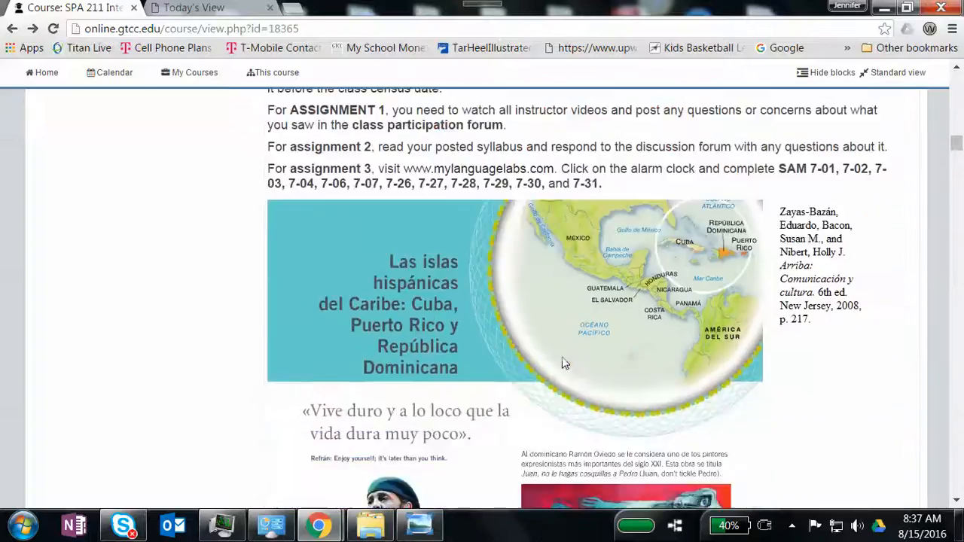
pyautogui.scroll(3)
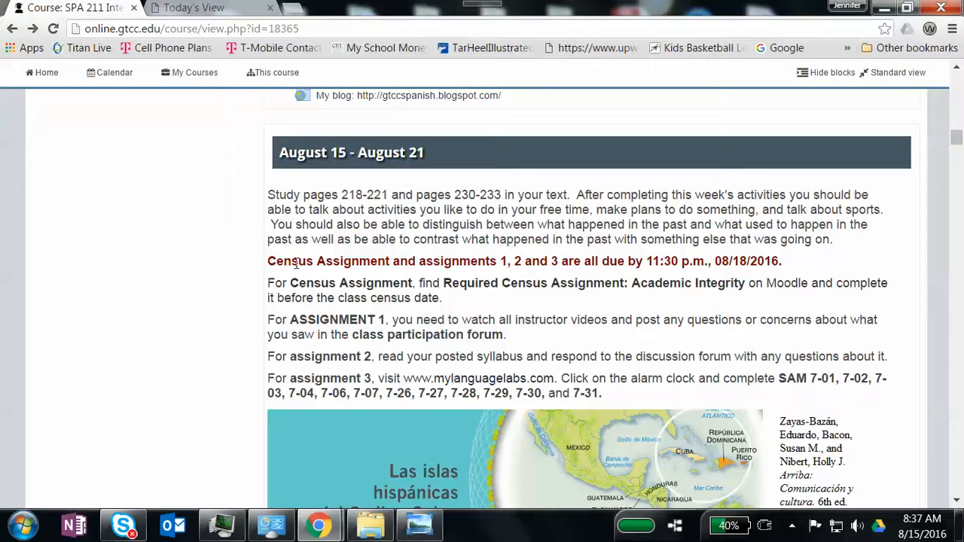
pyautogui.moveTo(763, 263)
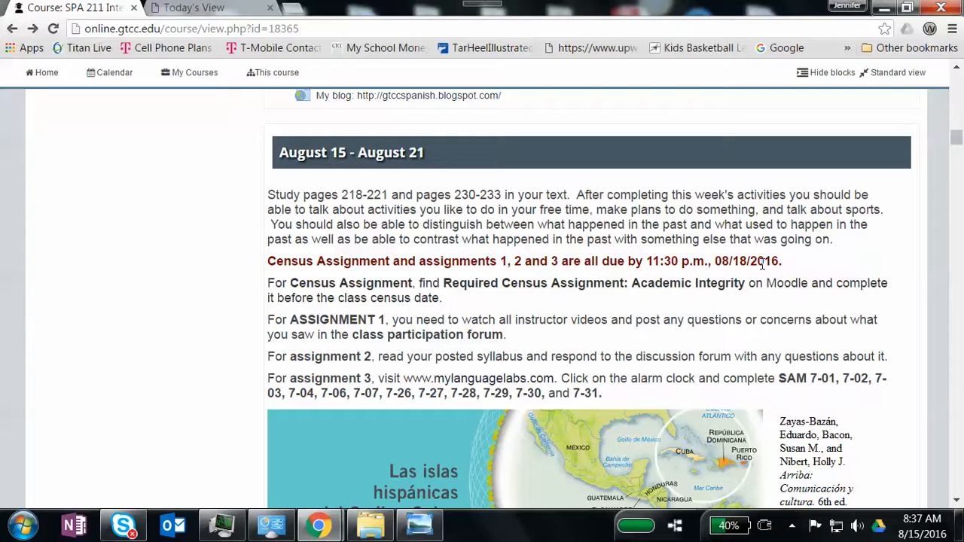
pyautogui.scroll(-3)
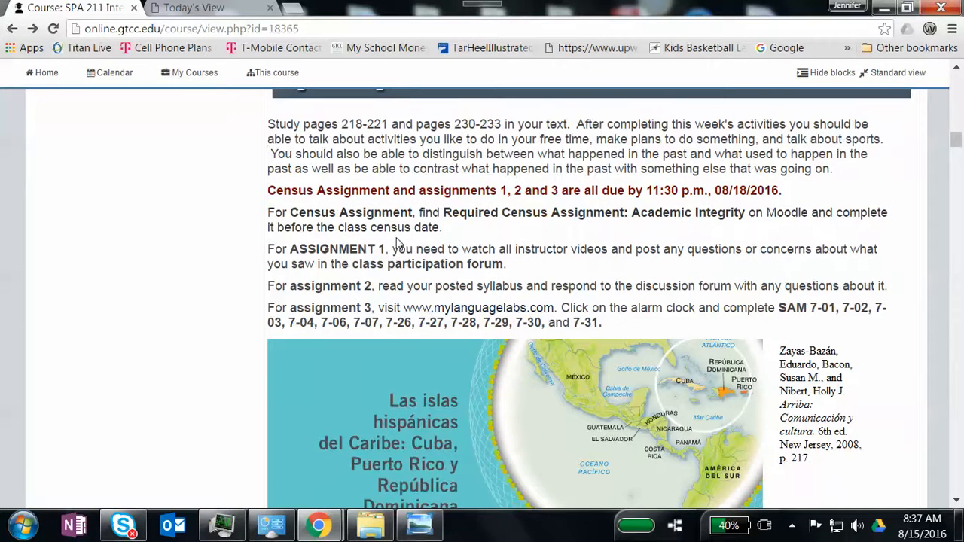
pyautogui.moveTo(381, 345)
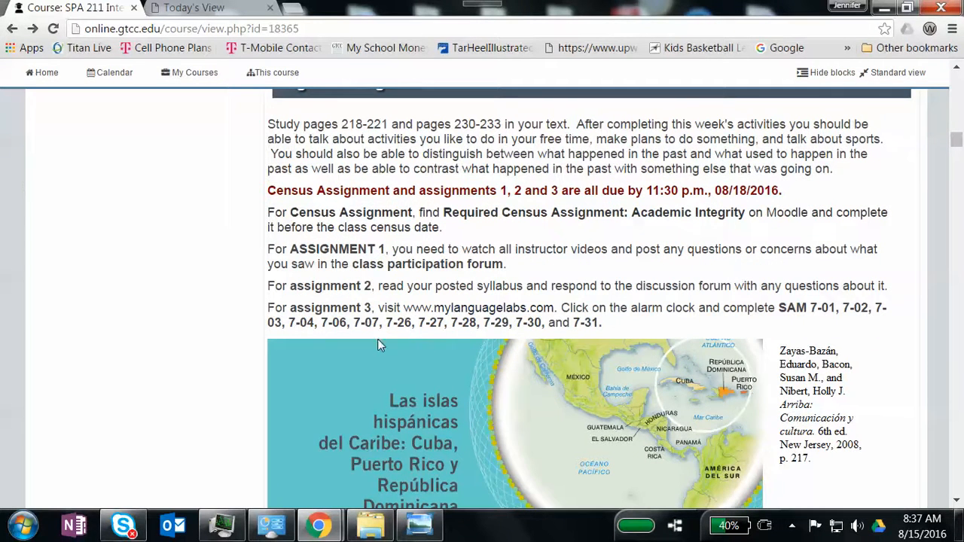
pyautogui.moveTo(476, 307)
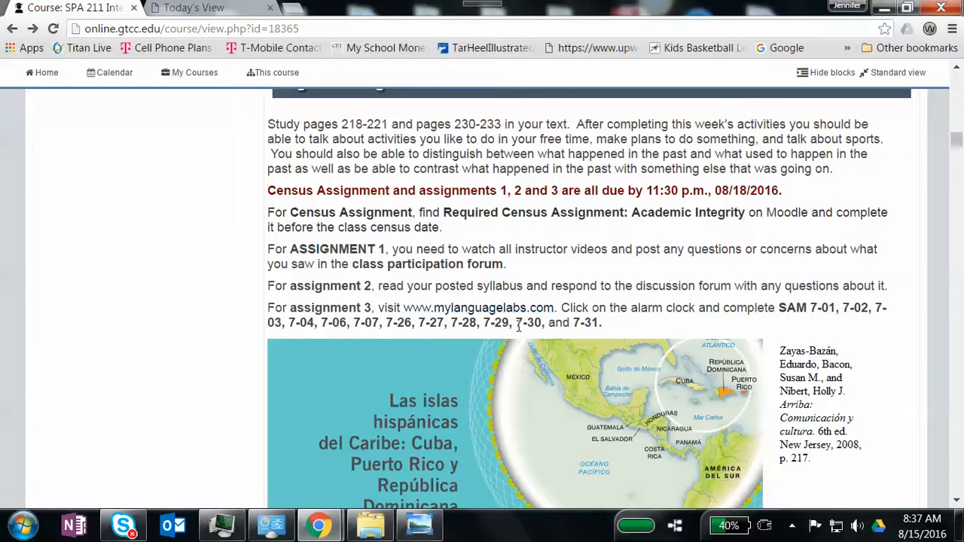
pyautogui.moveTo(587, 338)
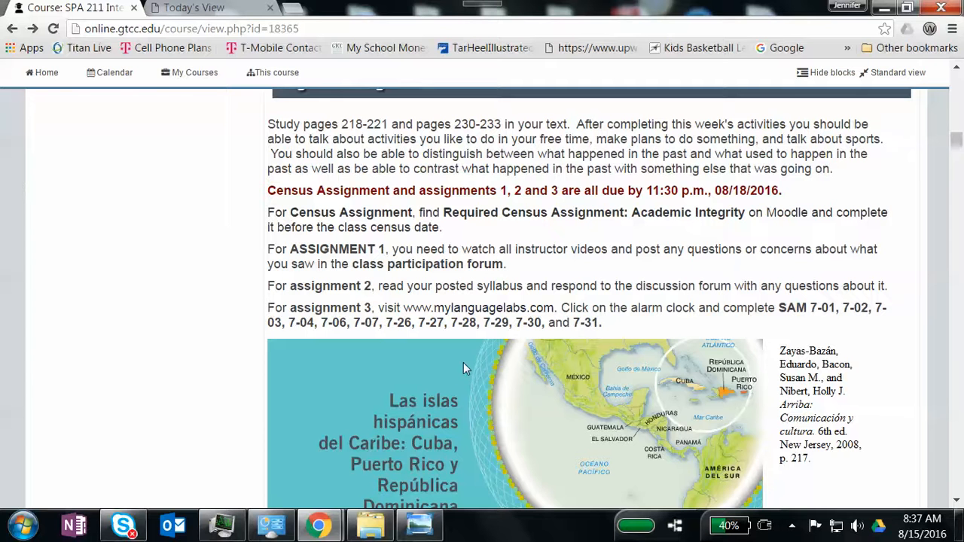
pyautogui.scroll(-3)
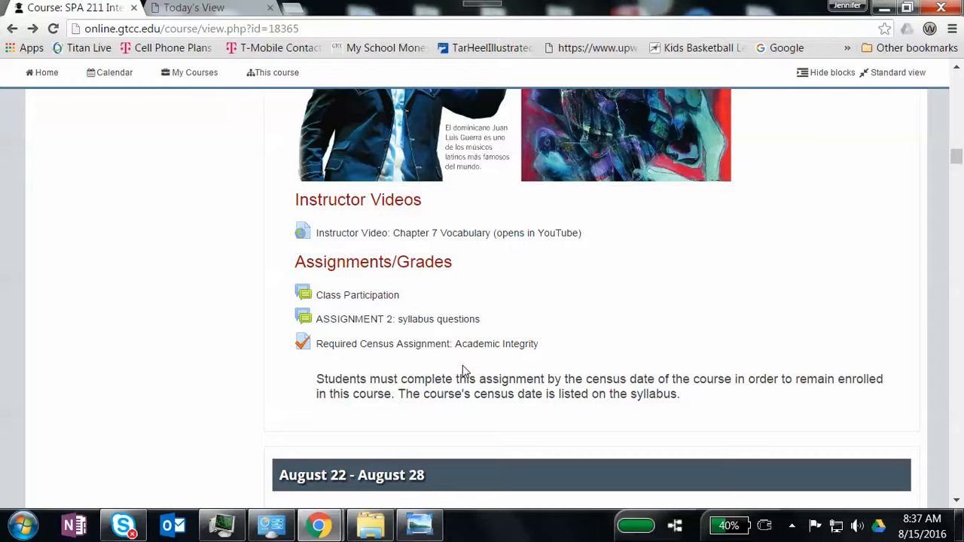
pyautogui.scroll(3)
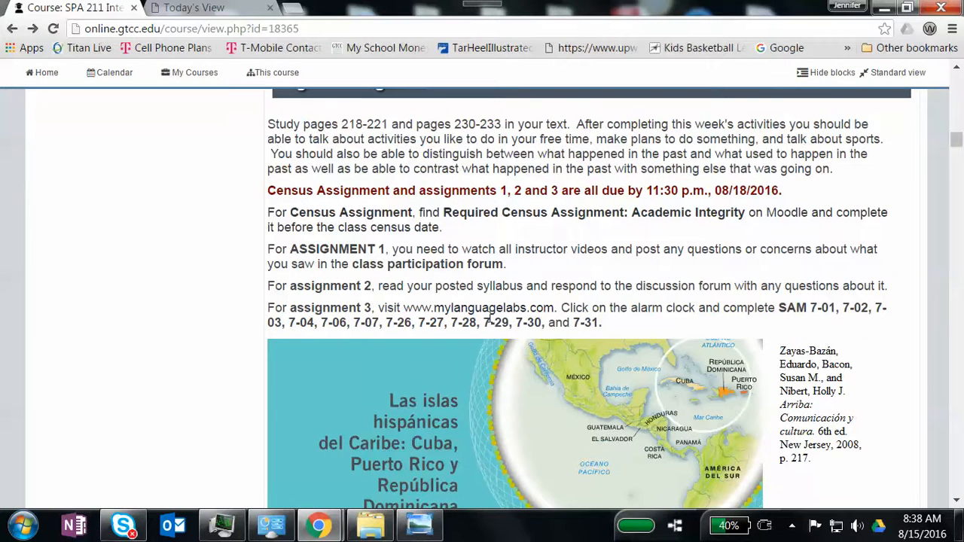
pyautogui.scroll(-3)
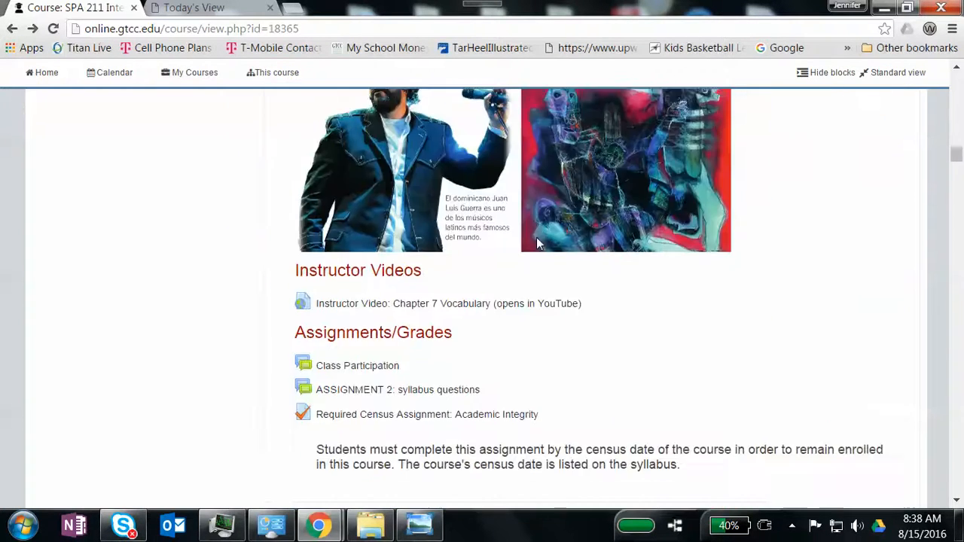
pyautogui.scroll(-3)
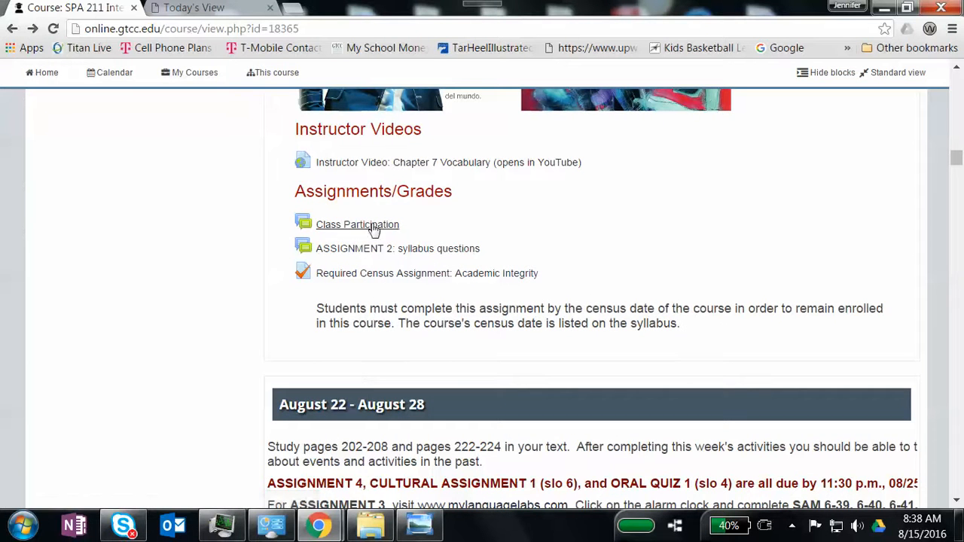
pyautogui.click(358, 225)
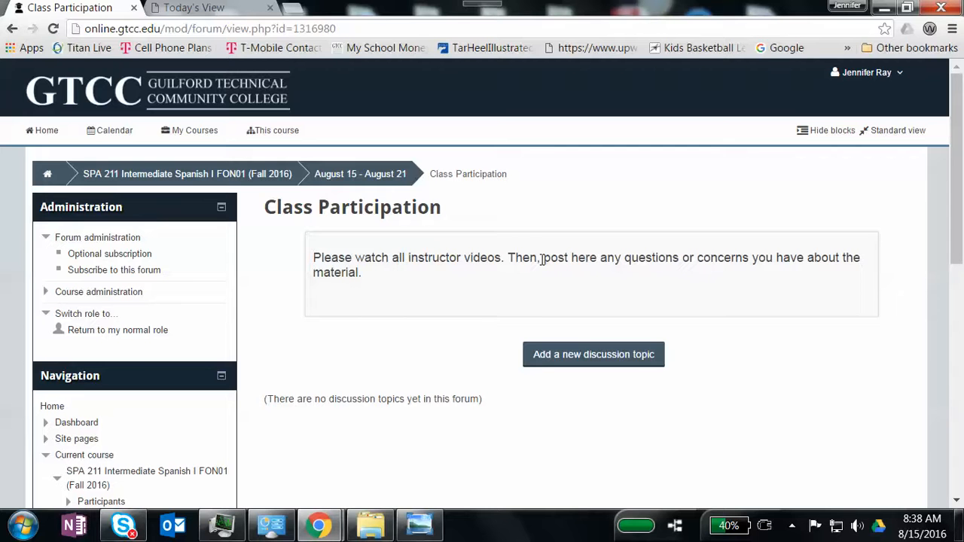
pyautogui.moveTo(114, 102)
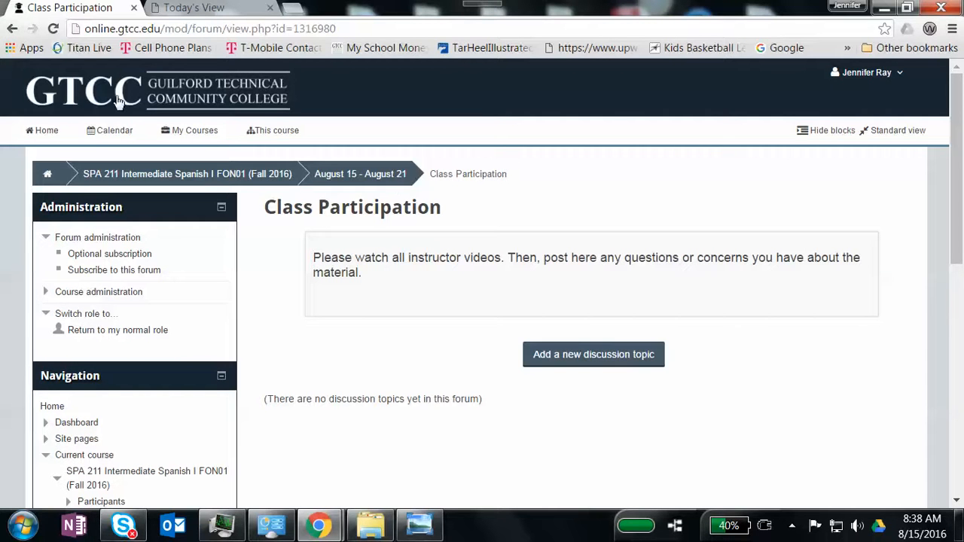
pyautogui.click(186, 174)
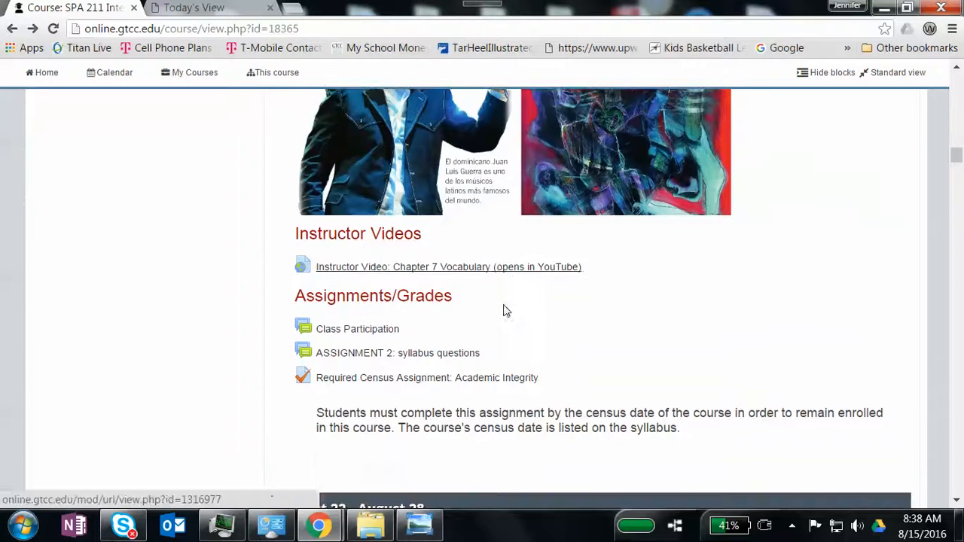
# Scroll to the August 22–28 week showing the Preterit Tense videos and Cultural Assignment 1: Cuba.
pyautogui.scroll(-3)
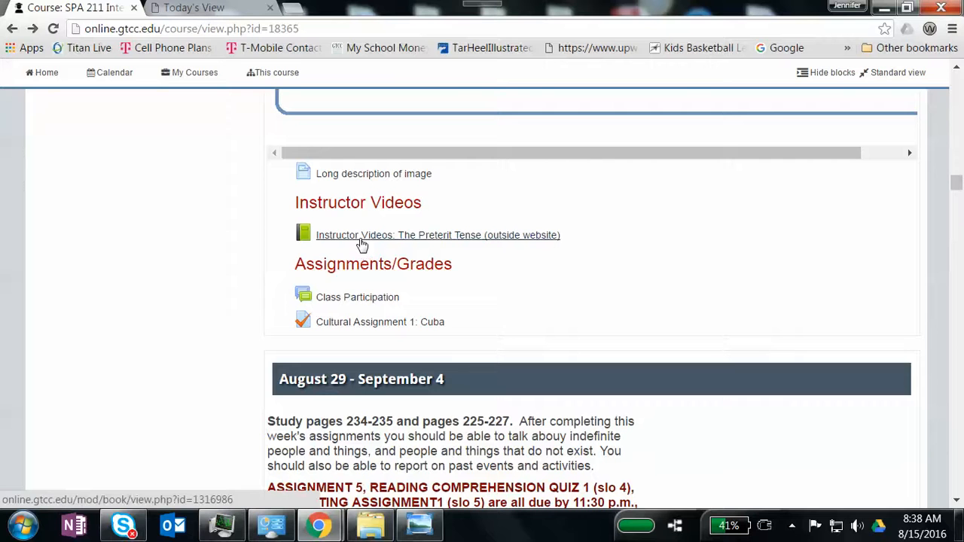
pyautogui.moveTo(360, 297)
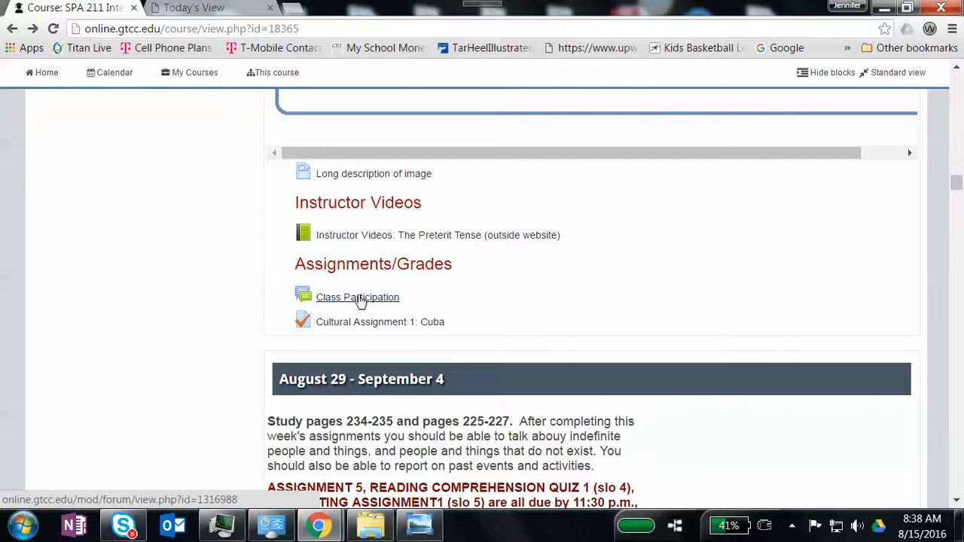
pyautogui.moveTo(373, 298)
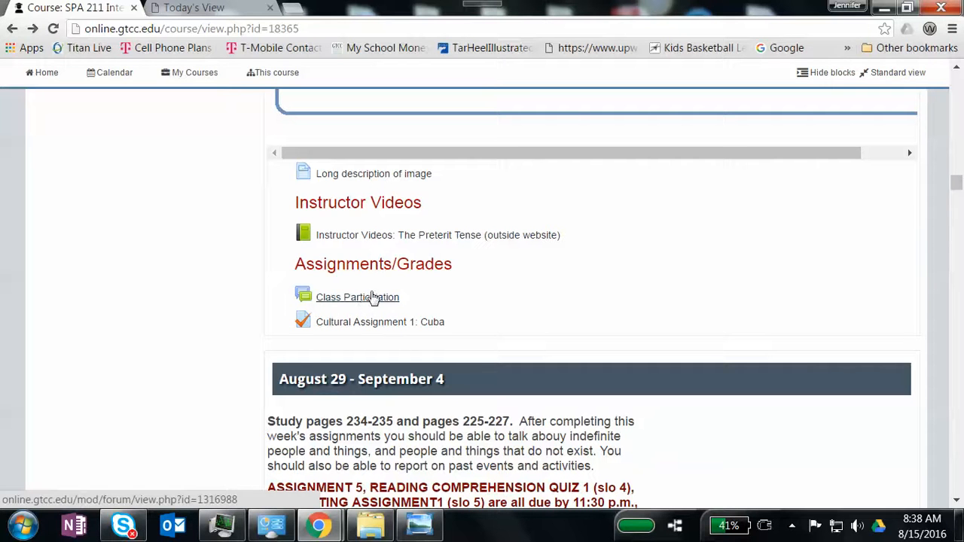
pyautogui.moveTo(383, 303)
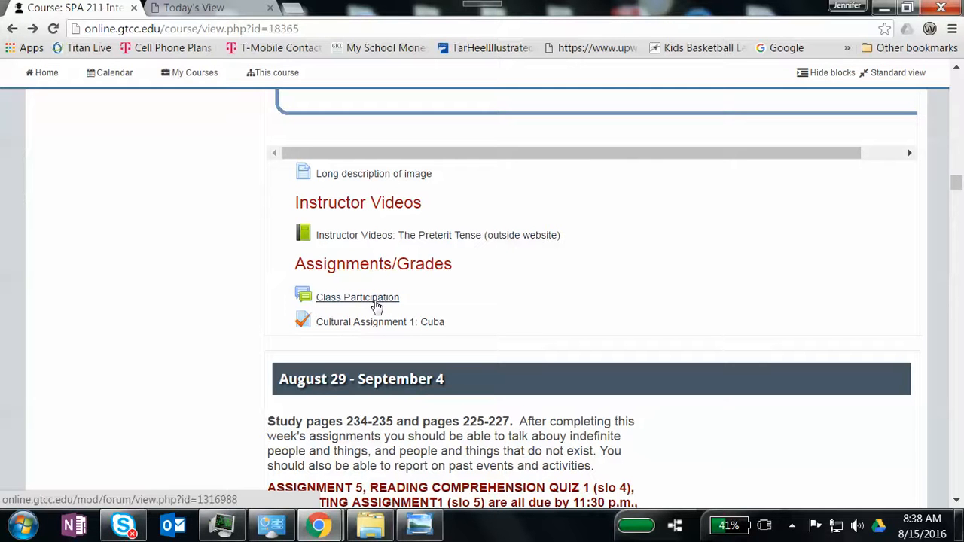
pyautogui.moveTo(376, 241)
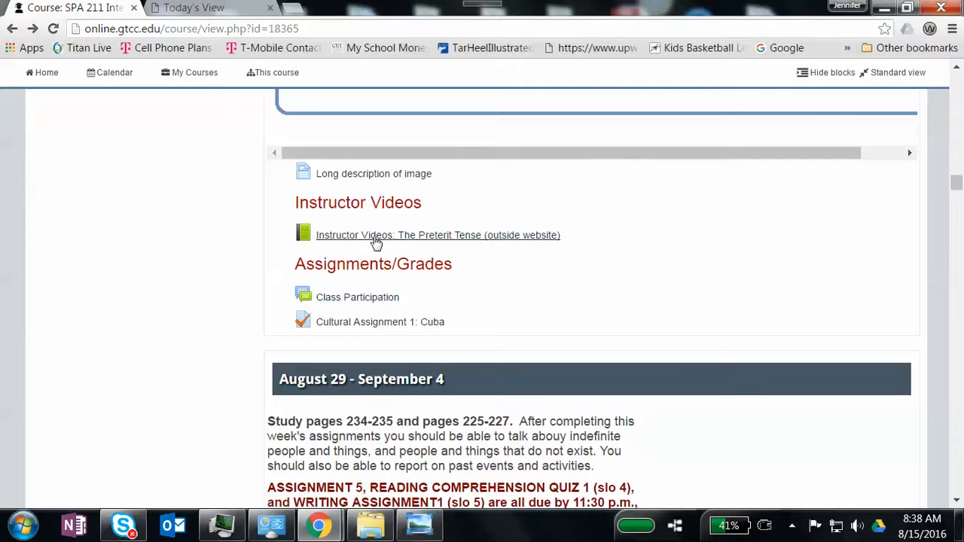
pyautogui.moveTo(376, 243)
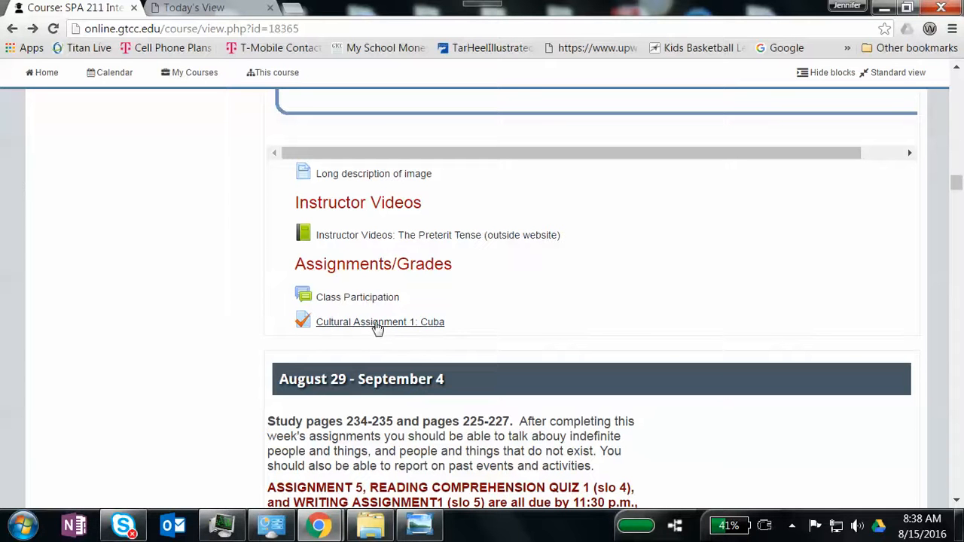
# Open the Cultural Assignment 1: Cuba quiz and review its three videos, one-attempt and 3-hour limit down to Attempt quiz now.
pyautogui.click(379, 322)
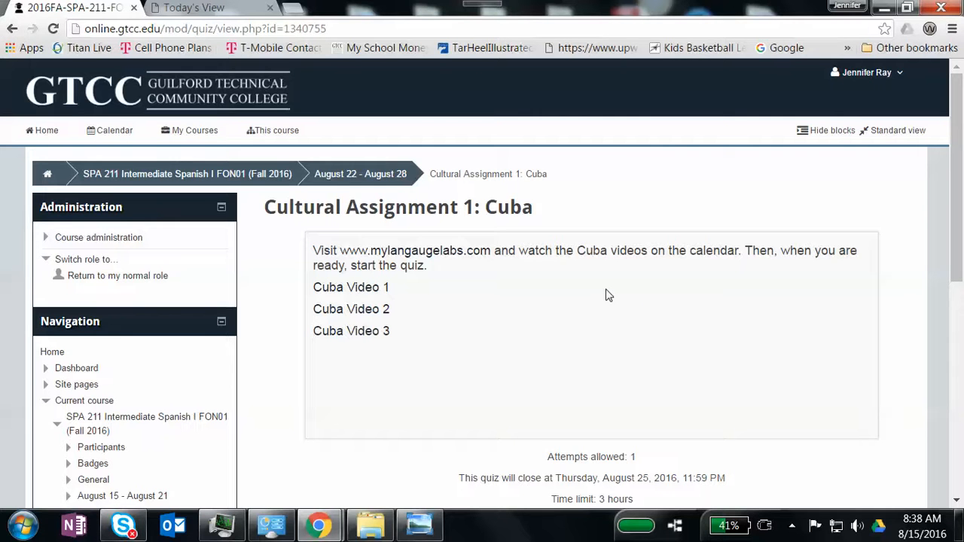
pyautogui.moveTo(366, 291)
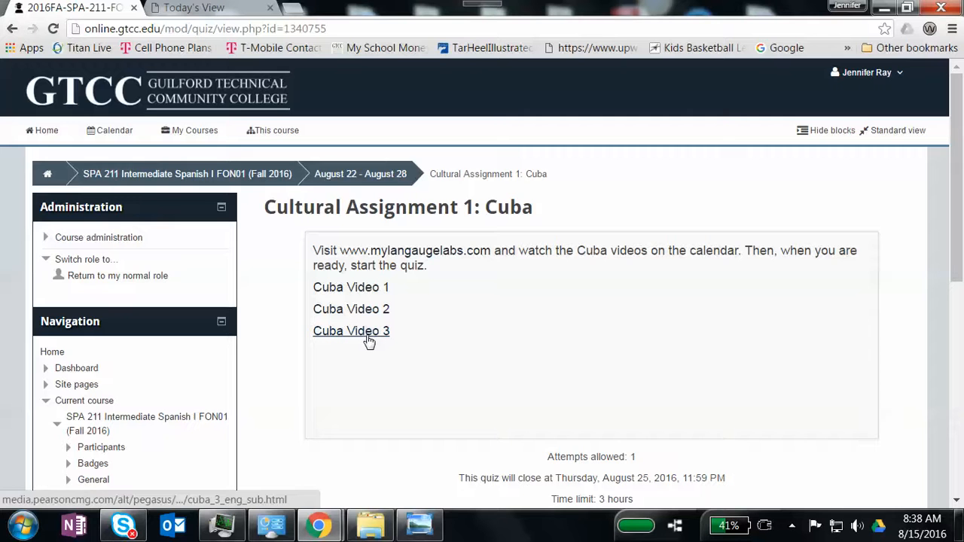
pyautogui.moveTo(362, 337)
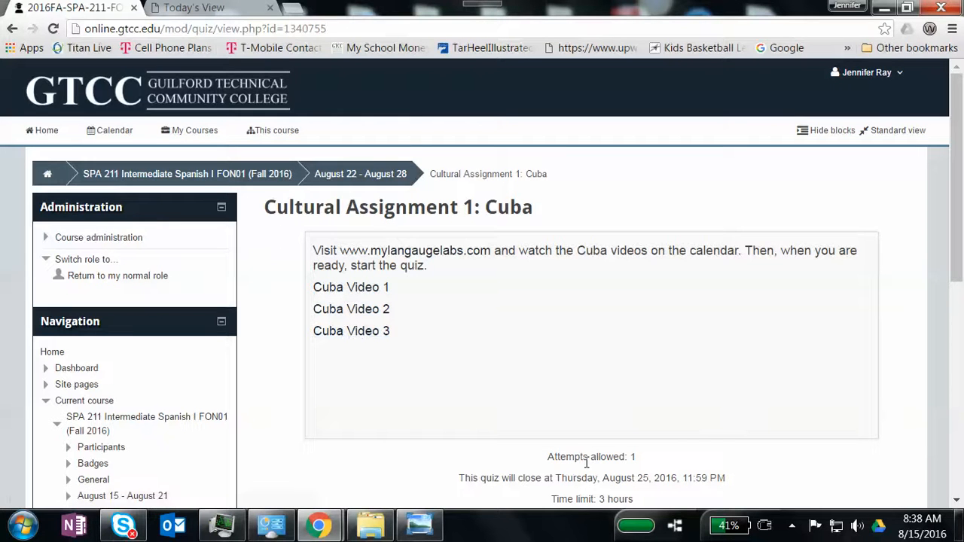
pyautogui.scroll(-3)
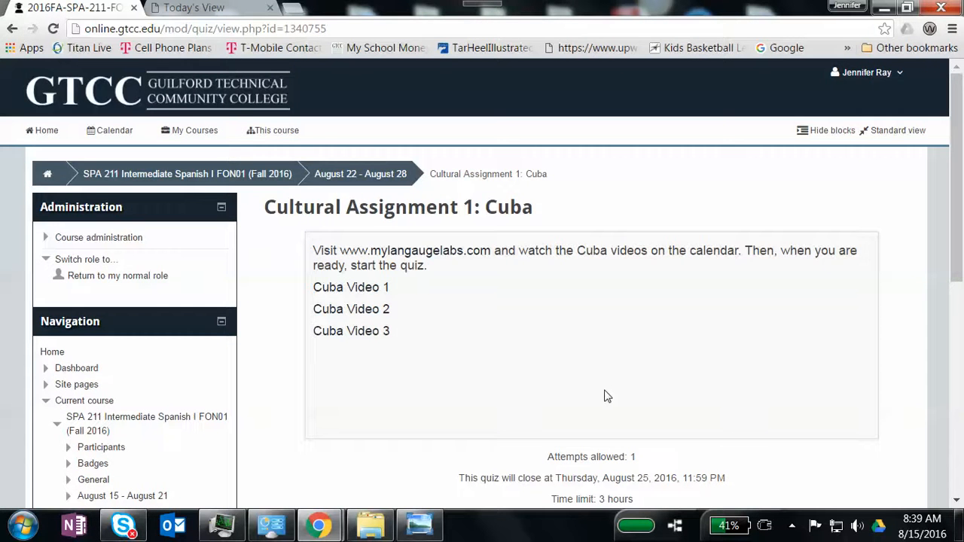
pyautogui.scroll(-3)
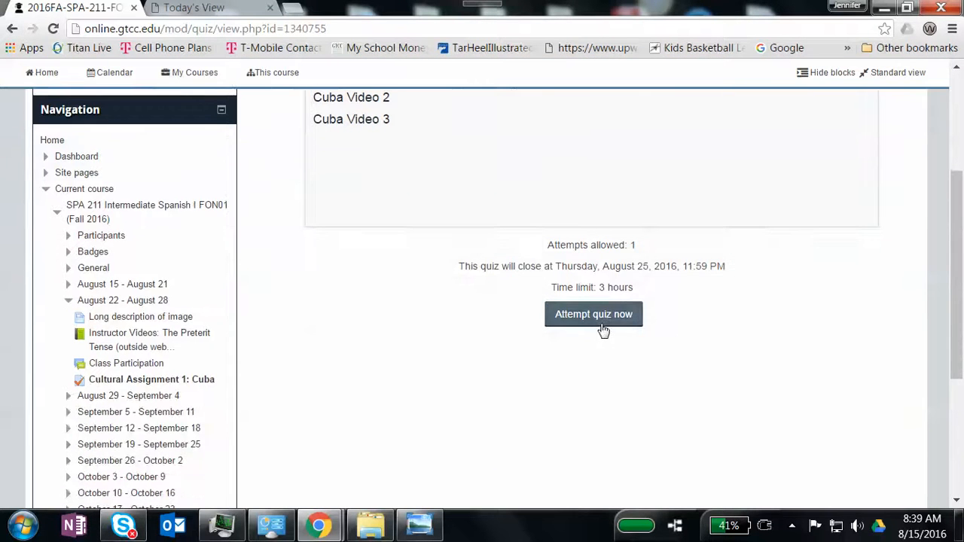
pyautogui.scroll(3)
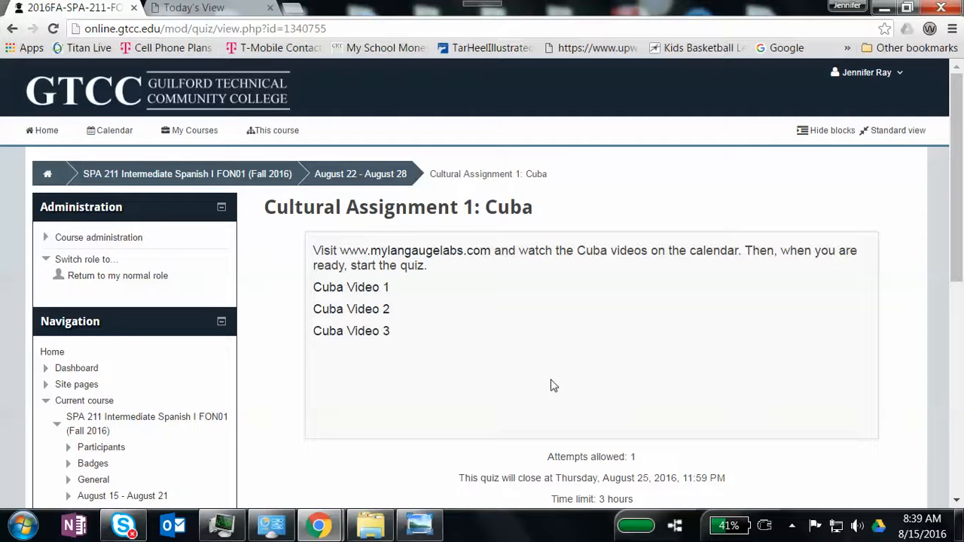
pyautogui.moveTo(932, 93)
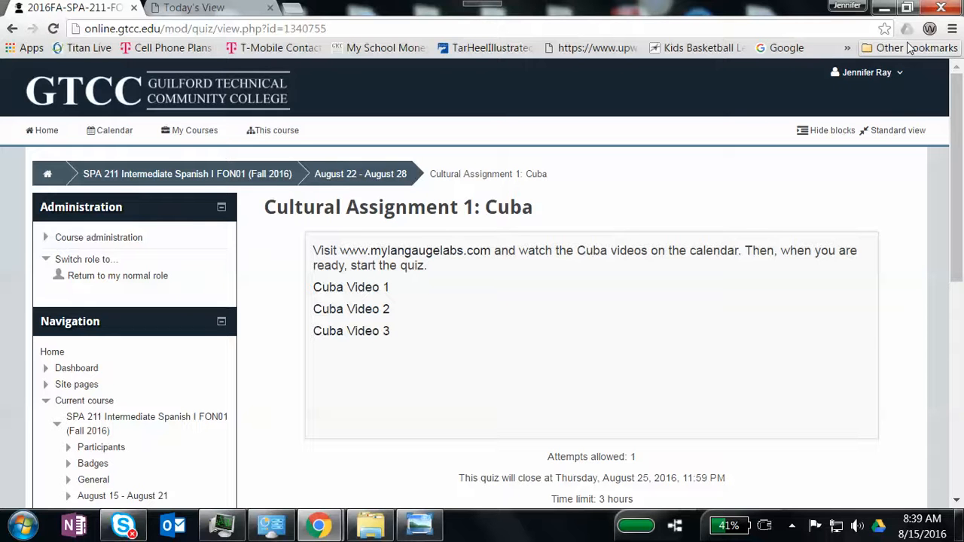
pyautogui.moveTo(236, 183)
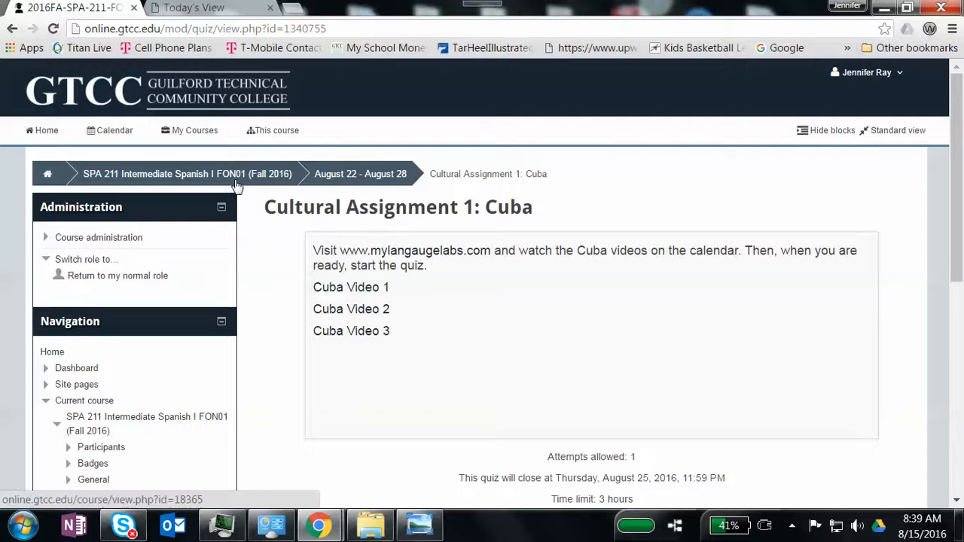
# Return to the SPA 211 course page and scroll down past August 29–September 4 to Reading Comprehension Quiz 1.
pyautogui.click(183, 173)
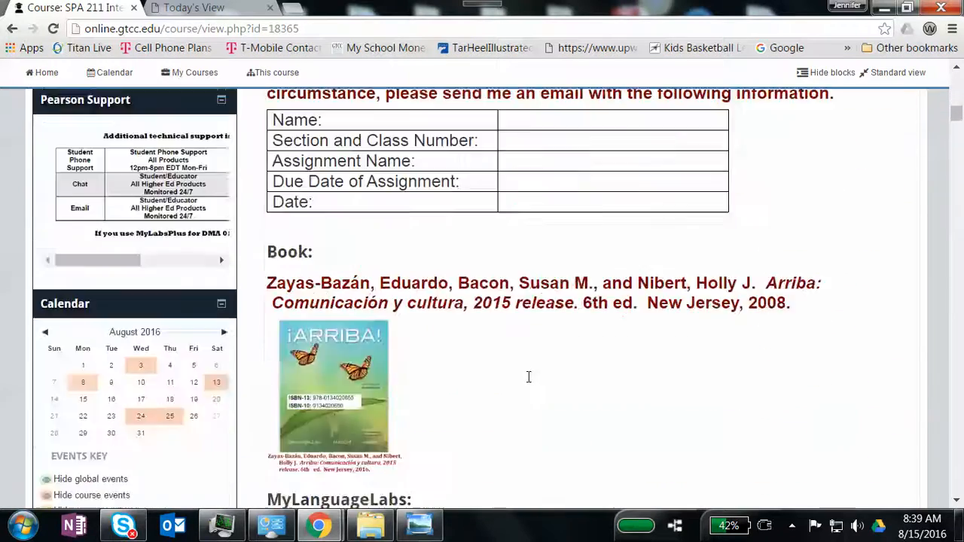
pyautogui.scroll(-3)
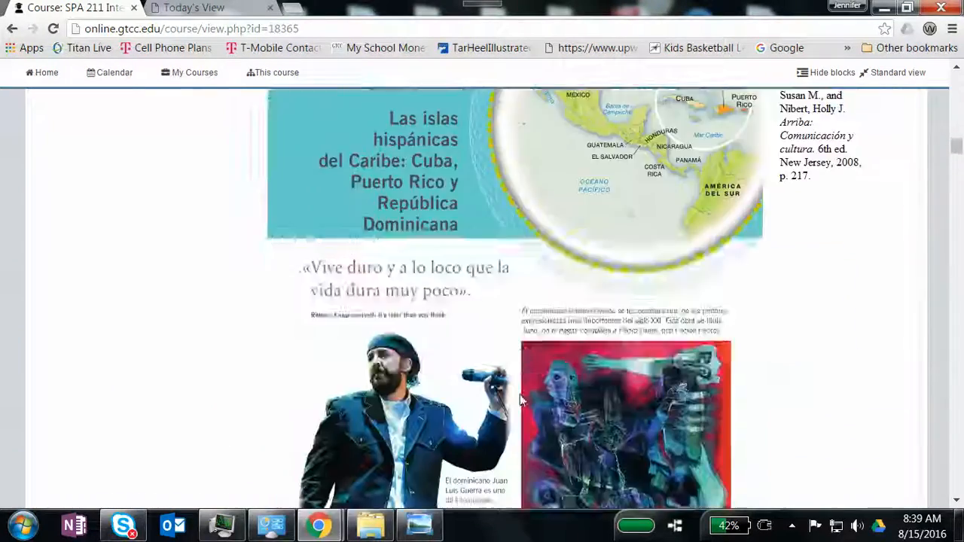
pyautogui.scroll(-3)
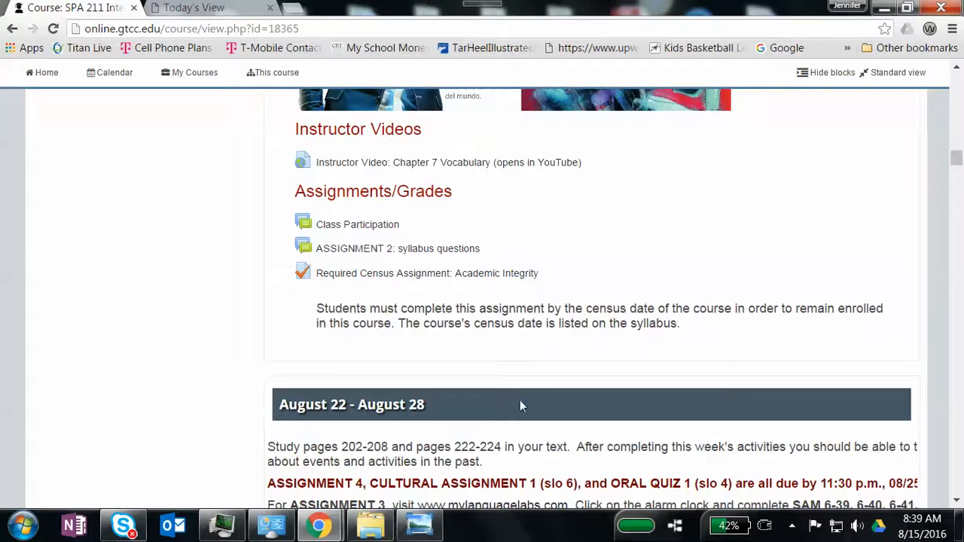
pyautogui.scroll(-3)
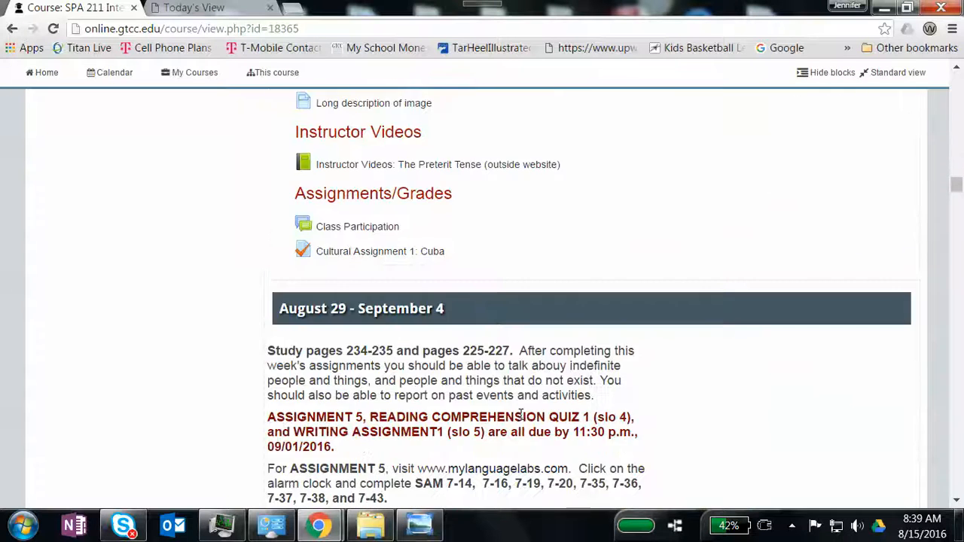
pyautogui.scroll(-3)
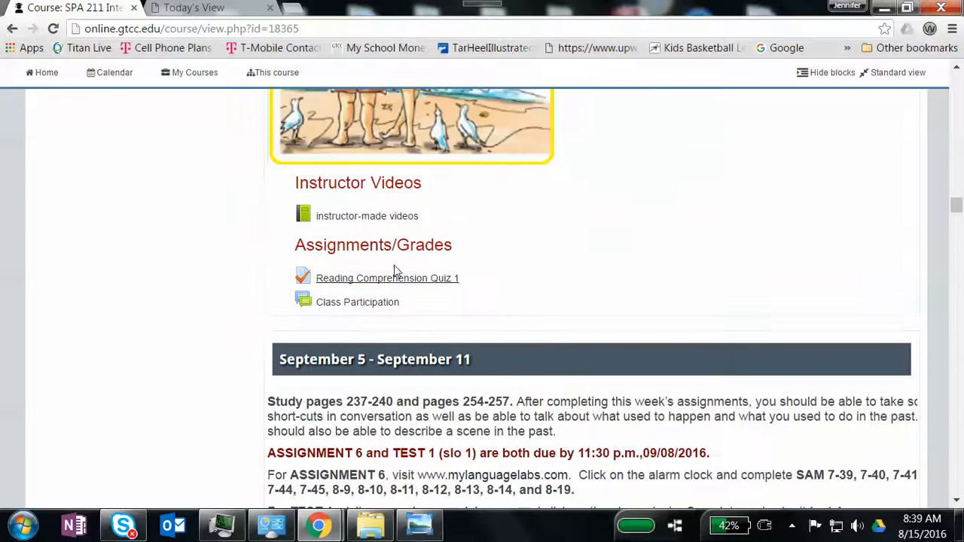
# Open Reading Comprehension Quiz 1 and scroll through its baseball and reggaetón passages to Attempt quiz now and back.
pyautogui.click(386, 278)
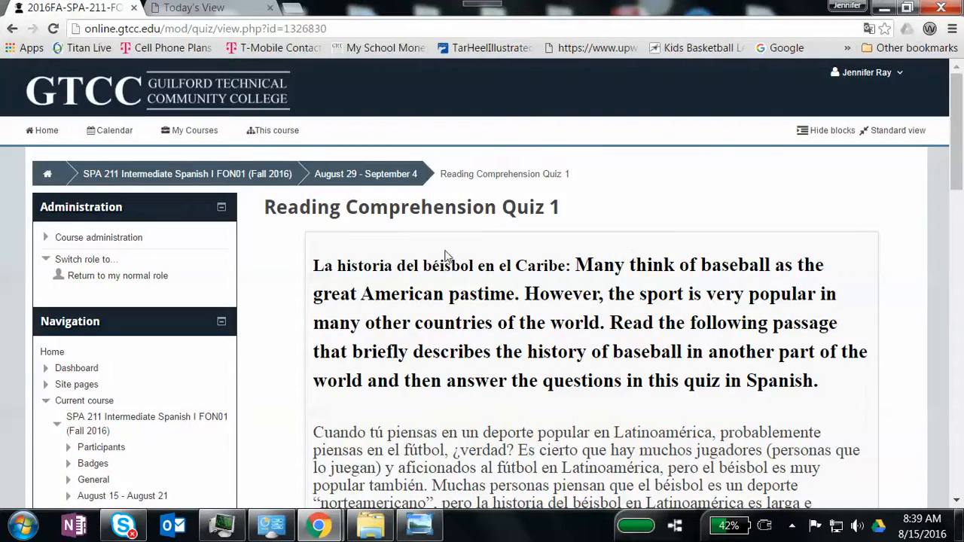
pyautogui.scroll(-3)
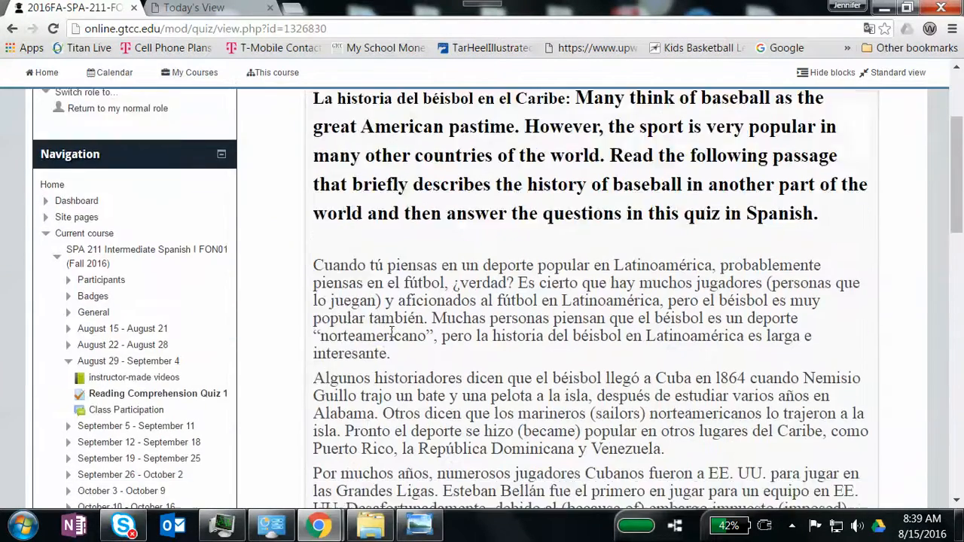
pyautogui.scroll(-3)
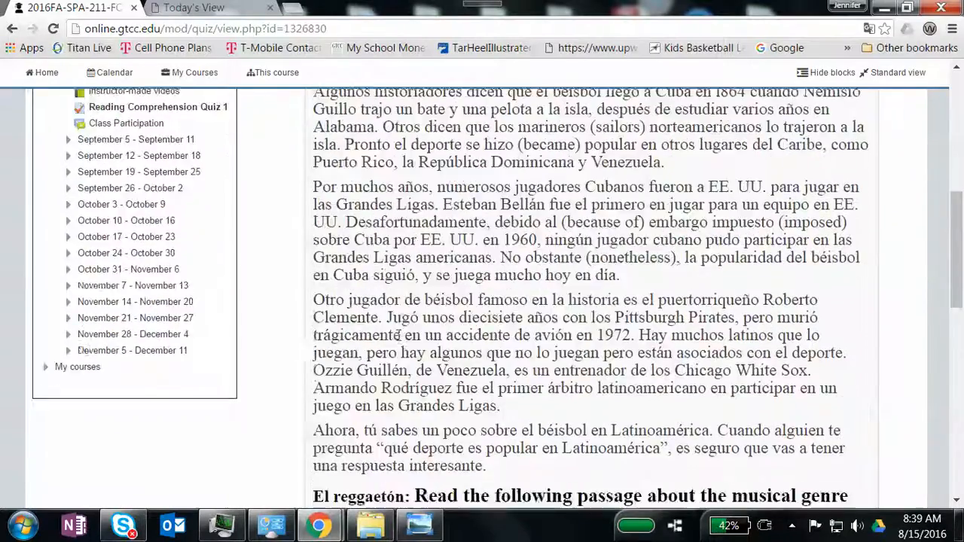
pyautogui.scroll(-3)
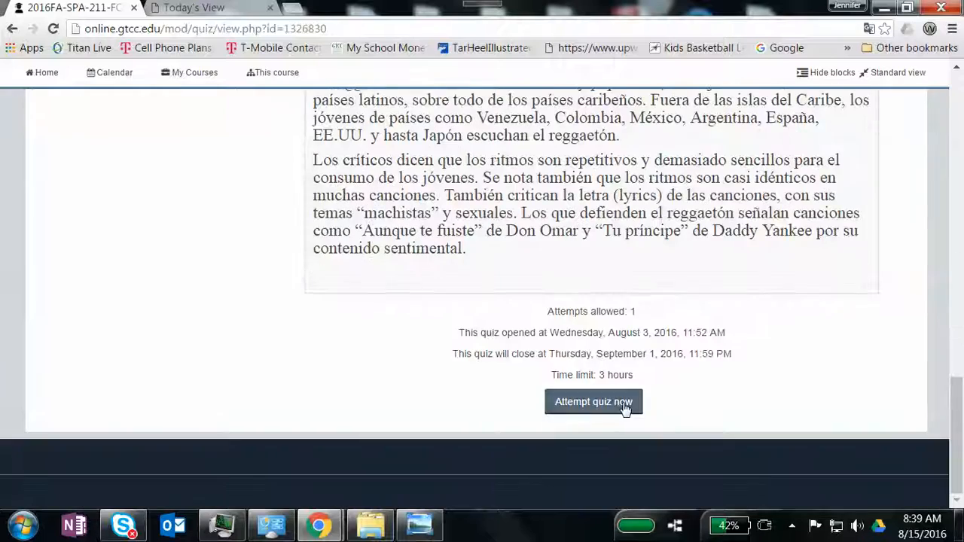
pyautogui.scroll(3)
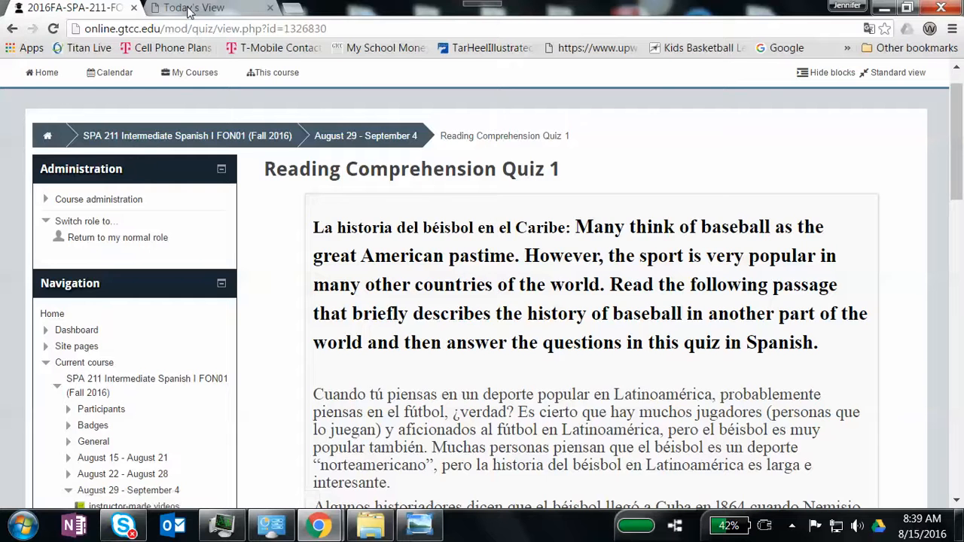
pyautogui.click(193, 7)
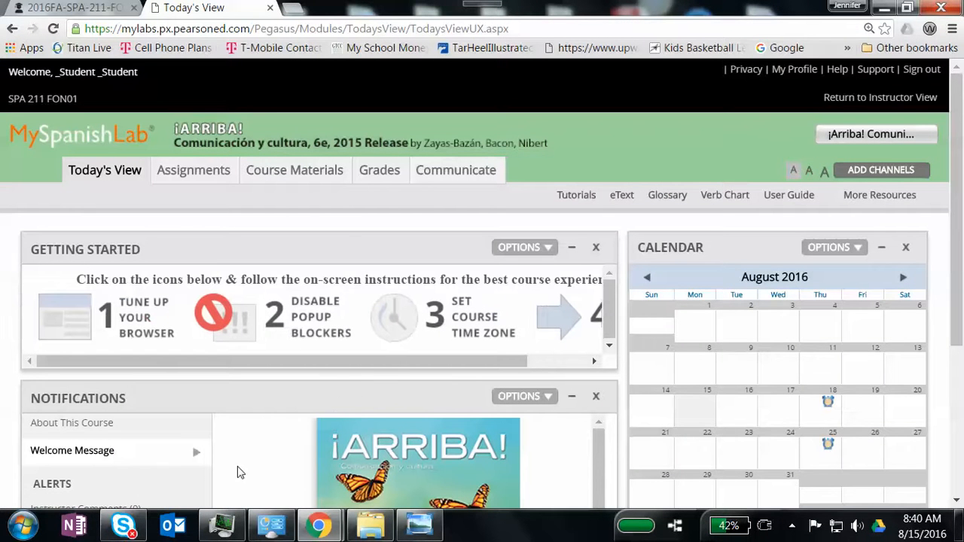
pyautogui.moveTo(111, 328)
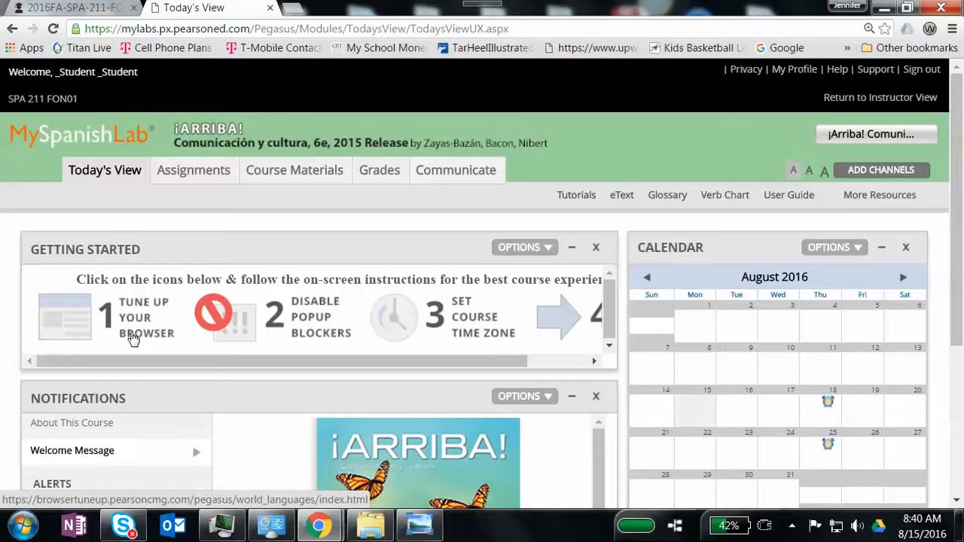
pyautogui.moveTo(166, 332)
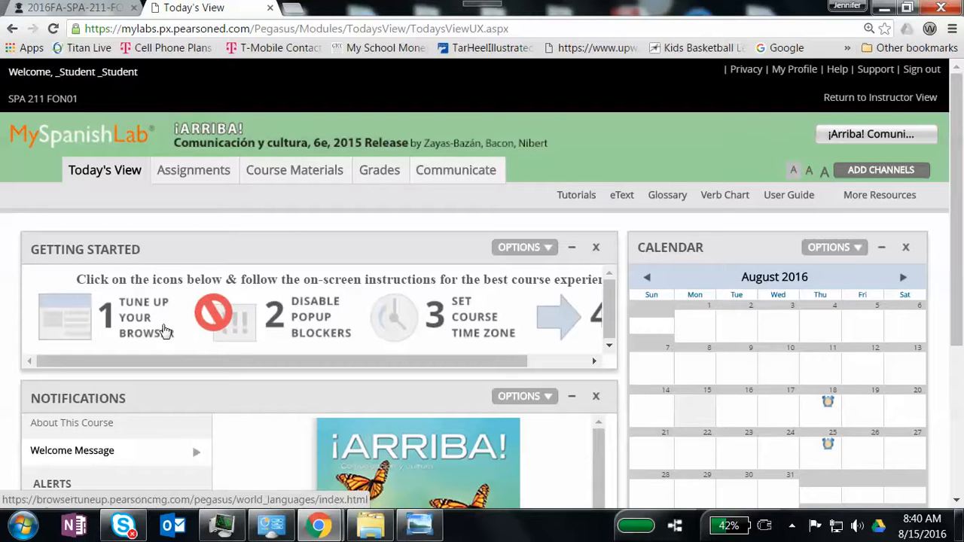
pyautogui.moveTo(275, 315)
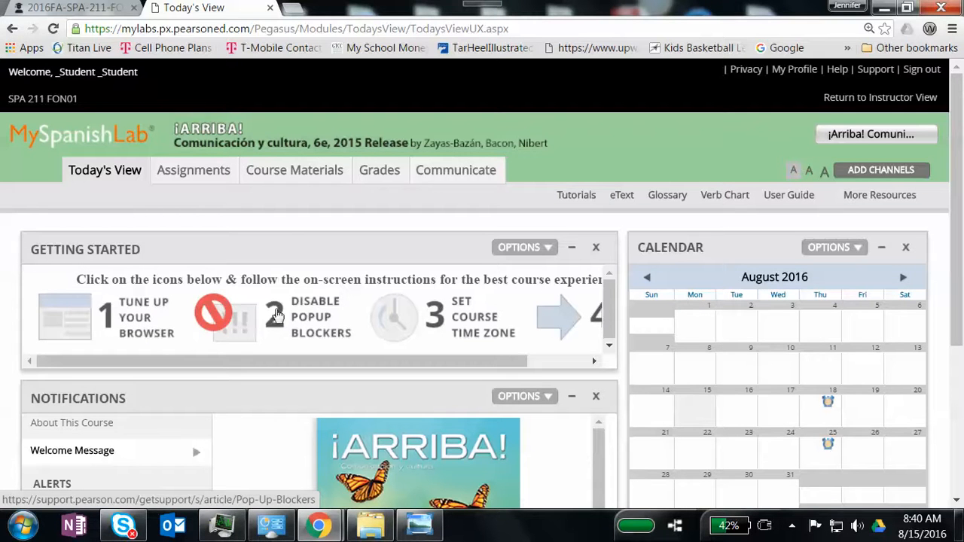
pyautogui.scroll(-3)
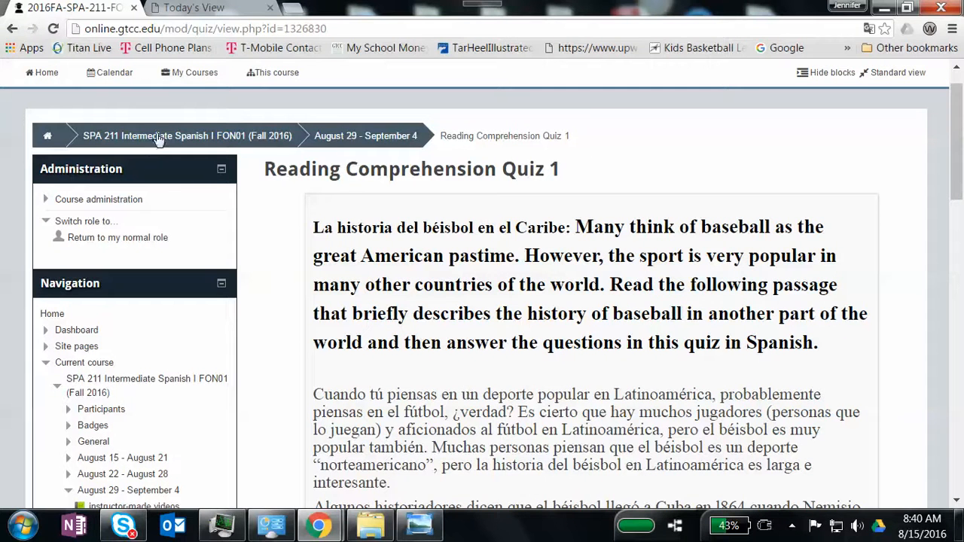
# Return to the SPA 211 course page's first-week notes, then bring the MySpanishLab Today's View tab to the front.
pyautogui.click(158, 136)
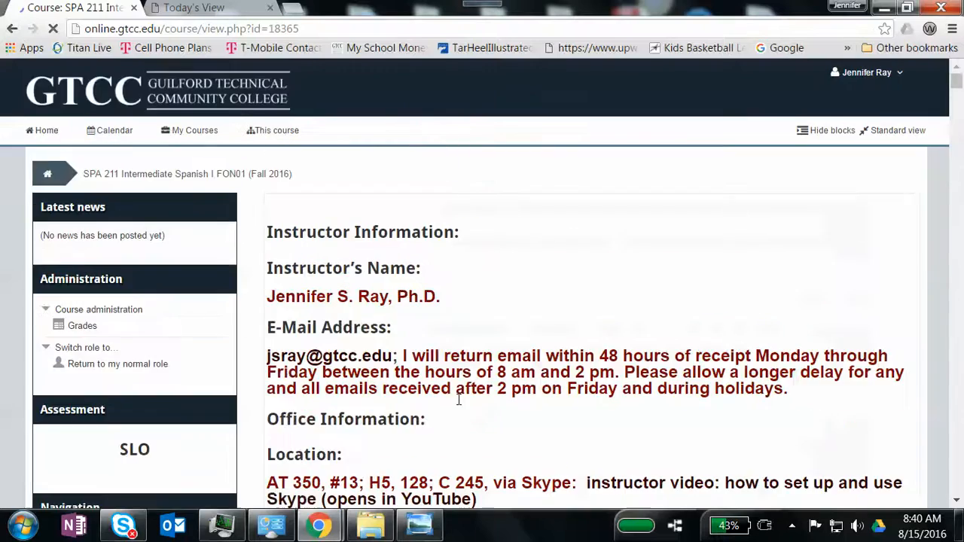
pyautogui.scroll(-3)
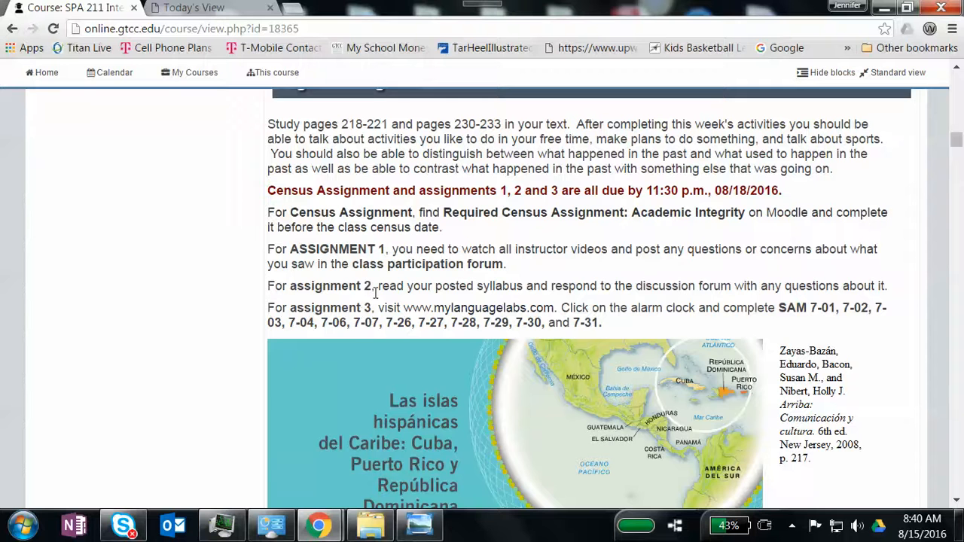
pyautogui.click(193, 8)
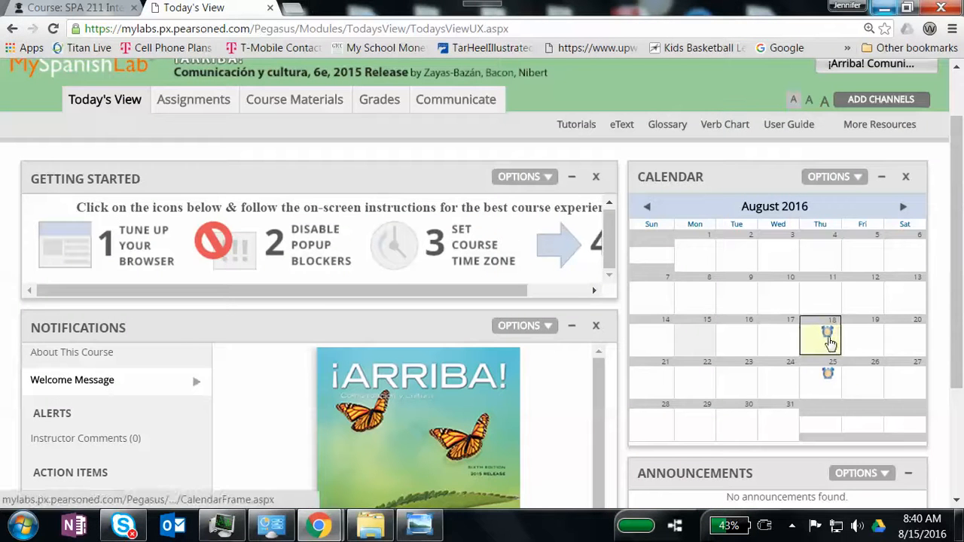
pyautogui.click(821, 339)
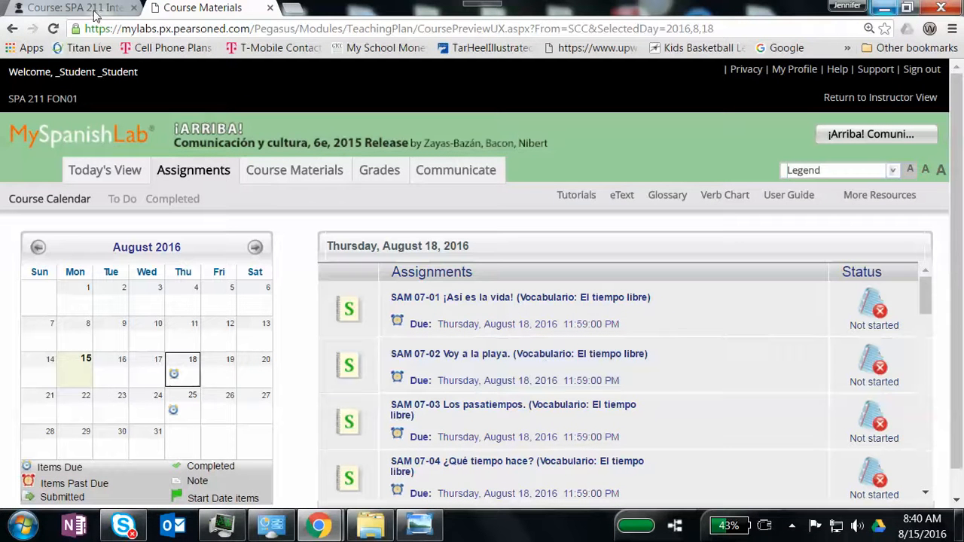
pyautogui.moveTo(85, 12)
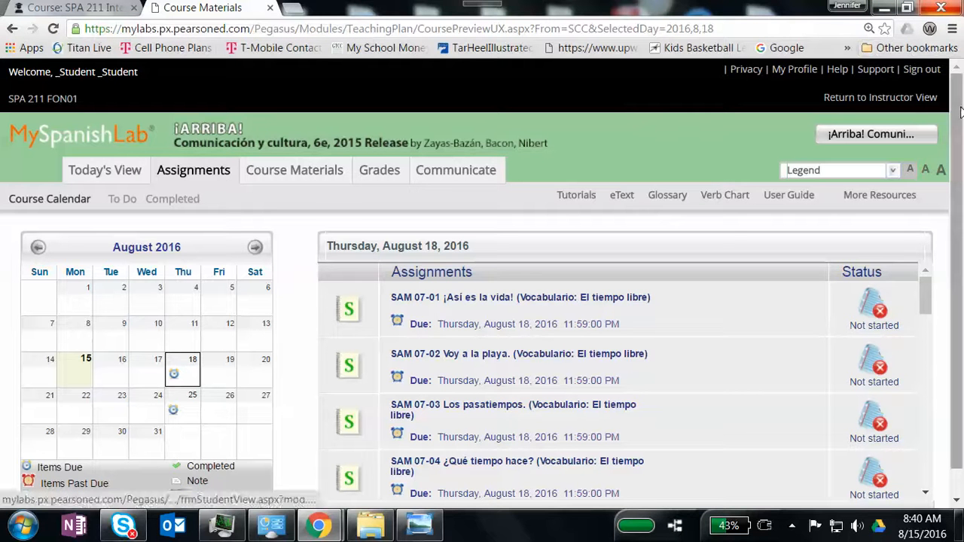
pyautogui.scroll(-3)
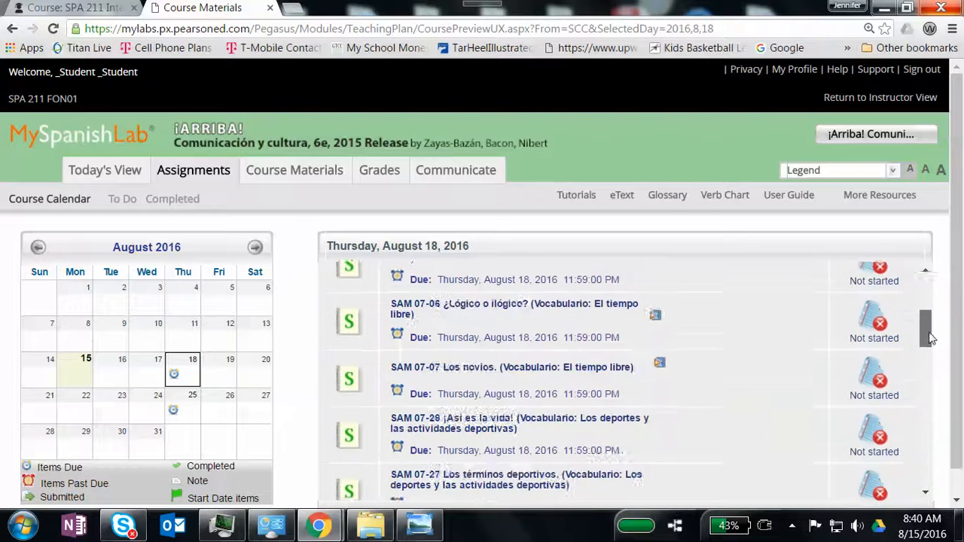
pyautogui.scroll(-3)
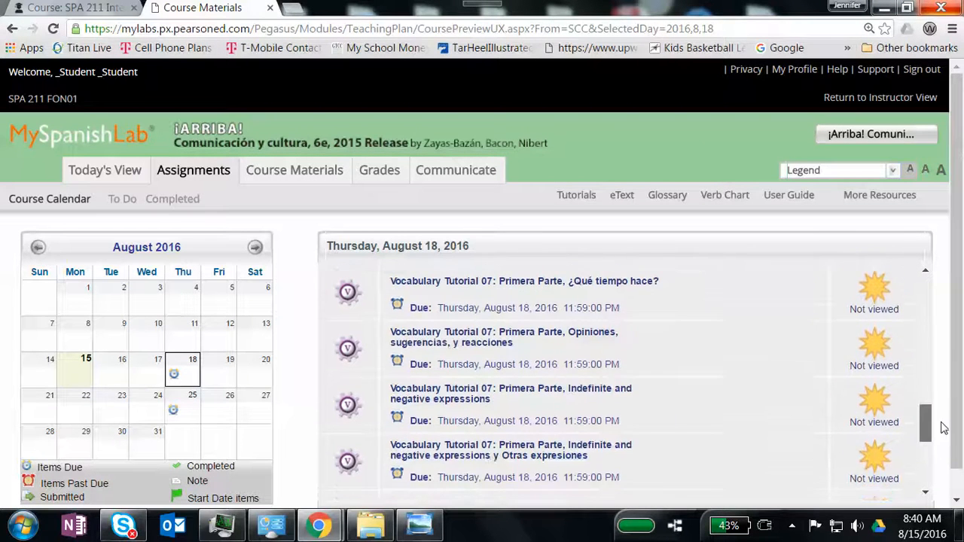
pyautogui.scroll(-3)
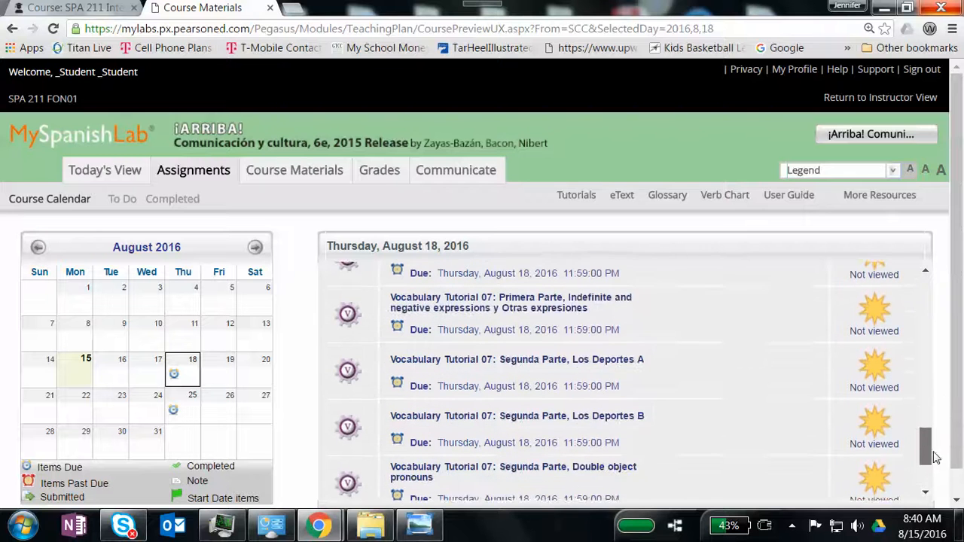
pyautogui.scroll(-3)
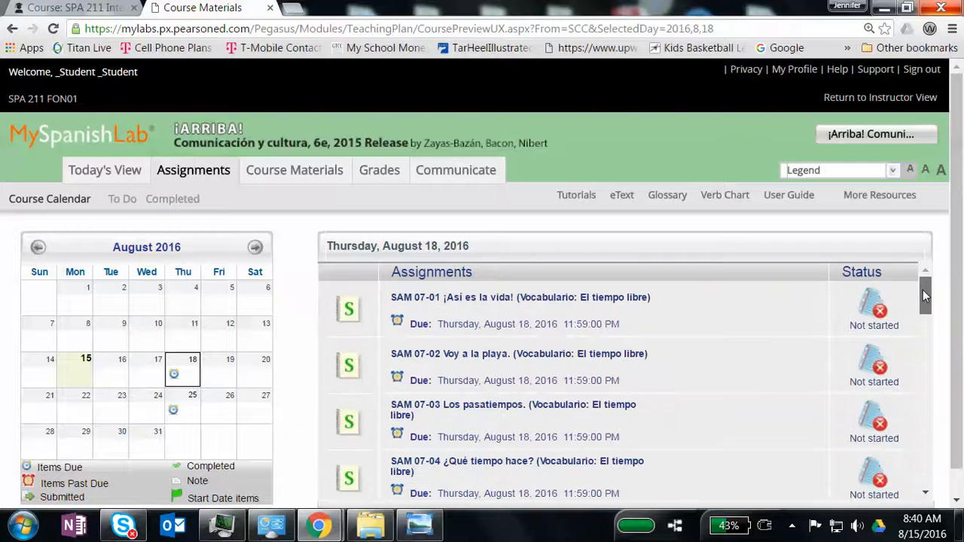
pyautogui.scroll(-3)
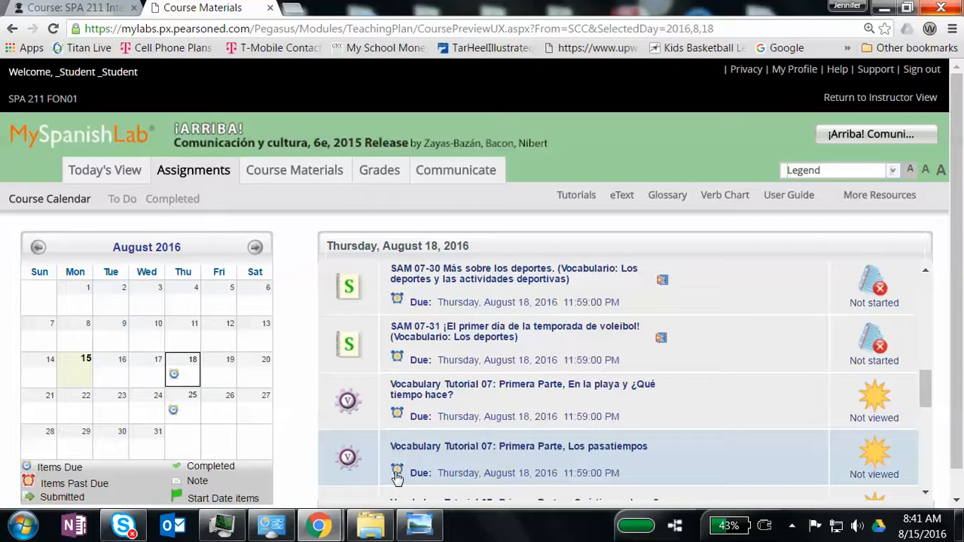
pyautogui.moveTo(449, 348)
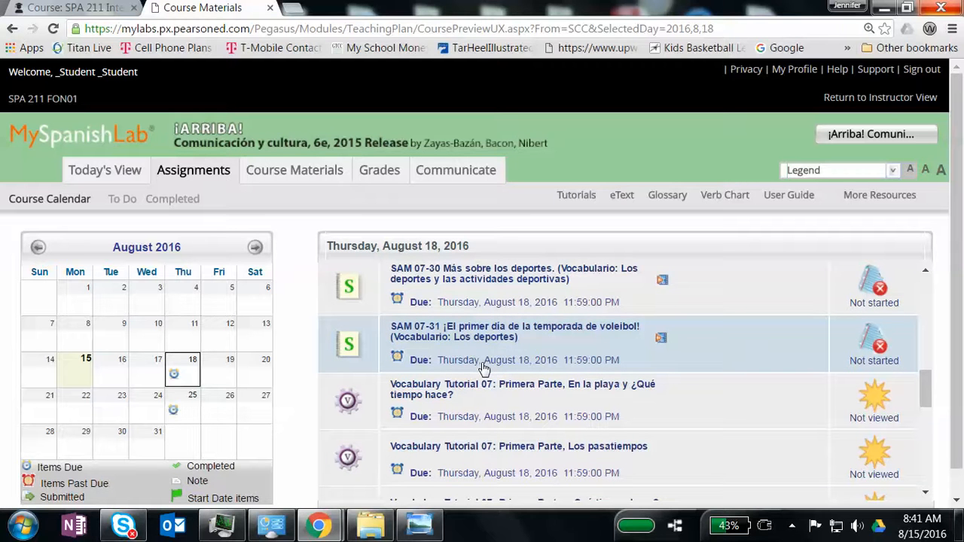
pyautogui.scroll(-3)
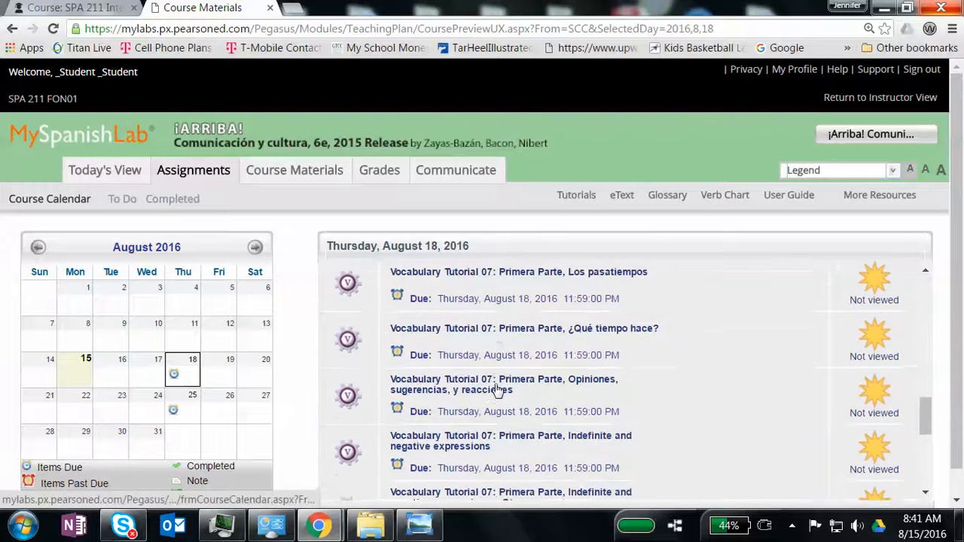
pyautogui.scroll(-3)
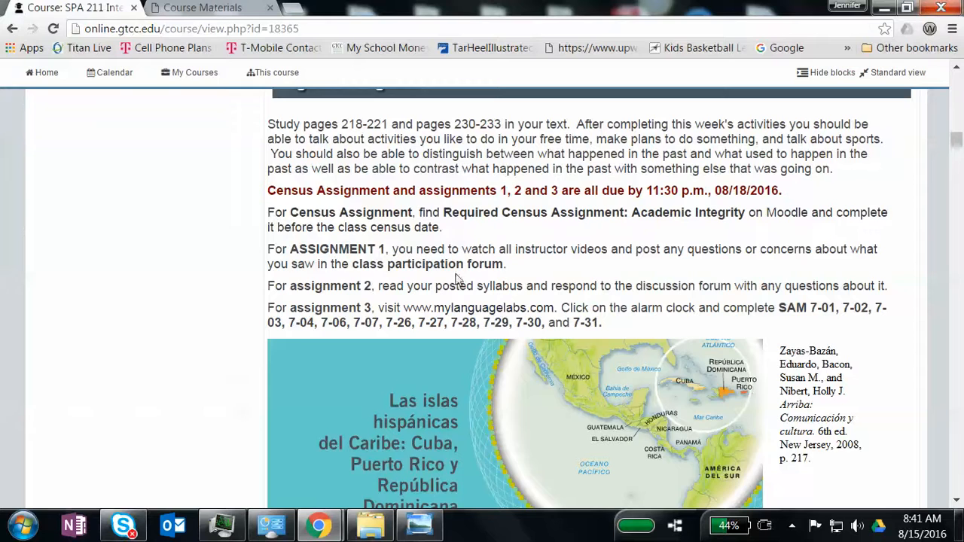
pyautogui.scroll(-3)
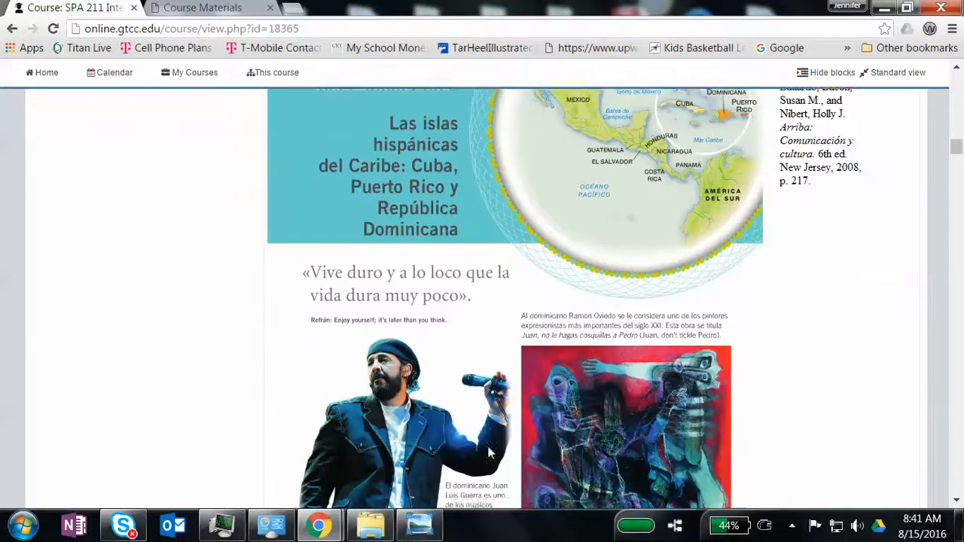
pyautogui.scroll(3)
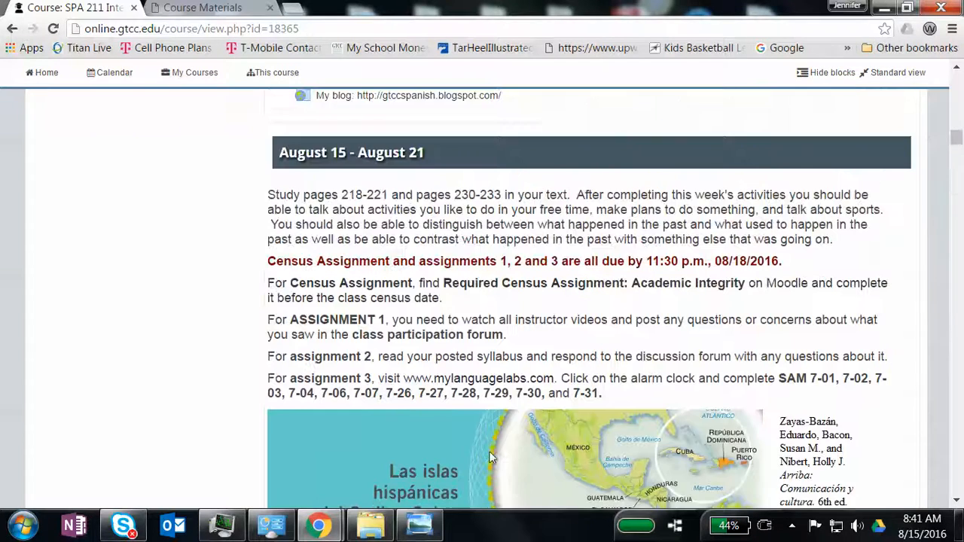
pyautogui.scroll(-3)
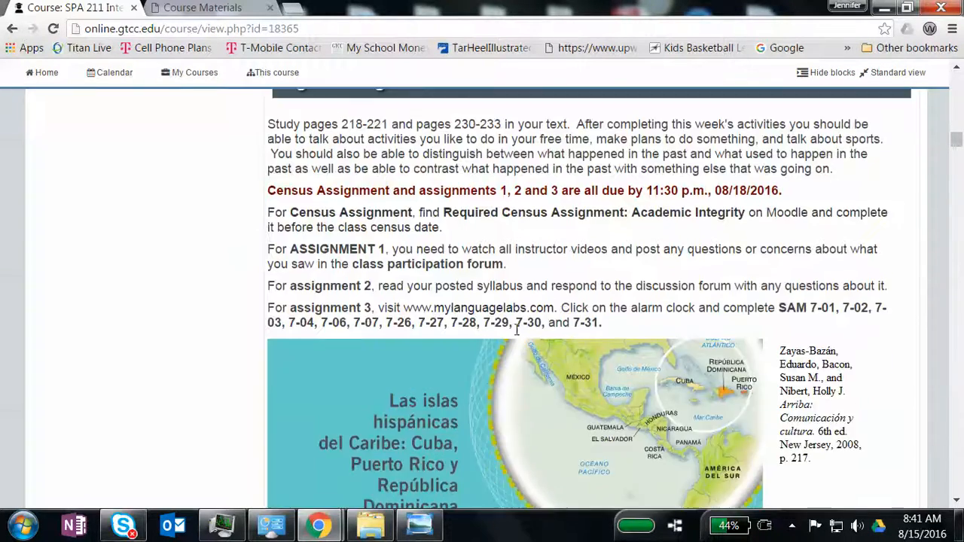
pyautogui.scroll(3)
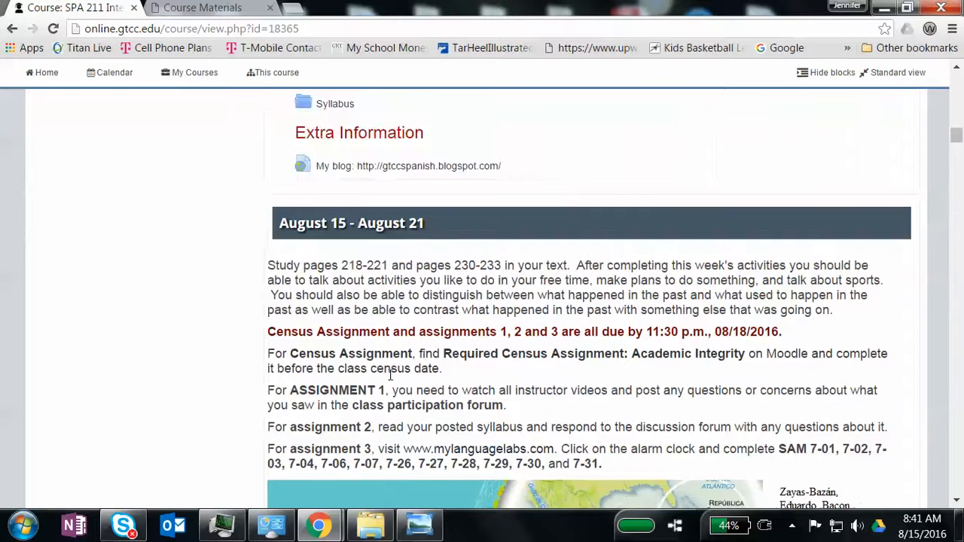
pyautogui.scroll(-3)
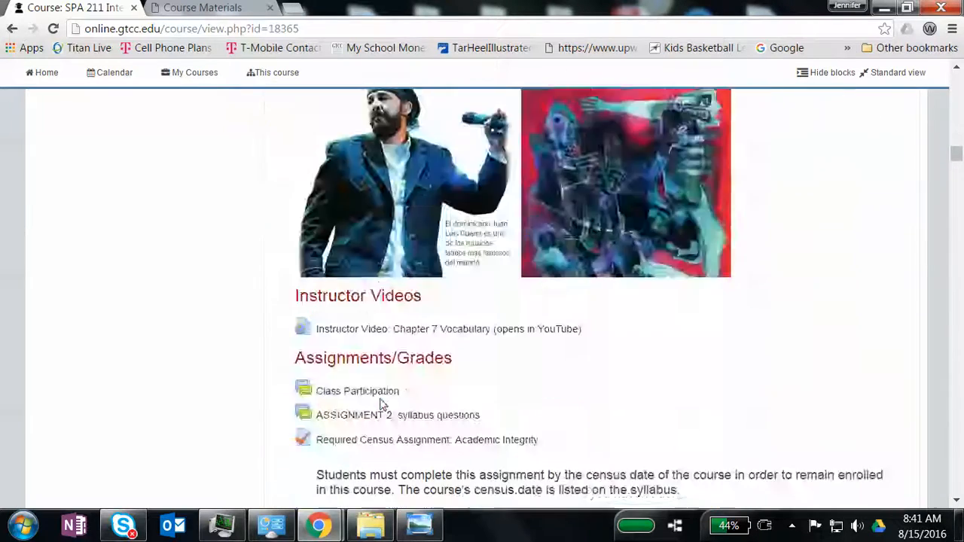
pyautogui.scroll(-3)
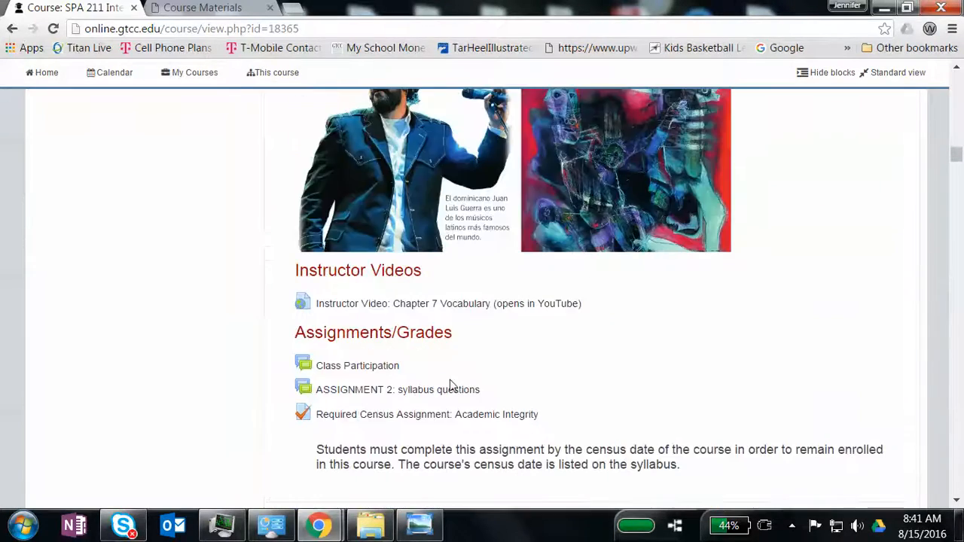
pyautogui.scroll(-3)
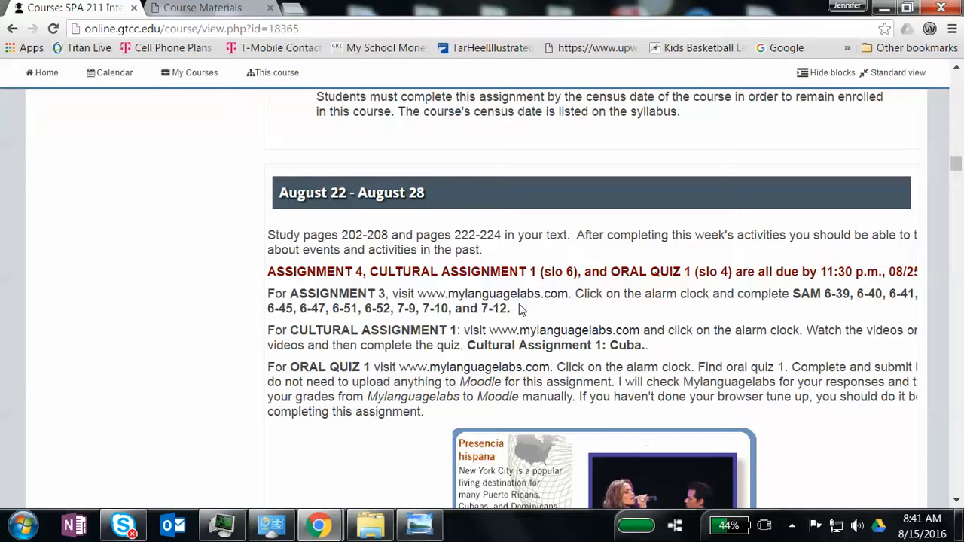
pyautogui.scroll(-3)
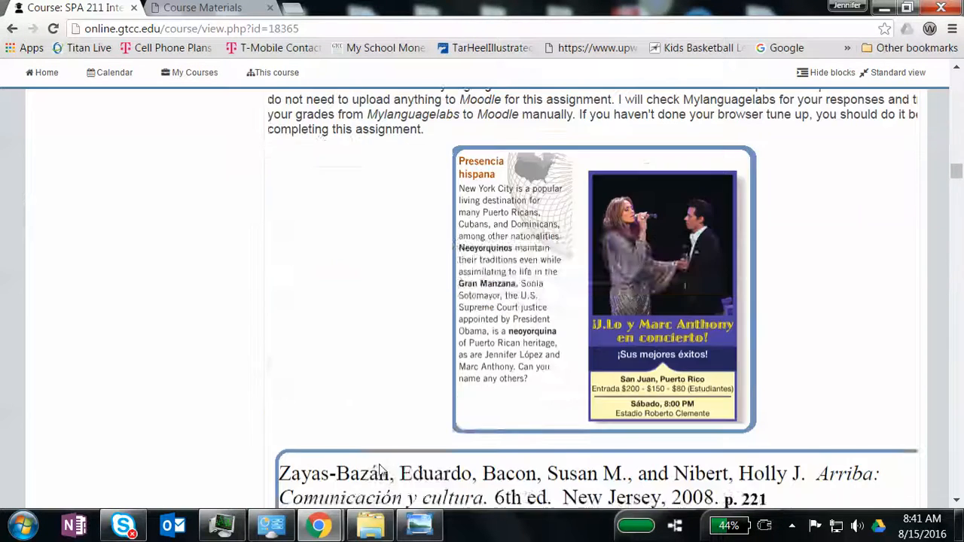
pyautogui.scroll(-3)
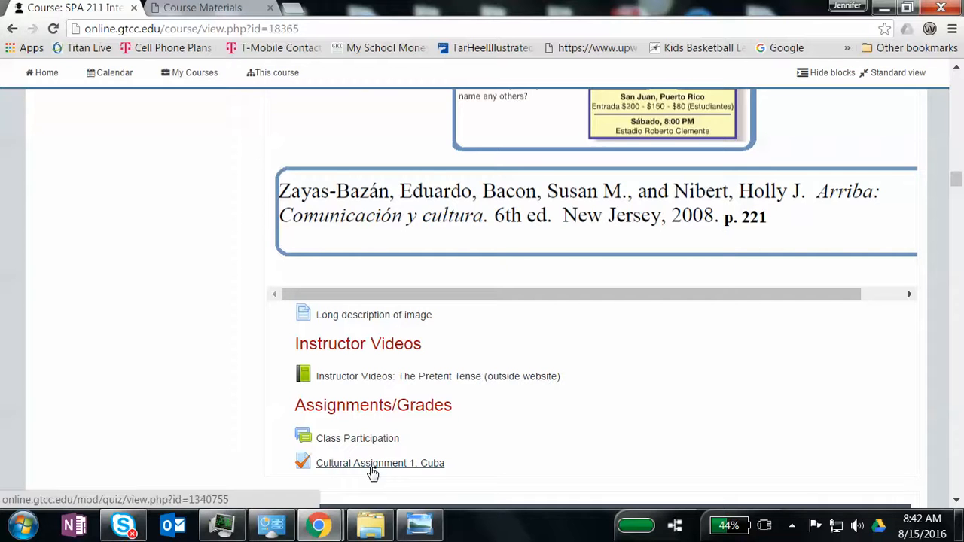
pyautogui.scroll(-3)
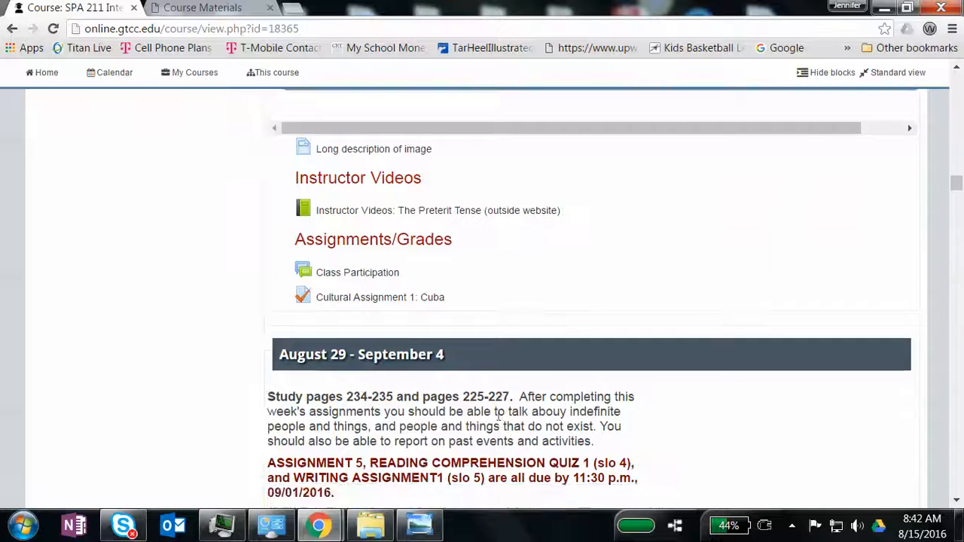
pyautogui.scroll(-3)
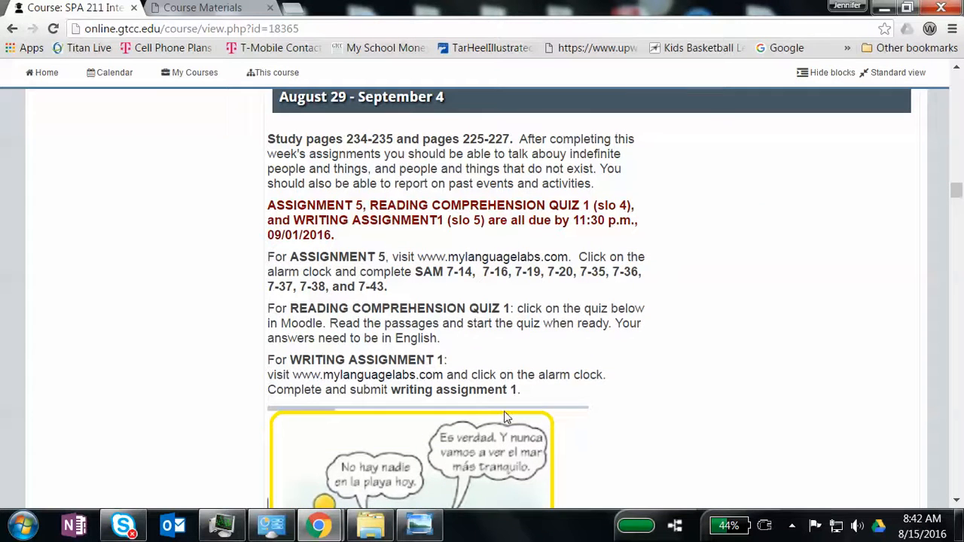
pyautogui.moveTo(525, 390)
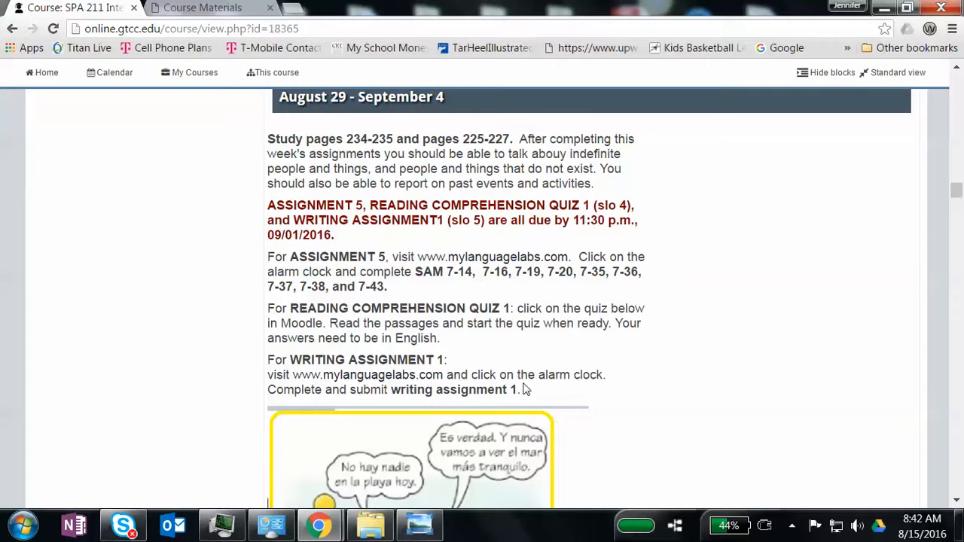
pyautogui.scroll(-3)
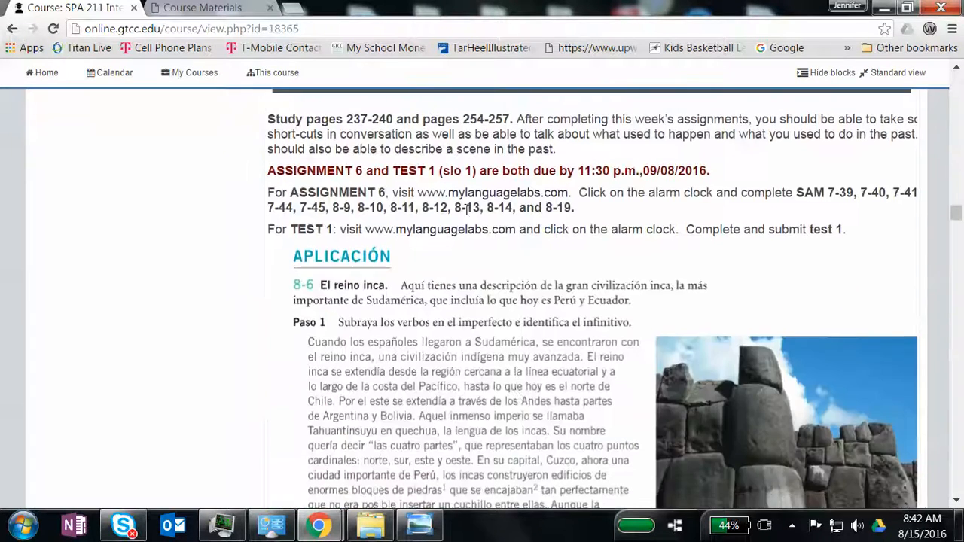
pyautogui.scroll(-3)
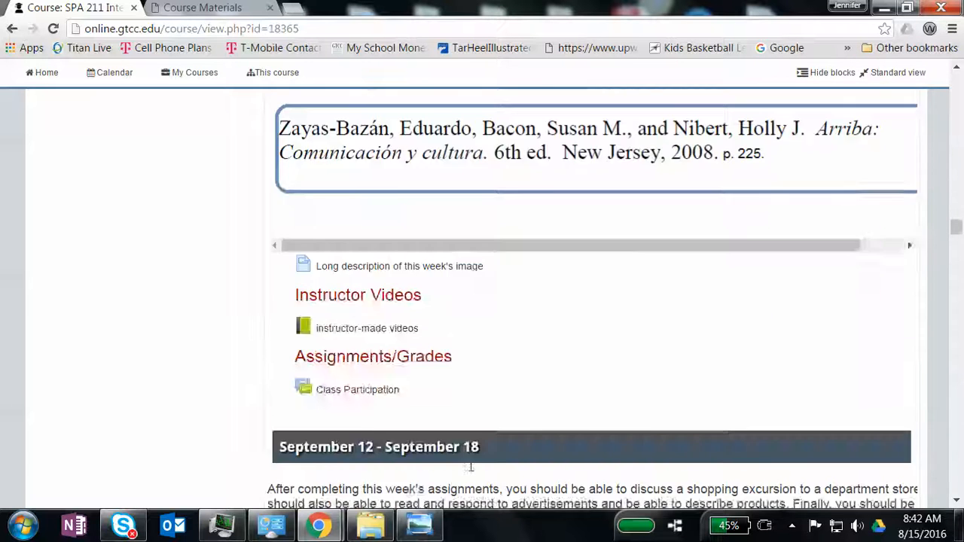
pyautogui.scroll(-3)
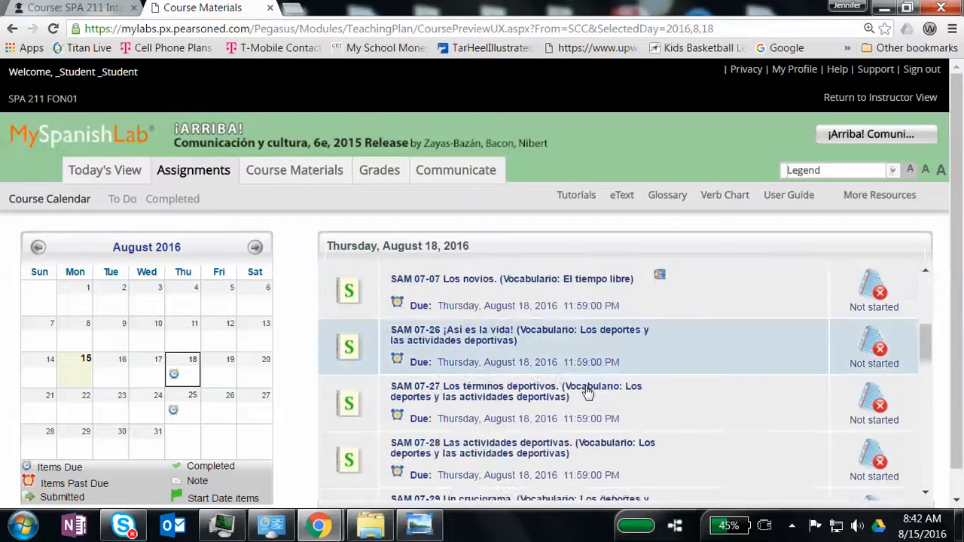
pyautogui.scroll(-3)
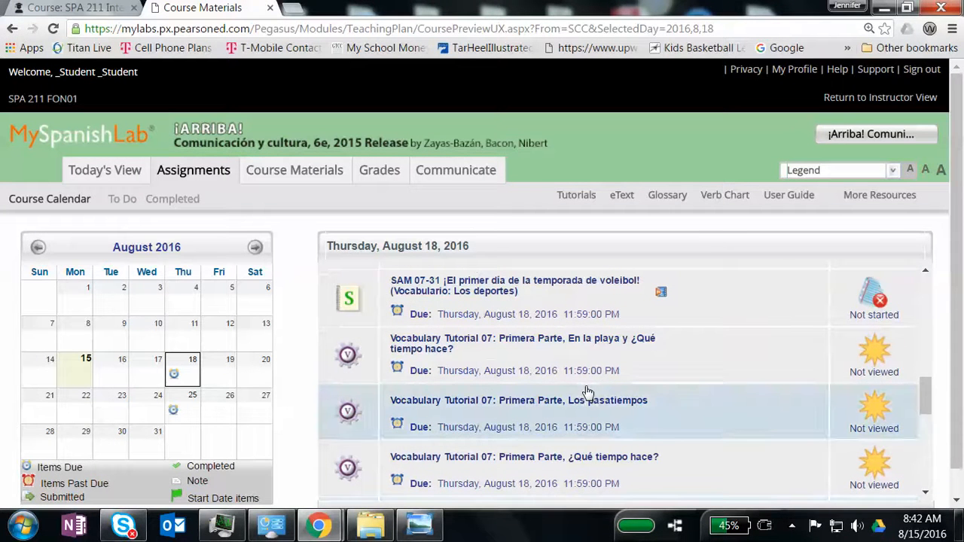
pyautogui.moveTo(582, 391)
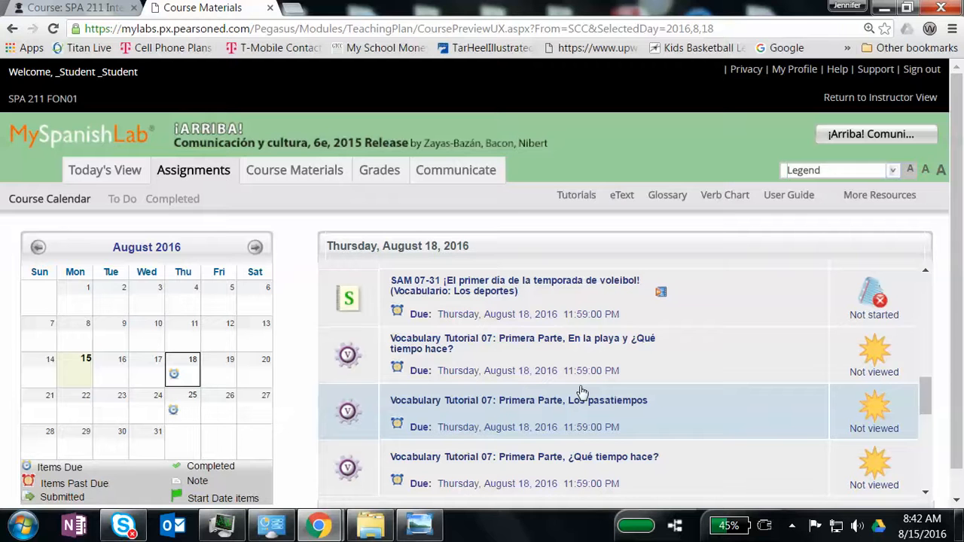